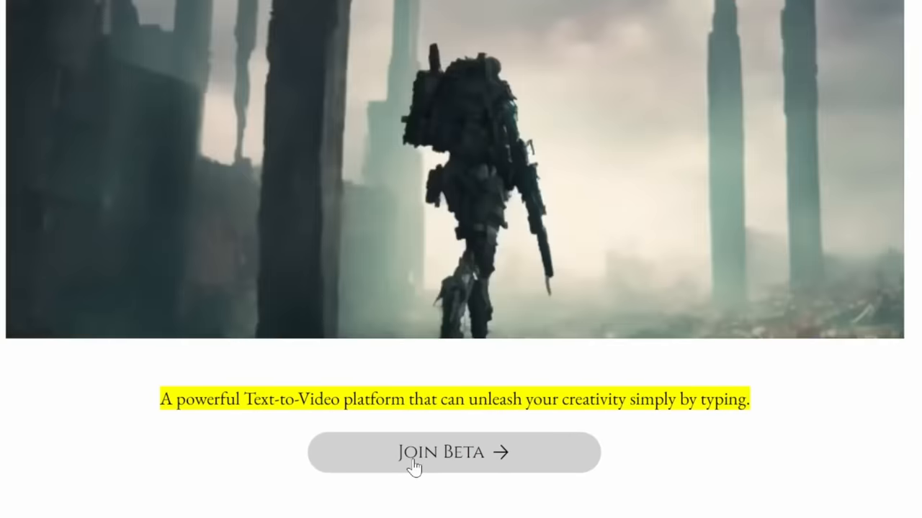
Join the Pika Labs beta and accept the Pika Discord server invitation.
{"action": "left_click", "coordinate": [454, 453]}
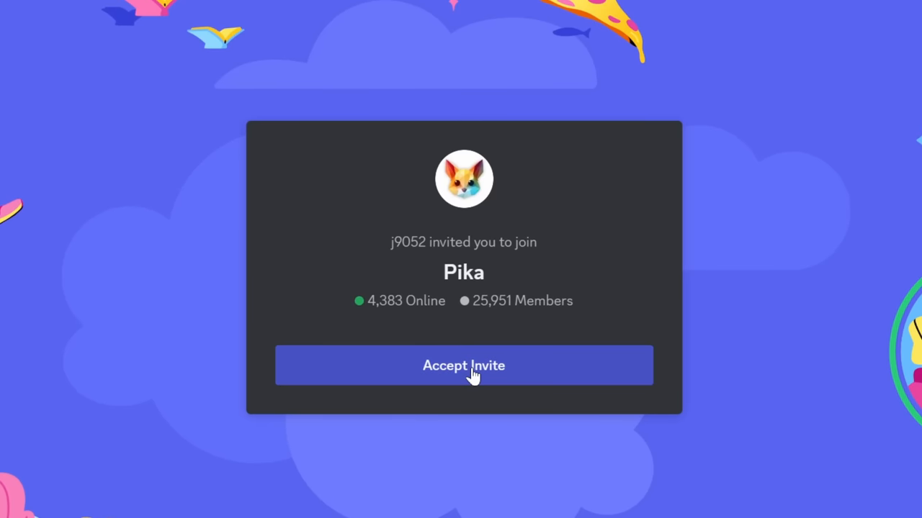
{"action": "left_click", "coordinate": [462, 365]}
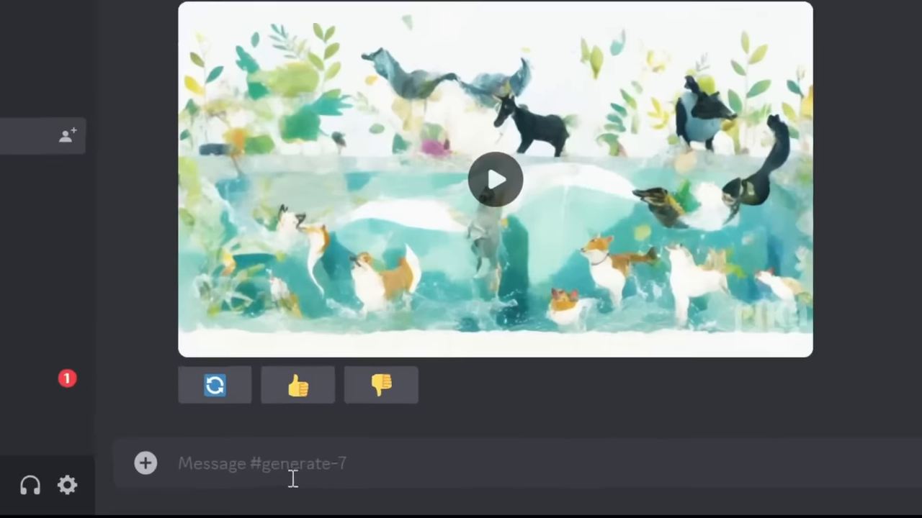
Generate 'Robot making a burger in a futuristic kitchen' with /create, then play and replay it.
{"action": "type", "text": "/"}
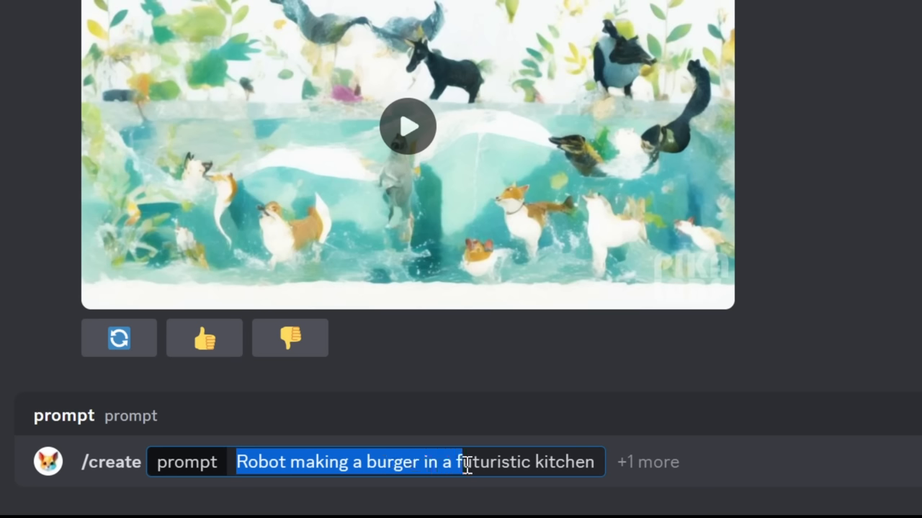
{"action": "key", "text": "Return"}
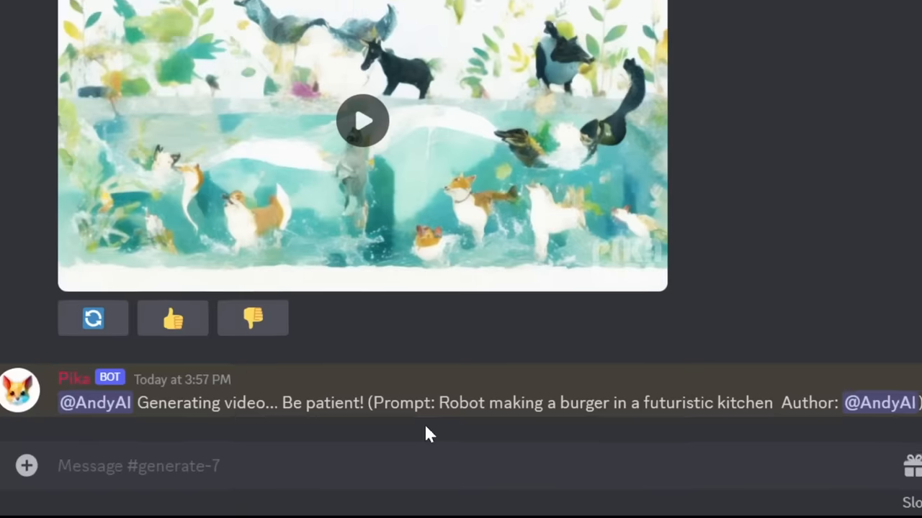
{"action": "scroll", "scroll_direction": "up", "scroll_amount": 3}
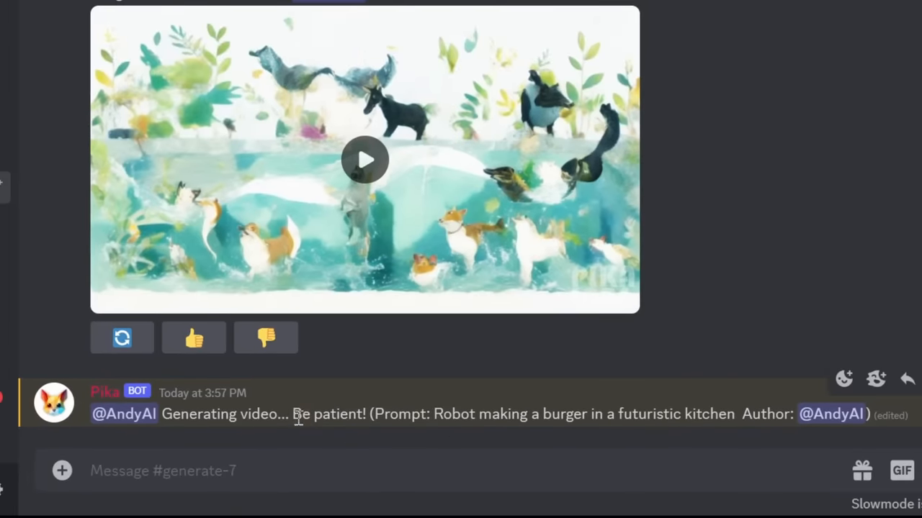
{"action": "mouse_move", "coordinate": [383, 394]}
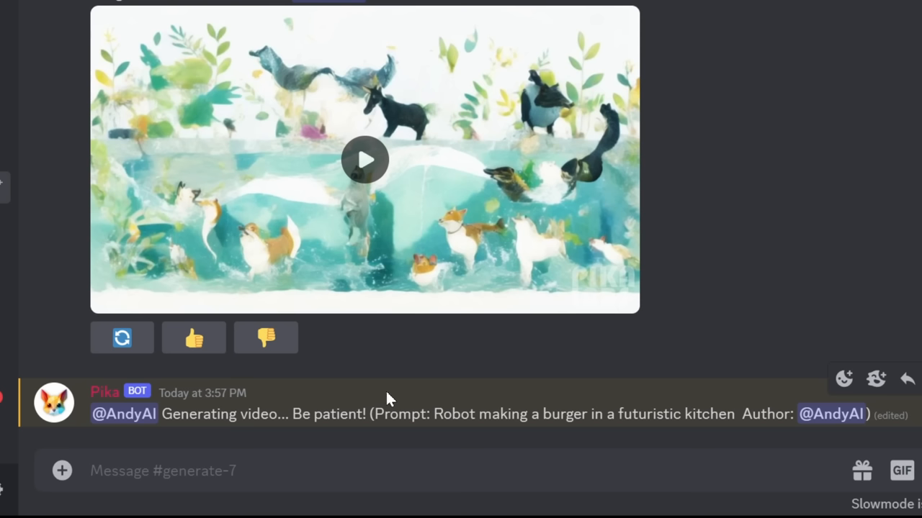
{"action": "type", "text": "/create prompt futuristic"}
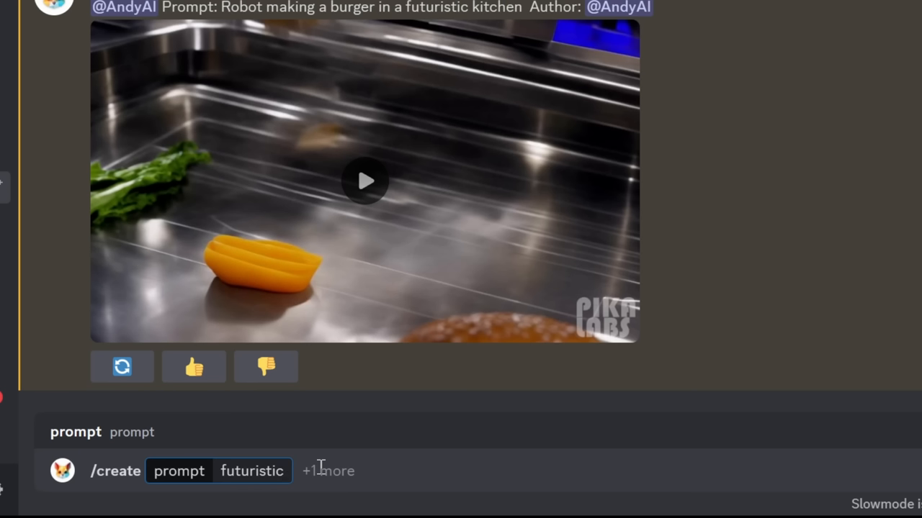
{"action": "mouse_move", "coordinate": [385, 355]}
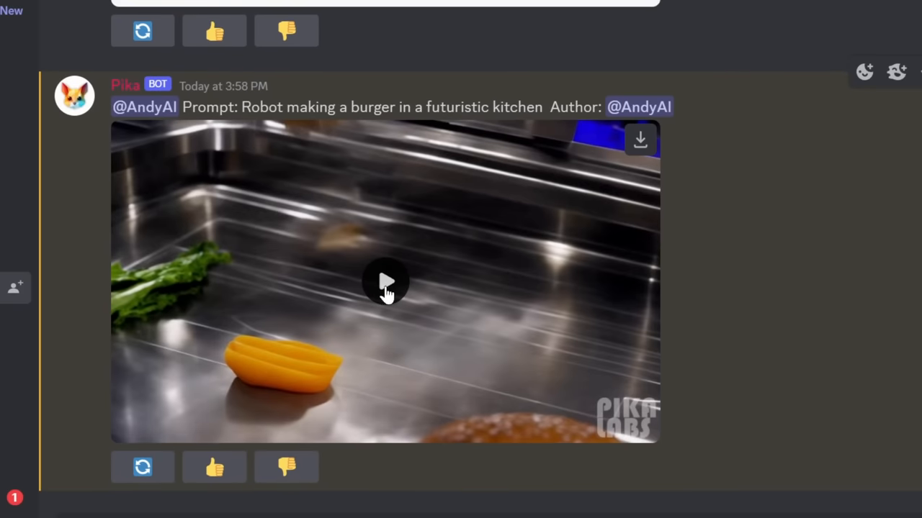
{"action": "left_click", "coordinate": [385, 280]}
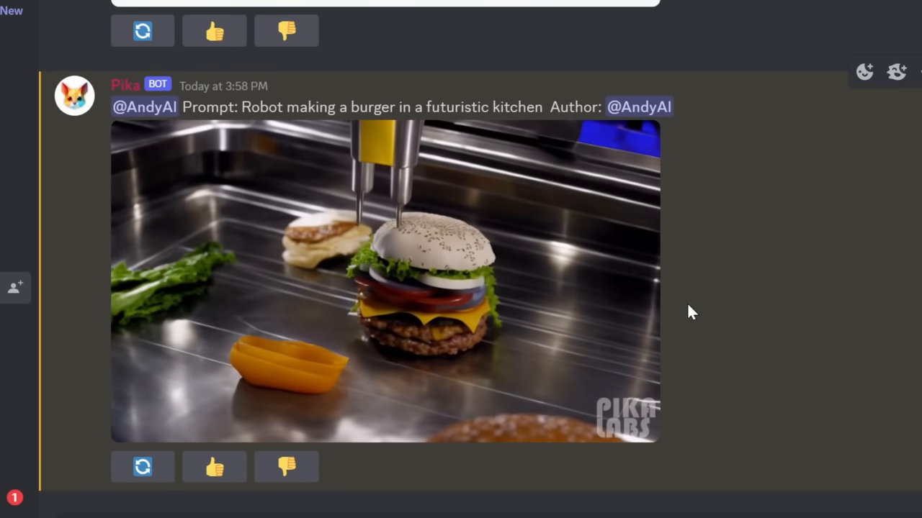
{"action": "mouse_move", "coordinate": [338, 388]}
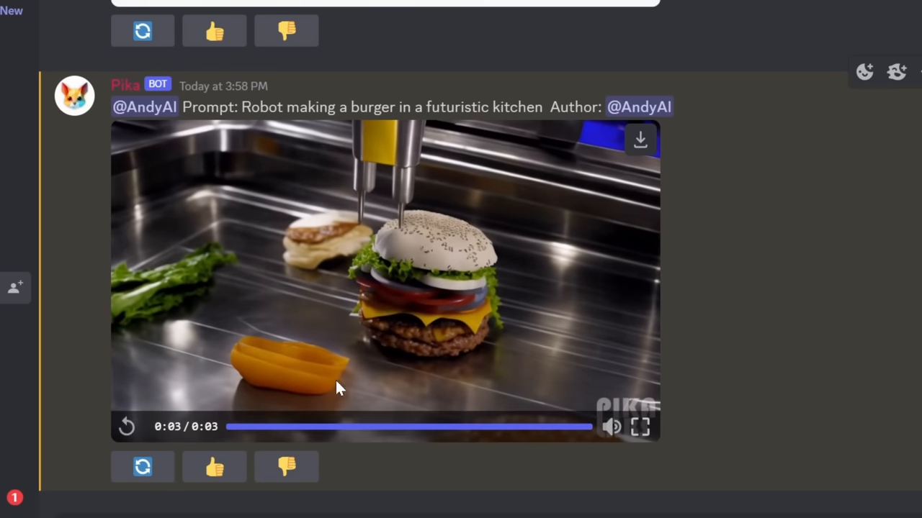
{"action": "left_click", "coordinate": [126, 426]}
{"action": "type", "text": "/create prompt "}
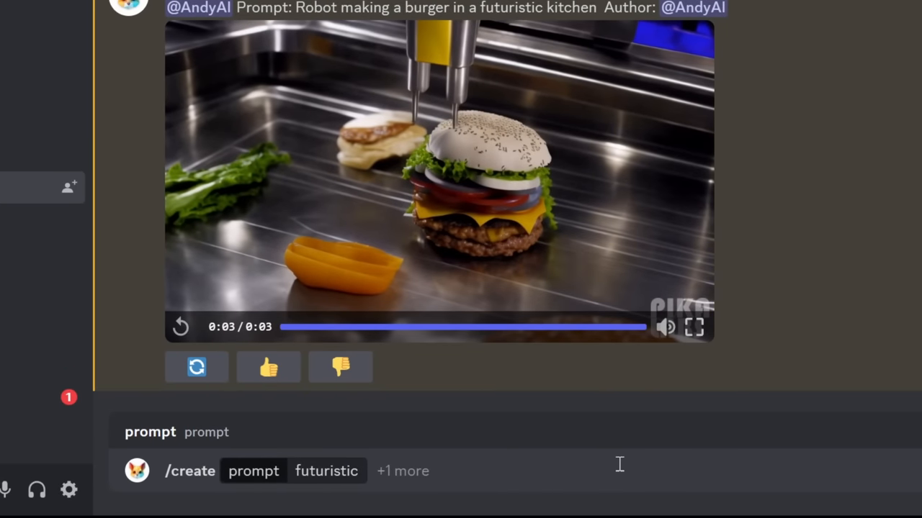
Submit 'futuristic car chase through new york city' and watch the car chase clip.
{"action": "type", "text": "futuristic car chase through new york city"}
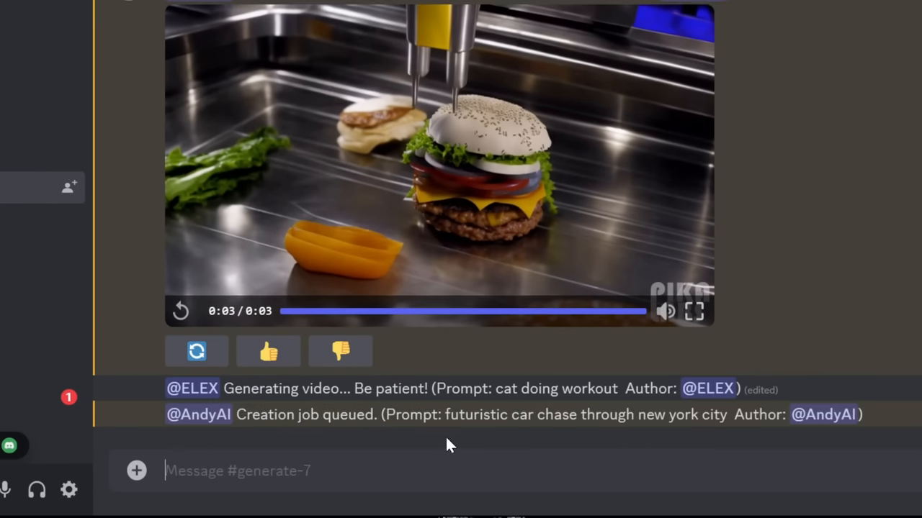
{"action": "scroll", "scroll_direction": "down", "scroll_amount": 3}
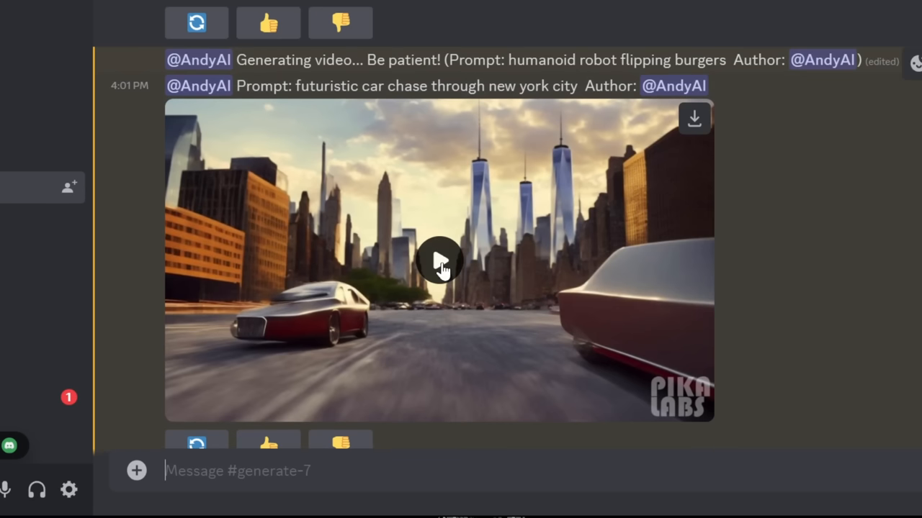
{"action": "left_click", "coordinate": [439, 260]}
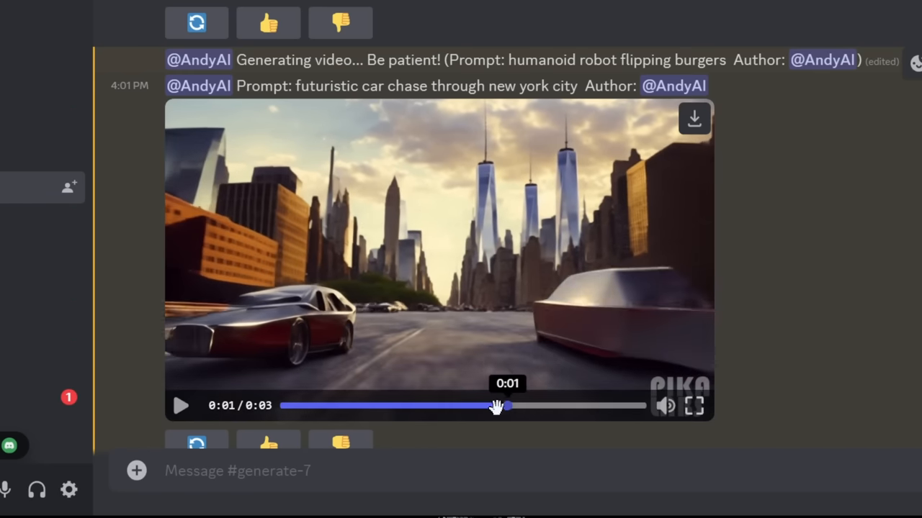
{"action": "left_click_drag", "start_coordinate": [504, 405], "coordinate": [292, 405]}
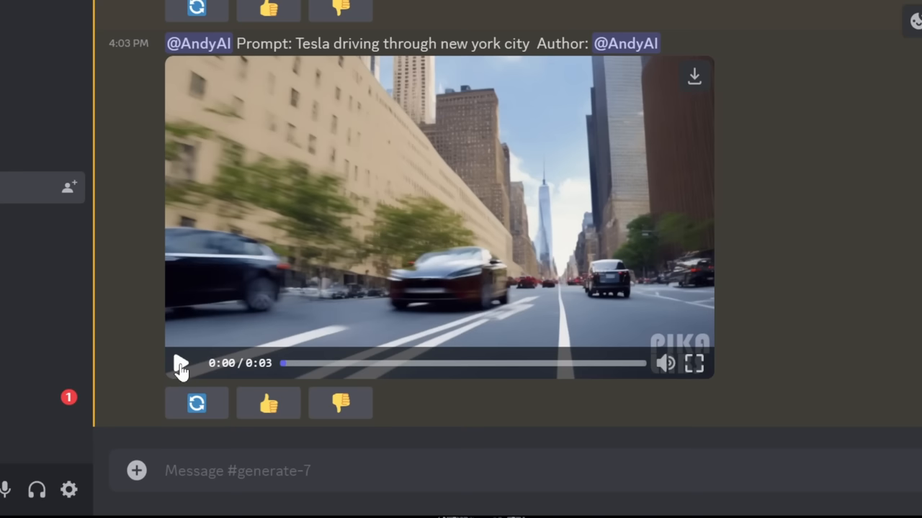
Play the Tesla driving clip, scrubbing back to the start and forward again.
{"action": "left_click", "coordinate": [180, 363]}
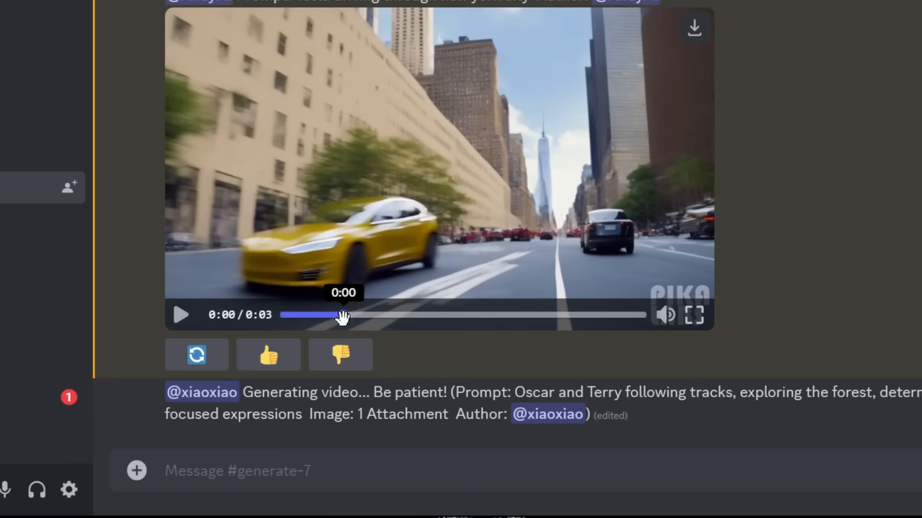
{"action": "left_click_drag", "start_coordinate": [342, 315], "coordinate": [450, 315]}
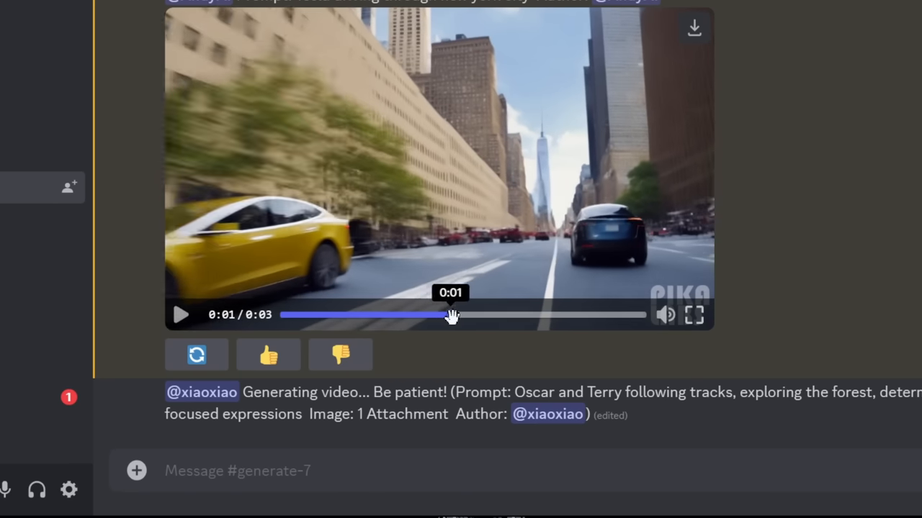
{"action": "left_click_drag", "start_coordinate": [453, 314], "coordinate": [551, 314]}
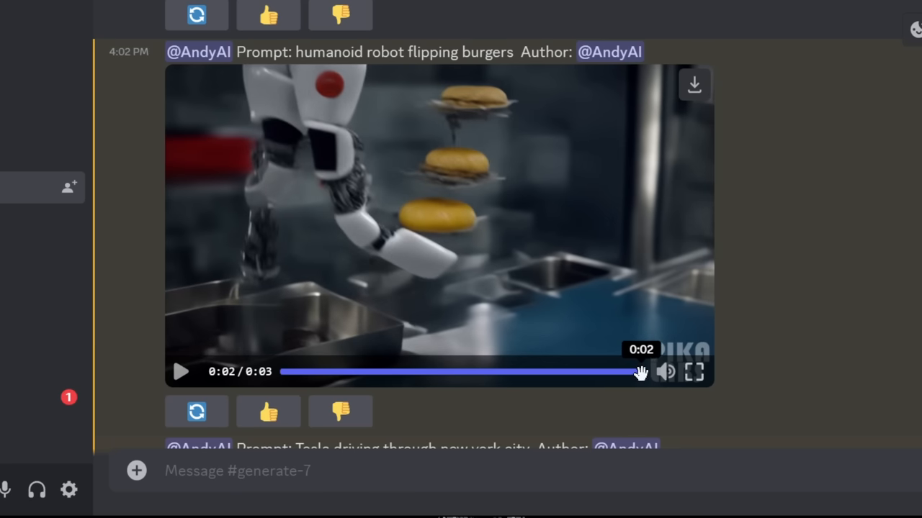
{"action": "mouse_move", "coordinate": [457, 220]}
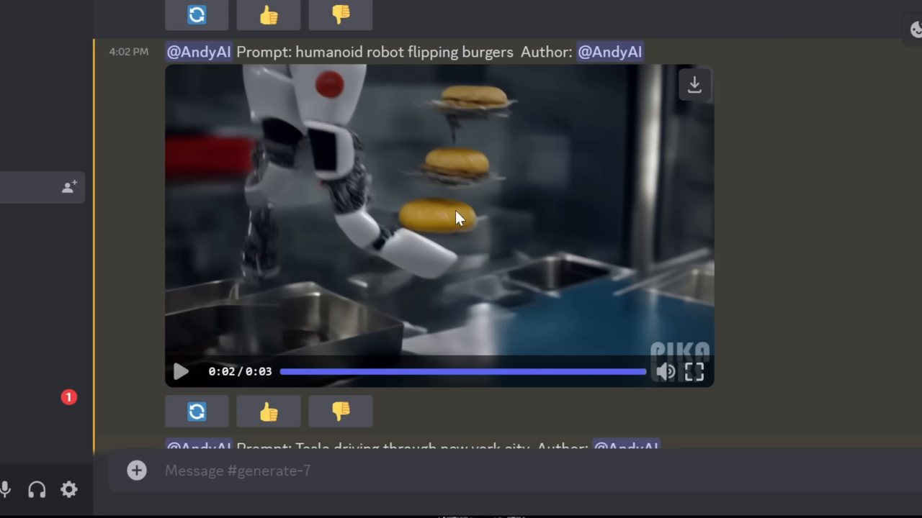
Play the robot waiter serving burgers clip, pause it and jump further in.
{"action": "scroll", "scroll_direction": "down", "scroll_amount": 3}
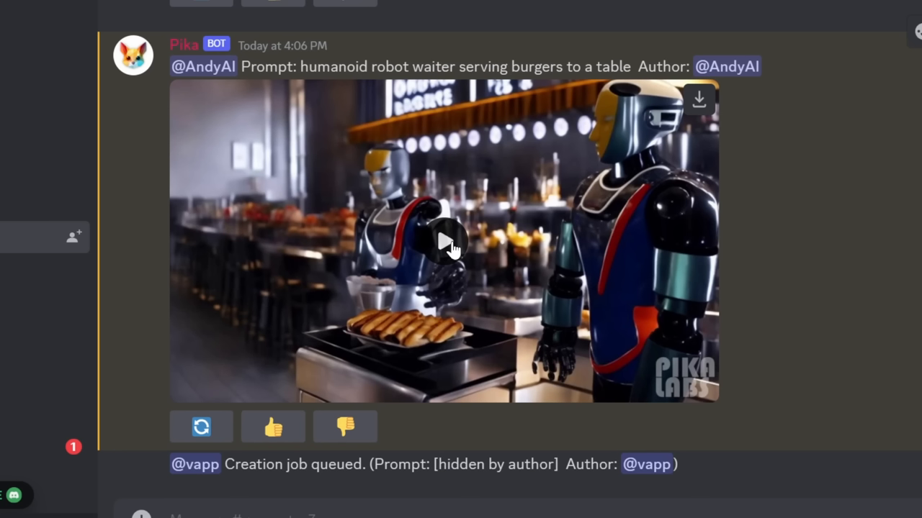
{"action": "left_click", "coordinate": [445, 242]}
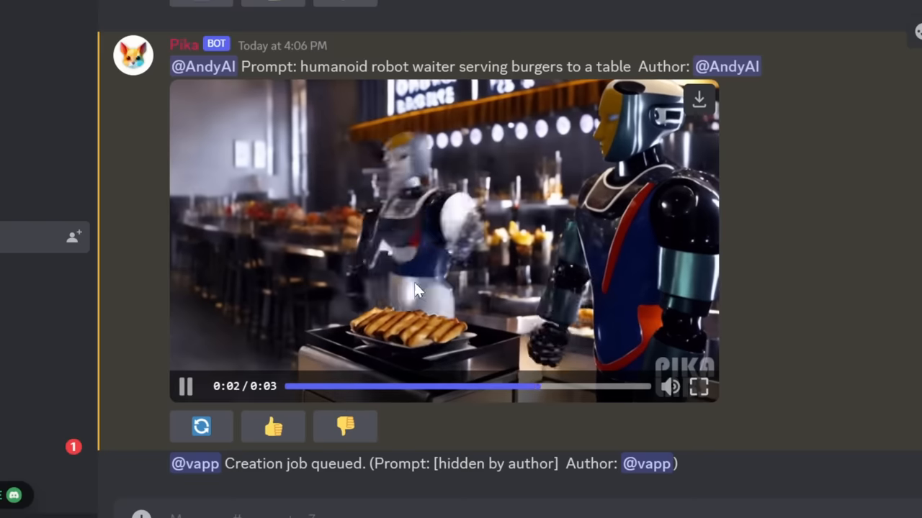
{"action": "left_click", "coordinate": [453, 387]}
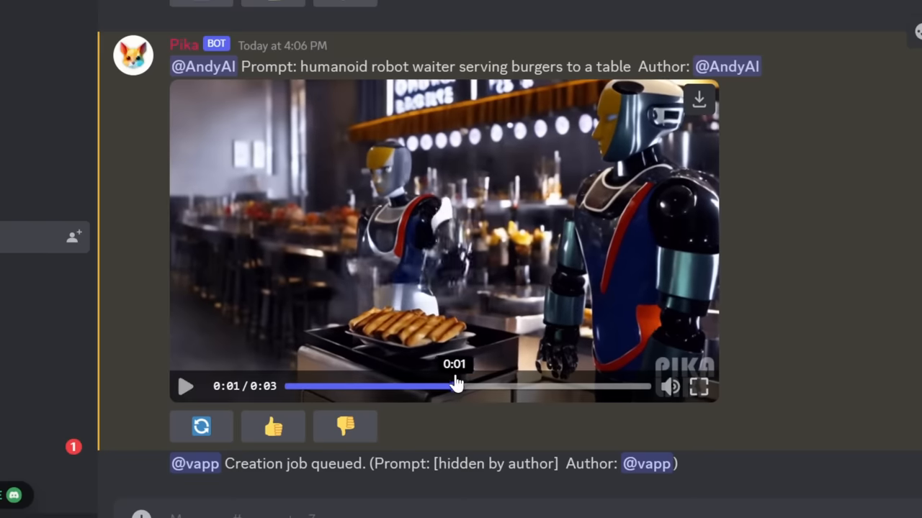
{"action": "left_click", "coordinate": [565, 387]}
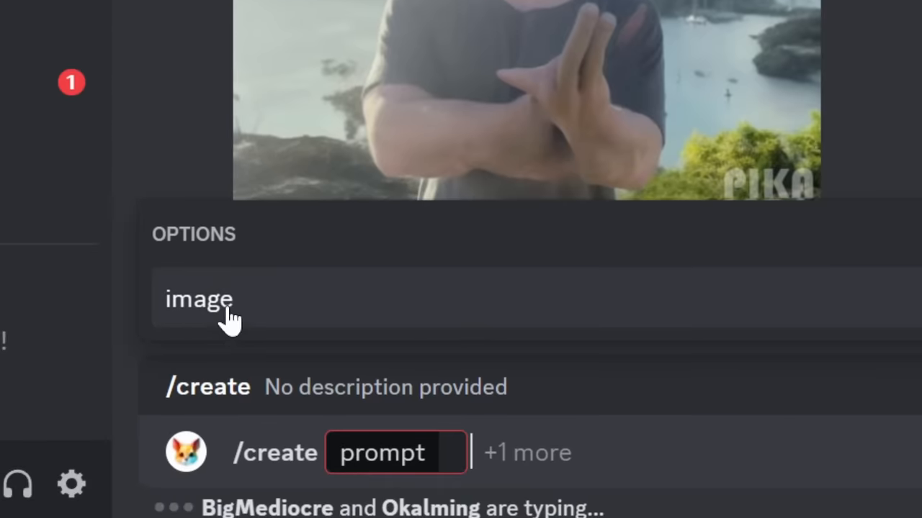
Generate 'man turning into robot' from an uploaded image, then play it and the city cars clip.
{"action": "left_click", "coordinate": [199, 300]}
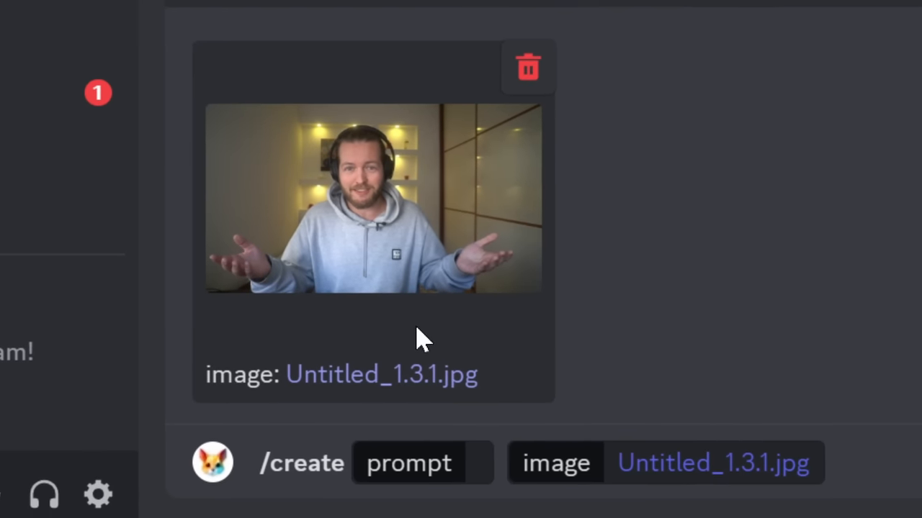
{"action": "type", "text": "man turning into robot"}
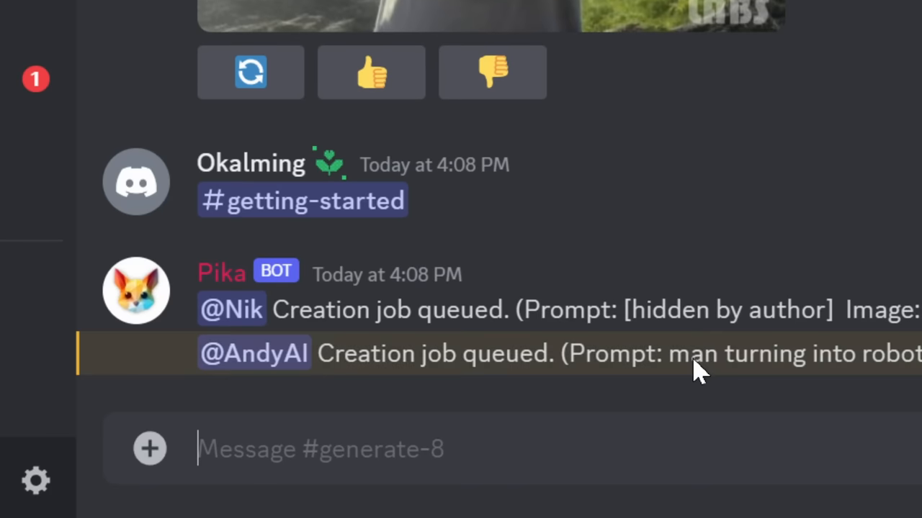
{"action": "scroll", "scroll_direction": "down", "scroll_amount": 3}
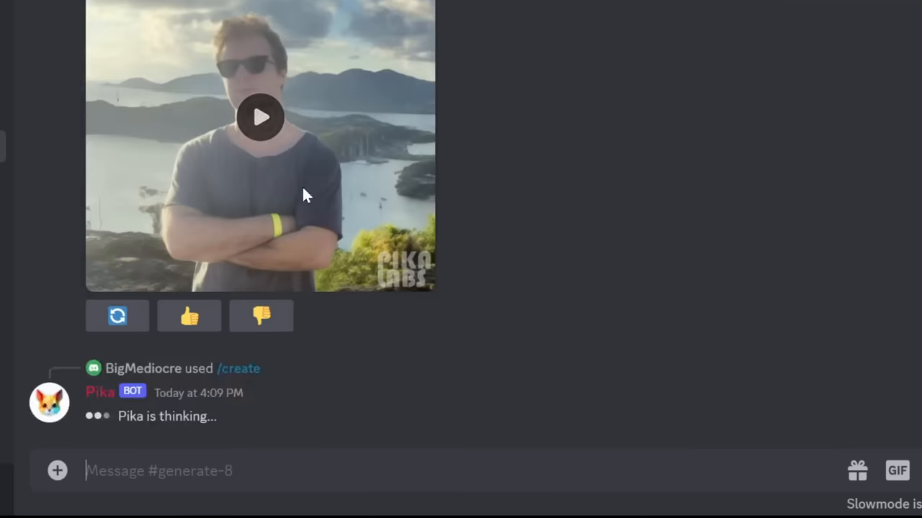
{"action": "scroll", "scroll_direction": "down", "scroll_amount": 3}
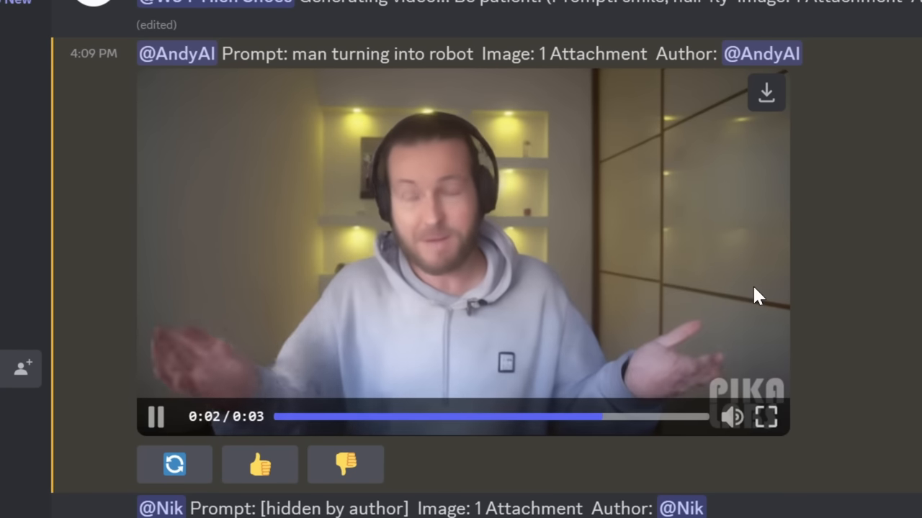
{"action": "left_click", "coordinate": [155, 417]}
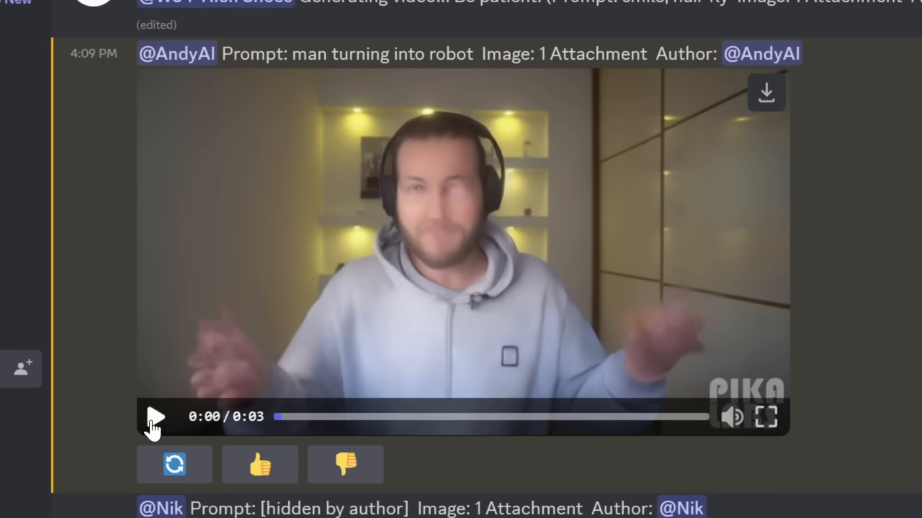
{"action": "left_click", "coordinate": [155, 417]}
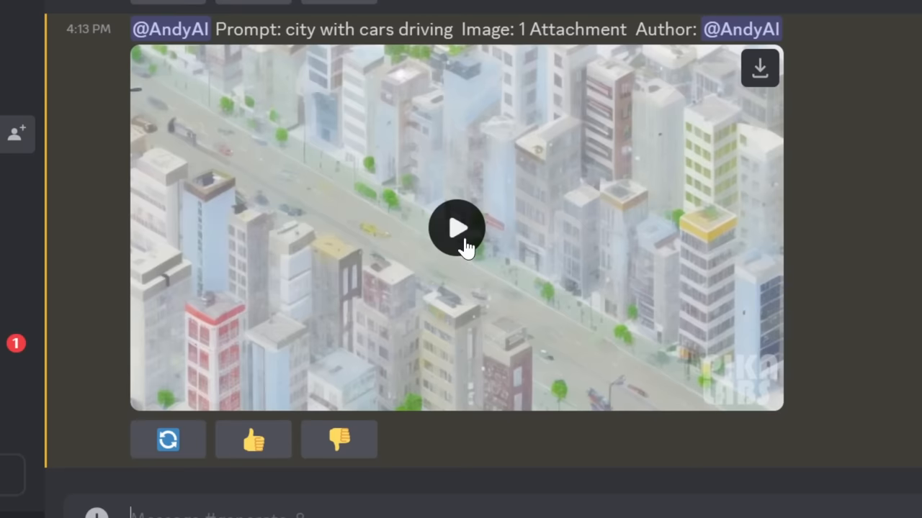
{"action": "left_click", "coordinate": [457, 226]}
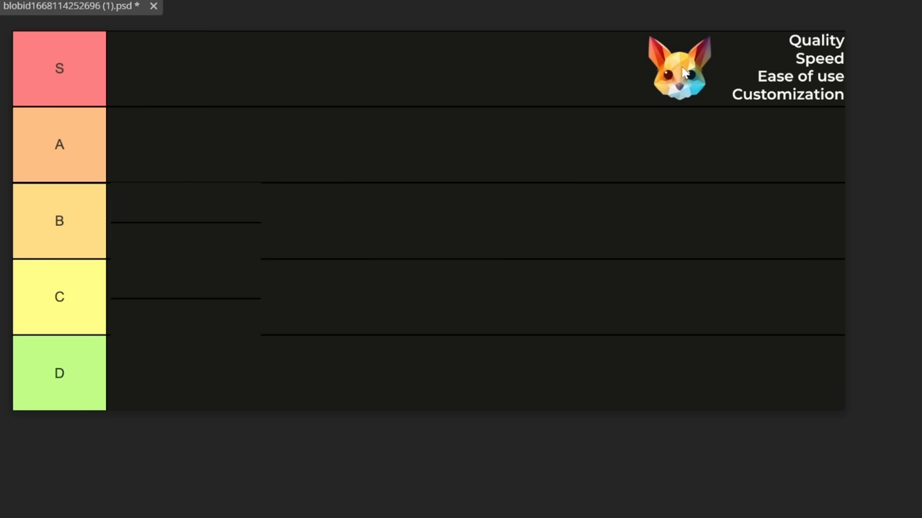
Drag the Pika fox logo into the A tier row of the chart.
{"action": "left_click_drag", "start_coordinate": [677, 69], "coordinate": [363, 130]}
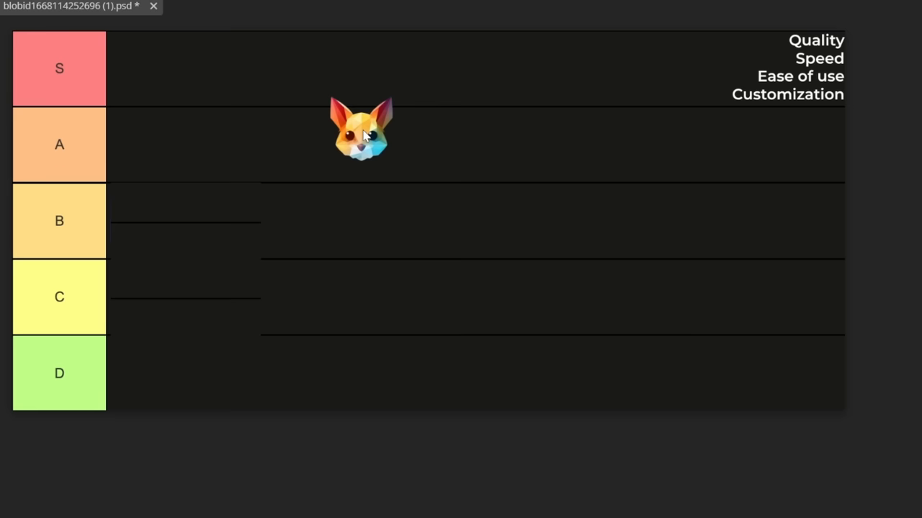
{"action": "left_click_drag", "start_coordinate": [360, 129], "coordinate": [148, 144]}
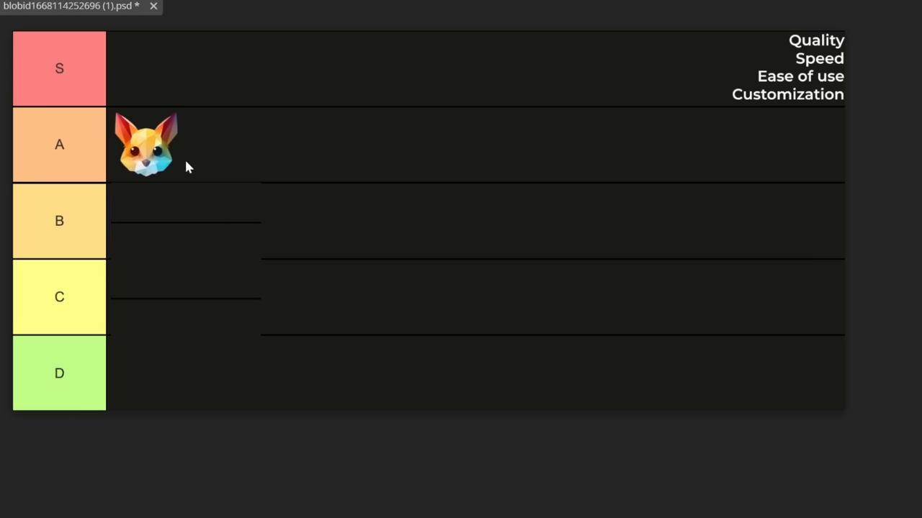
{"action": "mouse_move", "coordinate": [293, 159]}
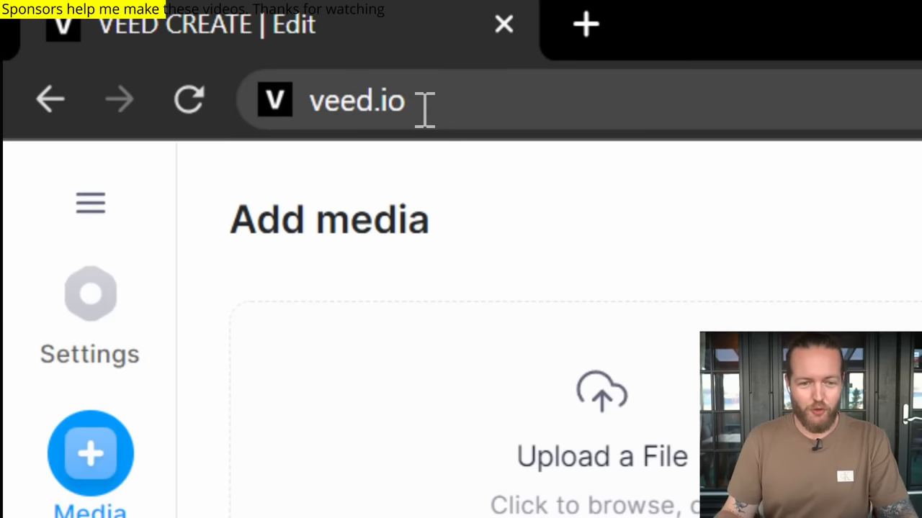
Look at the AI Magic Cut options, then turn on Eye Contact correction.
{"action": "left_click", "coordinate": [357, 100]}
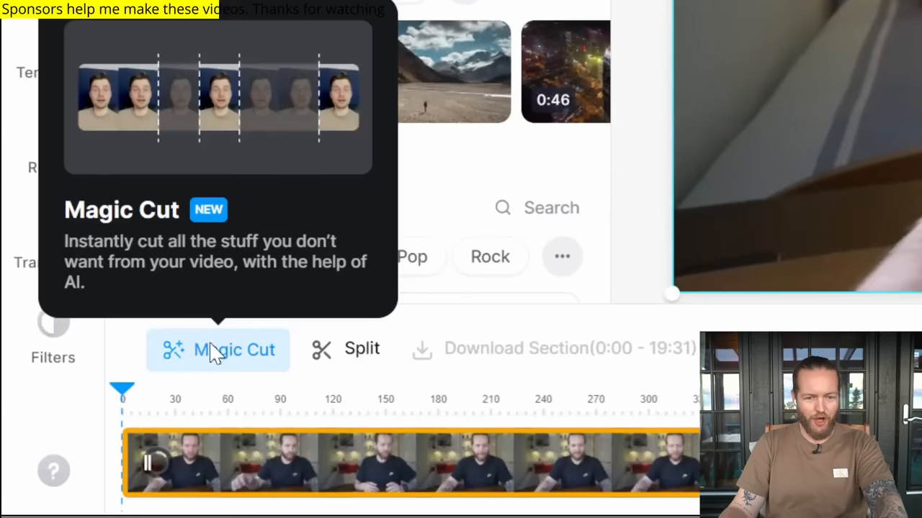
{"action": "left_click", "coordinate": [218, 349]}
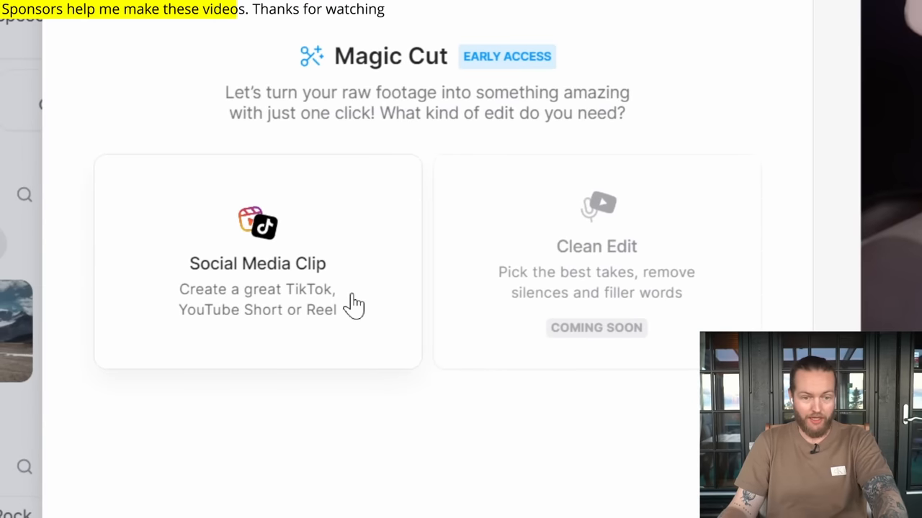
{"action": "left_click", "coordinate": [257, 263]}
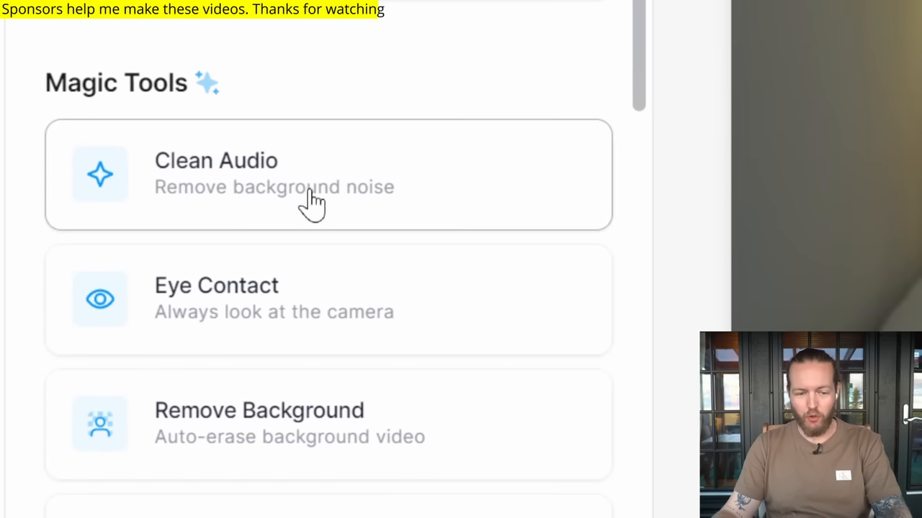
{"action": "mouse_move", "coordinate": [211, 322]}
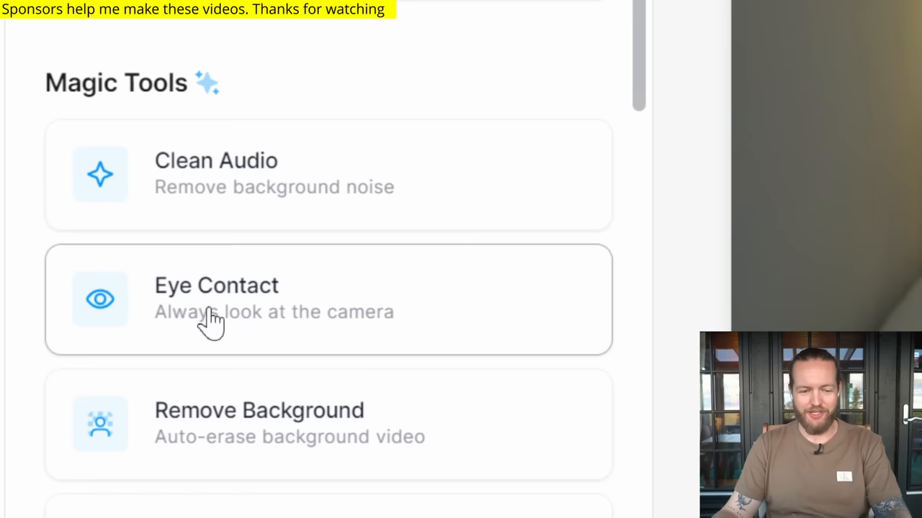
{"action": "left_click", "coordinate": [216, 299]}
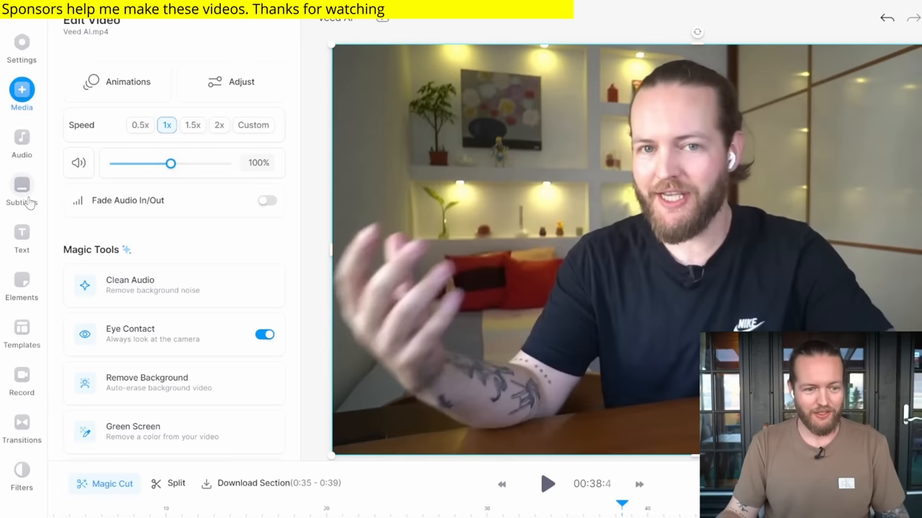
Create English automatic subtitles with automatic highlighting turned on.
{"action": "left_click", "coordinate": [22, 188]}
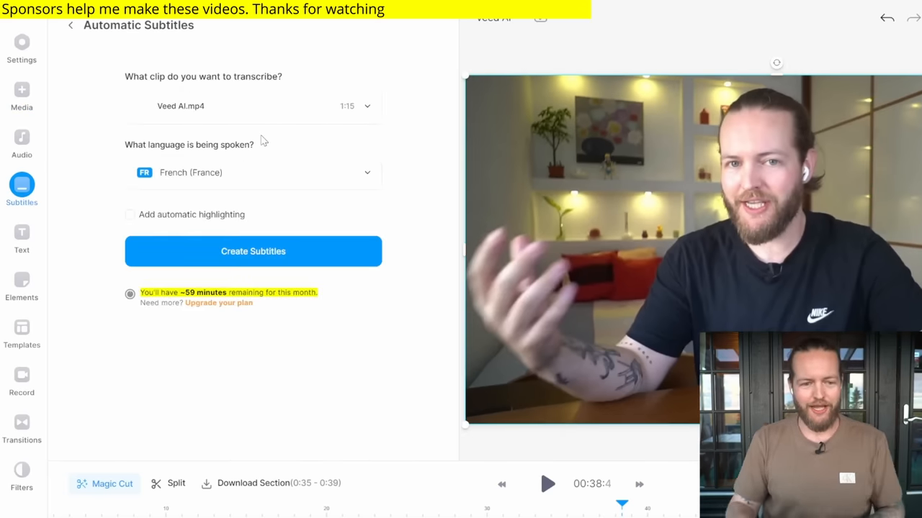
{"action": "left_click", "coordinate": [130, 214]}
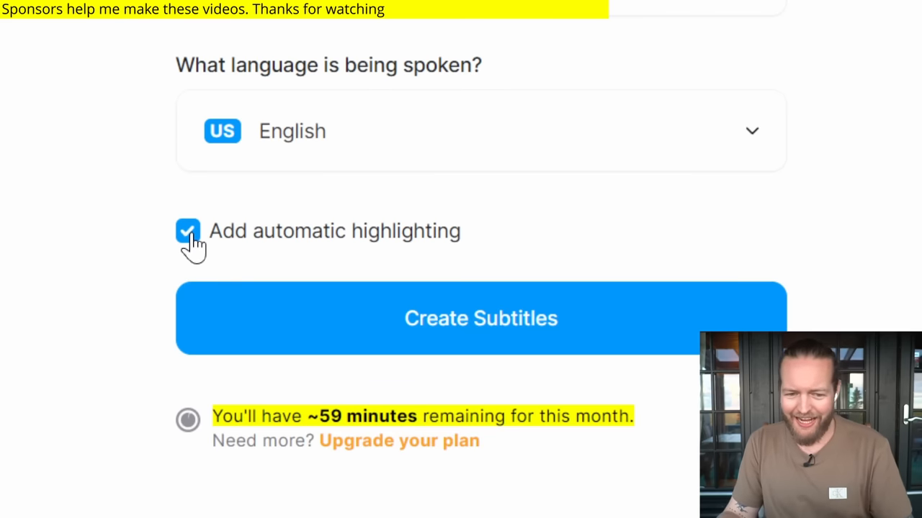
{"action": "left_click", "coordinate": [480, 318]}
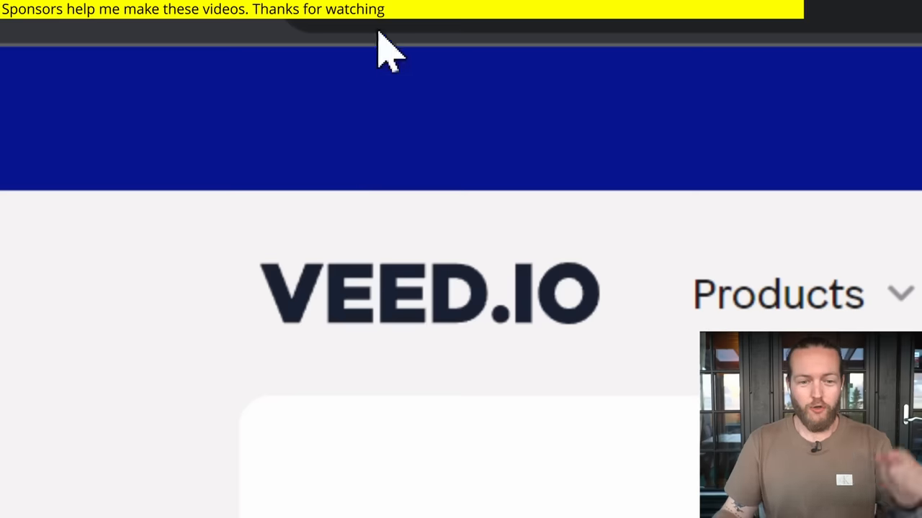
{"action": "mouse_move", "coordinate": [507, 36]}
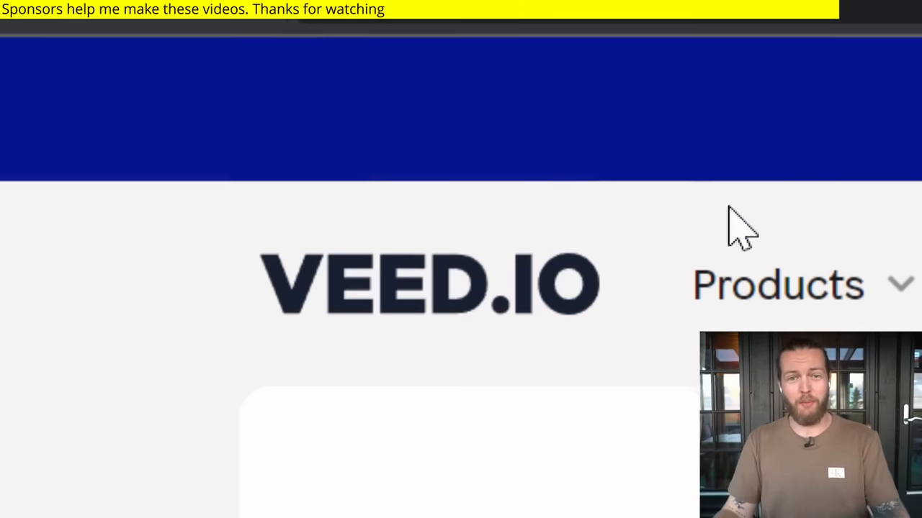
{"action": "scroll", "scroll_direction": "down", "scroll_amount": 3}
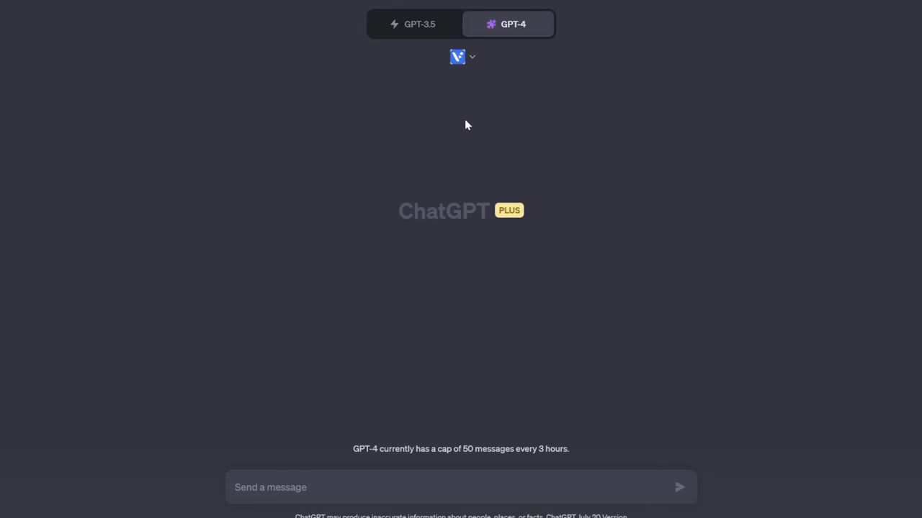
{"action": "mouse_move", "coordinate": [492, 94]}
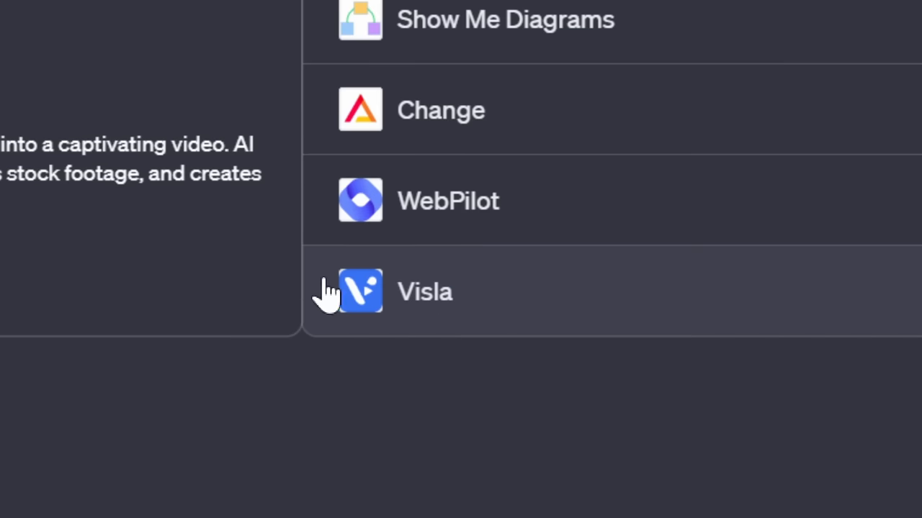
Enable the Visla plugin and scroll through its Tech Fusion video response.
{"action": "left_click", "coordinate": [360, 291]}
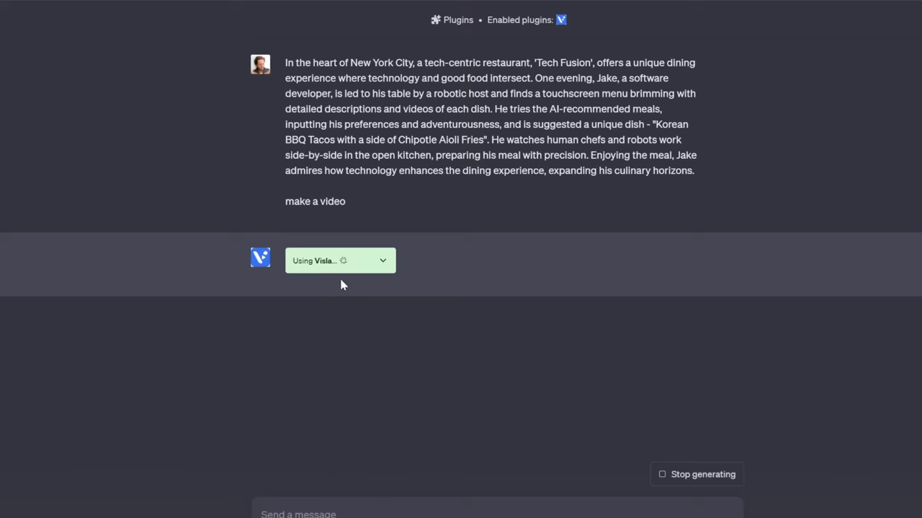
{"action": "mouse_move", "coordinate": [384, 265]}
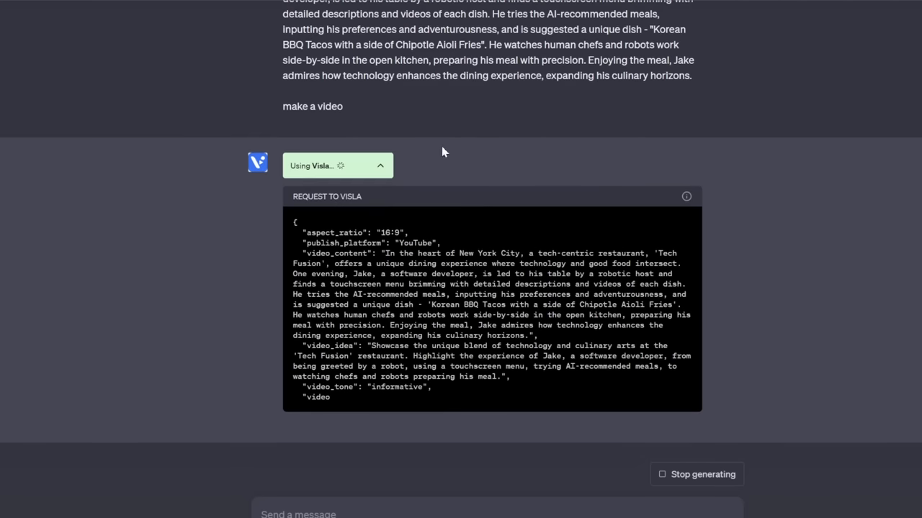
{"action": "scroll", "scroll_direction": "down", "scroll_amount": 3}
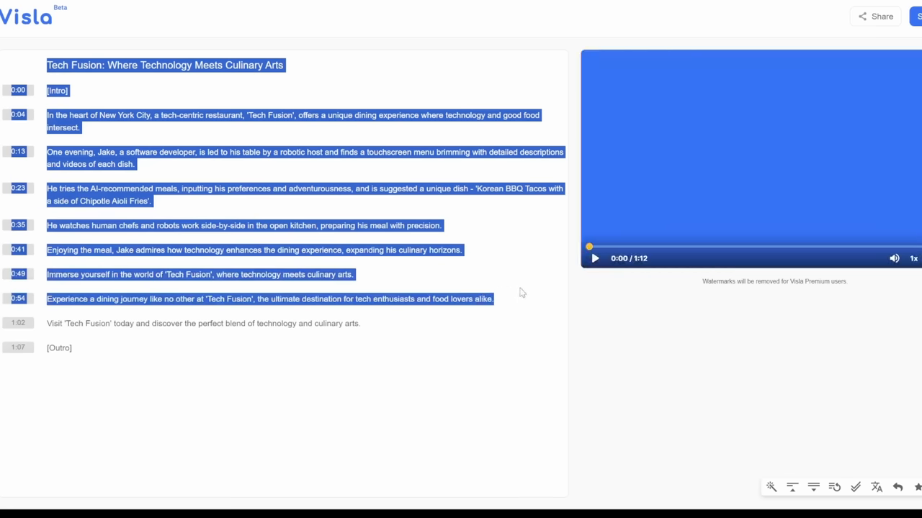
Play the generated Tech Fusion video preview.
{"action": "left_click", "coordinate": [601, 283]}
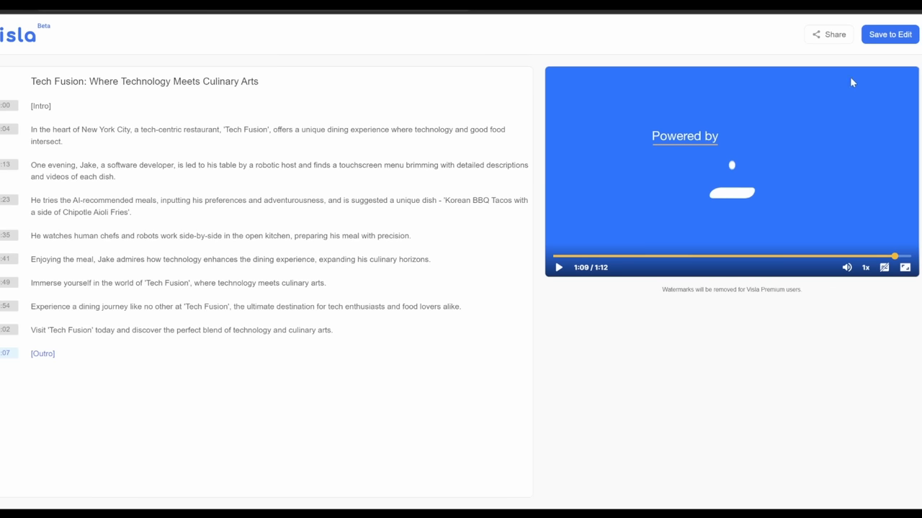
{"action": "mouse_move", "coordinate": [890, 34]}
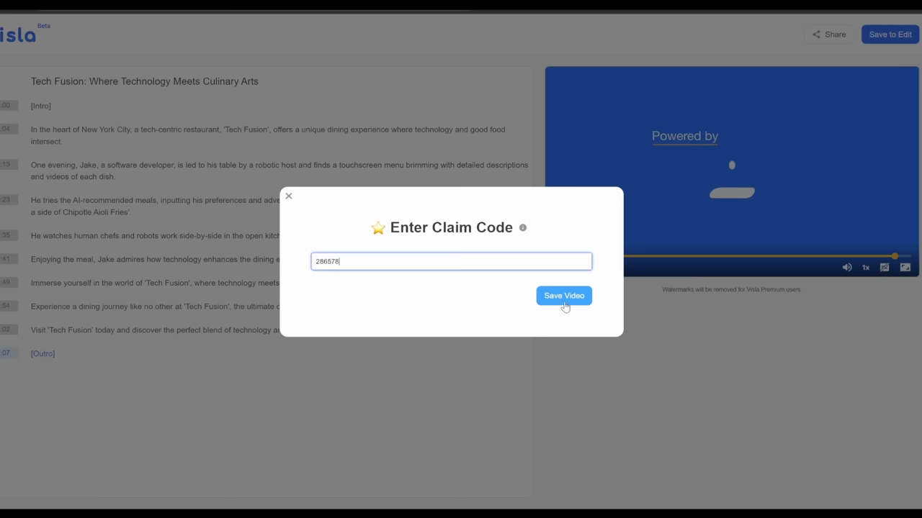
Split Scene 1 of the Tech Fusion storyboard into two scenes.
{"action": "left_click", "coordinate": [564, 296]}
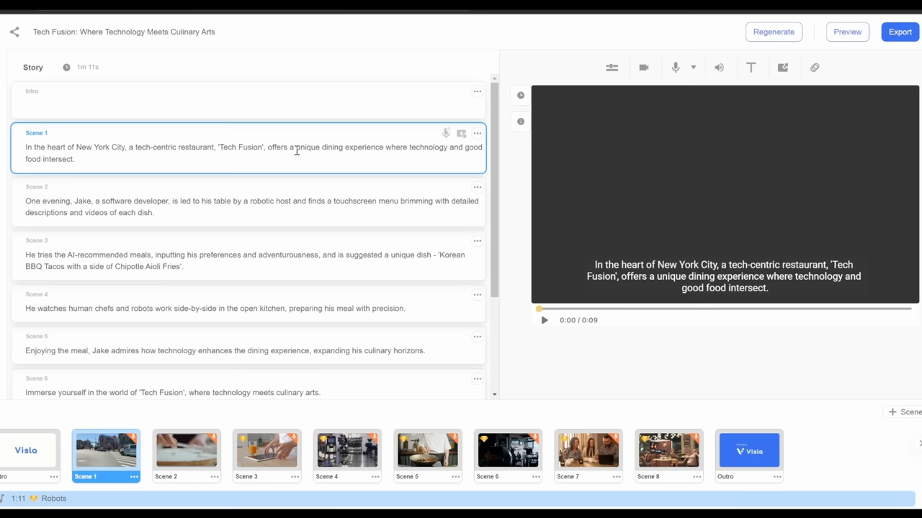
{"action": "left_click", "coordinate": [544, 320]}
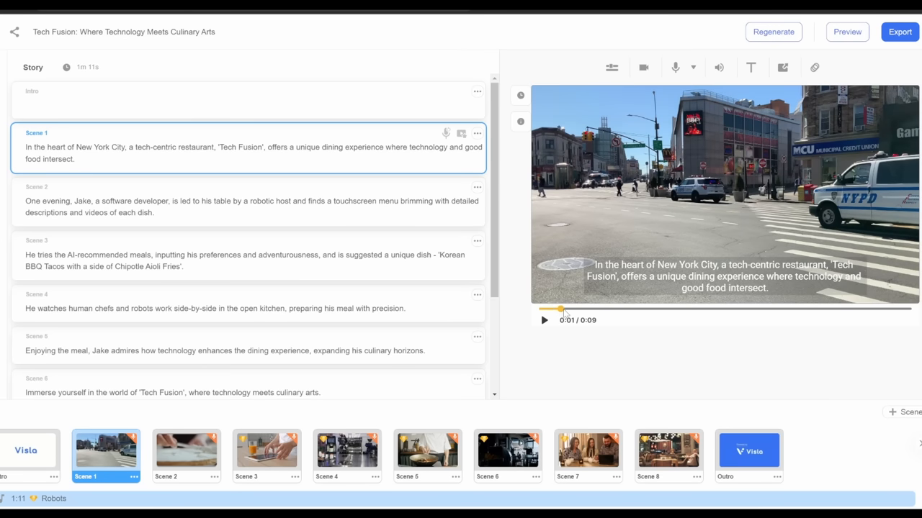
{"action": "left_click_drag", "start_coordinate": [560, 310], "coordinate": [777, 310]}
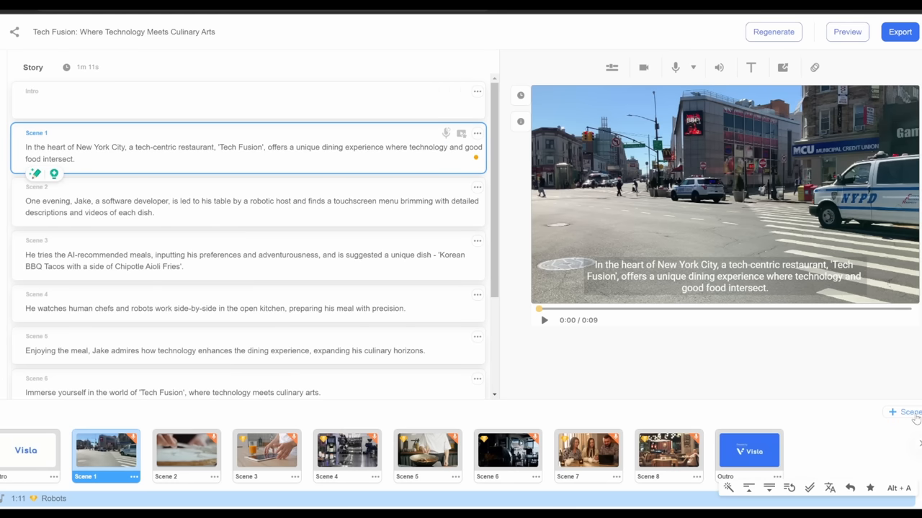
{"action": "left_click", "coordinate": [906, 411]}
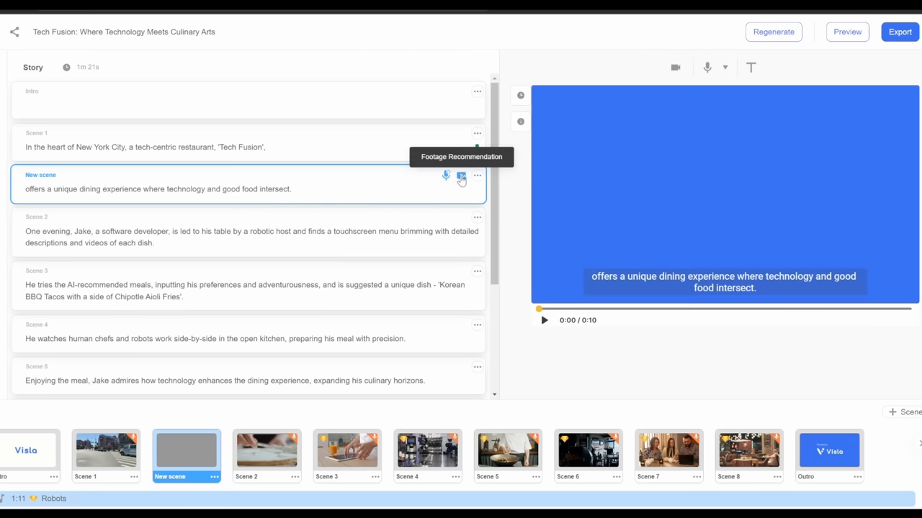
Apply the recommended robot-with-laptop clip to Scene 2 and preview it.
{"action": "left_click", "coordinate": [460, 177]}
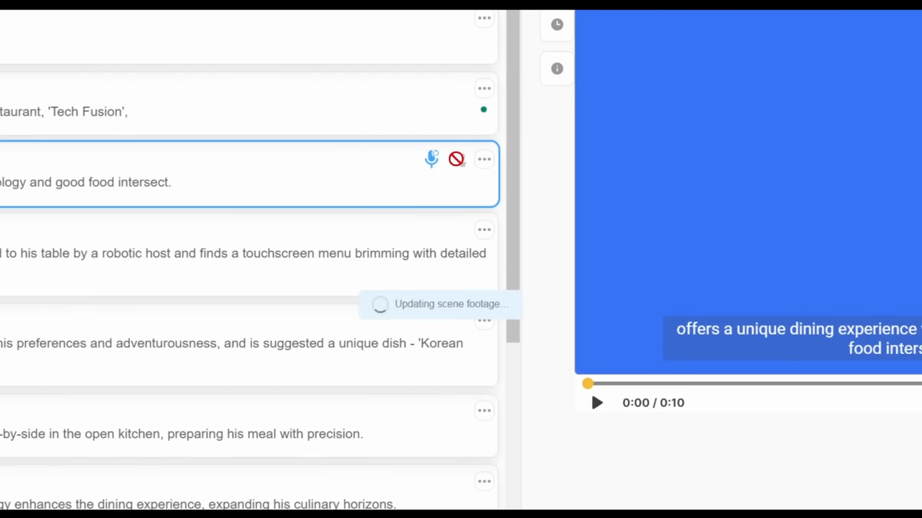
{"action": "left_click", "coordinate": [477, 218]}
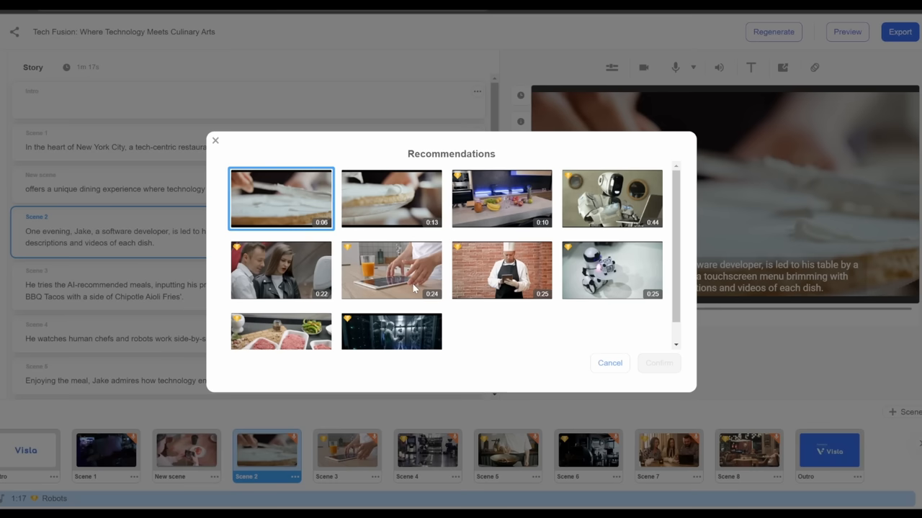
{"action": "mouse_move", "coordinate": [530, 210]}
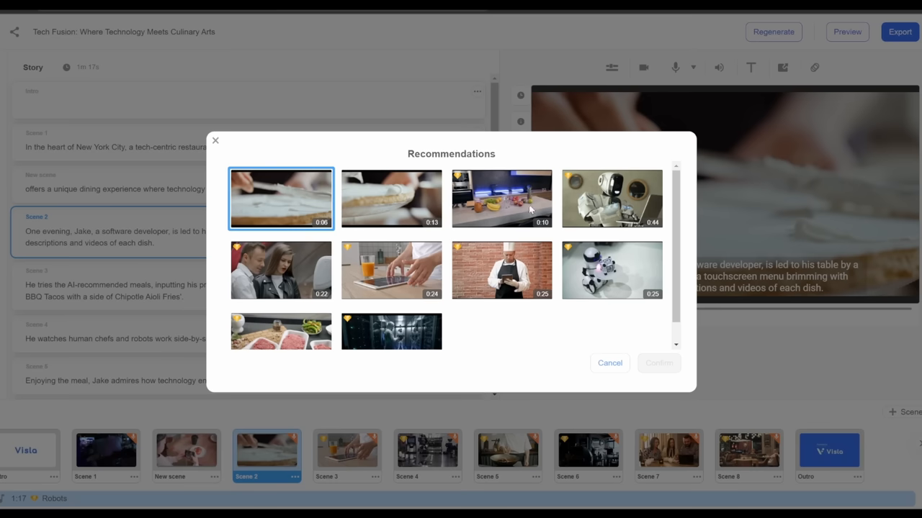
{"action": "left_click", "coordinate": [611, 198]}
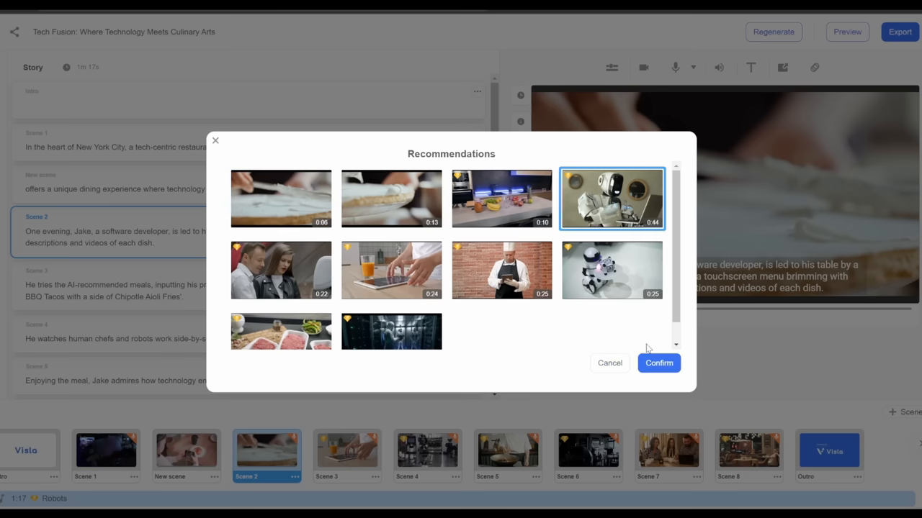
{"action": "left_click", "coordinate": [658, 363]}
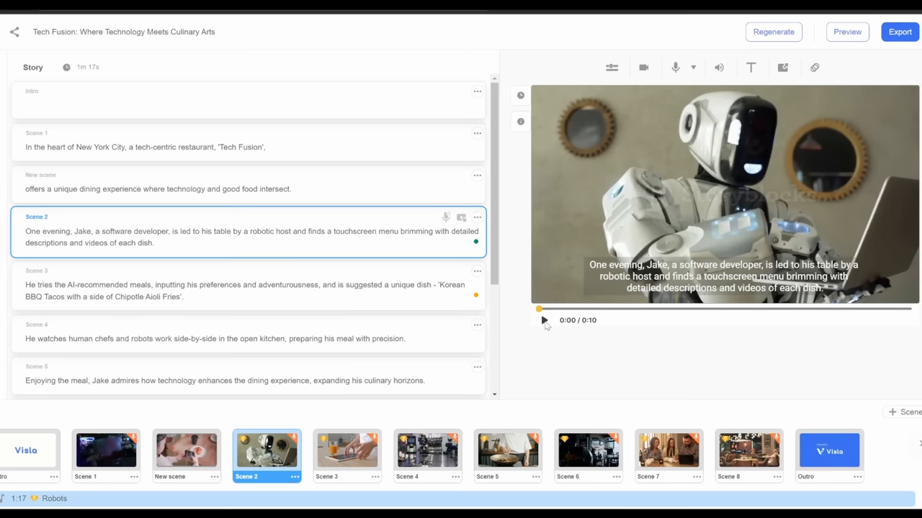
{"action": "left_click", "coordinate": [544, 320]}
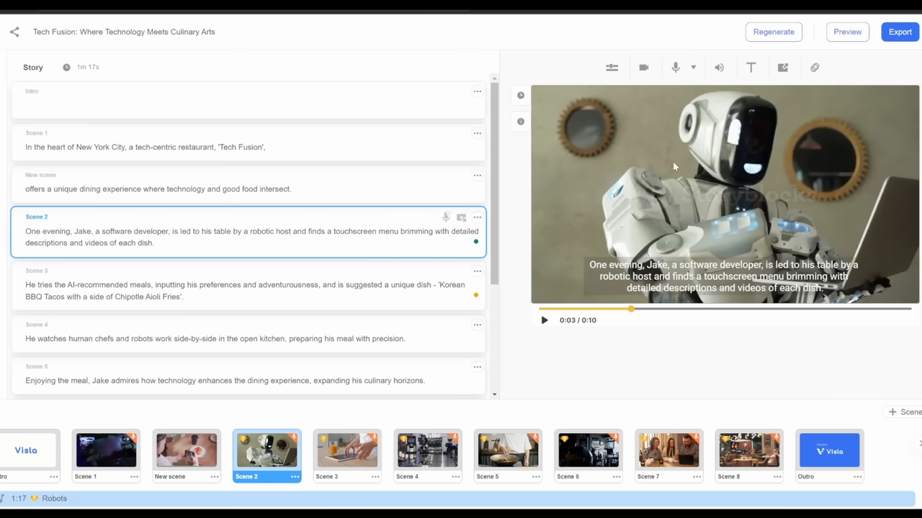
{"action": "mouse_move", "coordinate": [847, 32]}
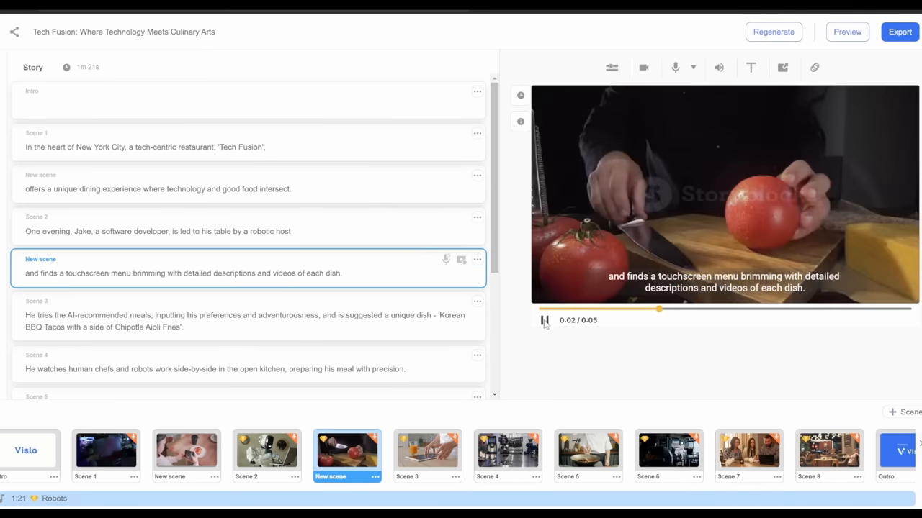
Show Visla's voice-over and music options and preview the Tokyo background track.
{"action": "left_click", "coordinate": [544, 321]}
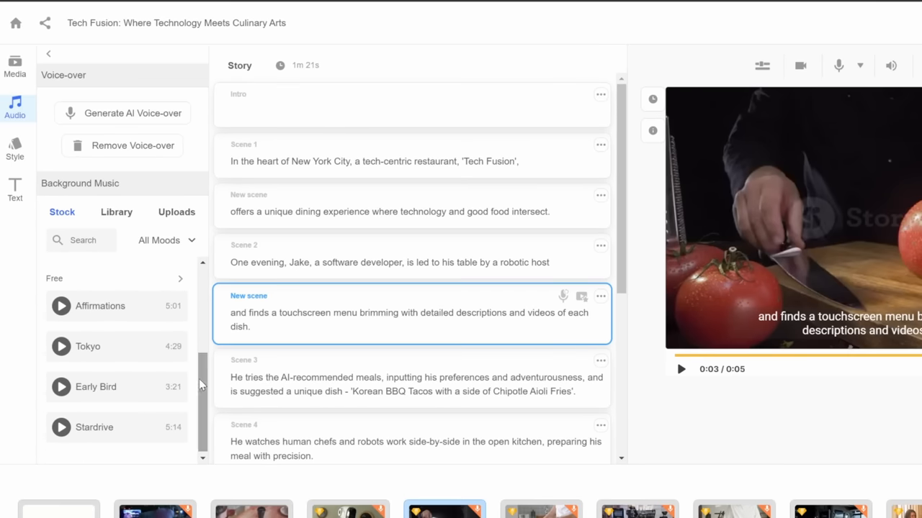
{"action": "mouse_move", "coordinate": [68, 344]}
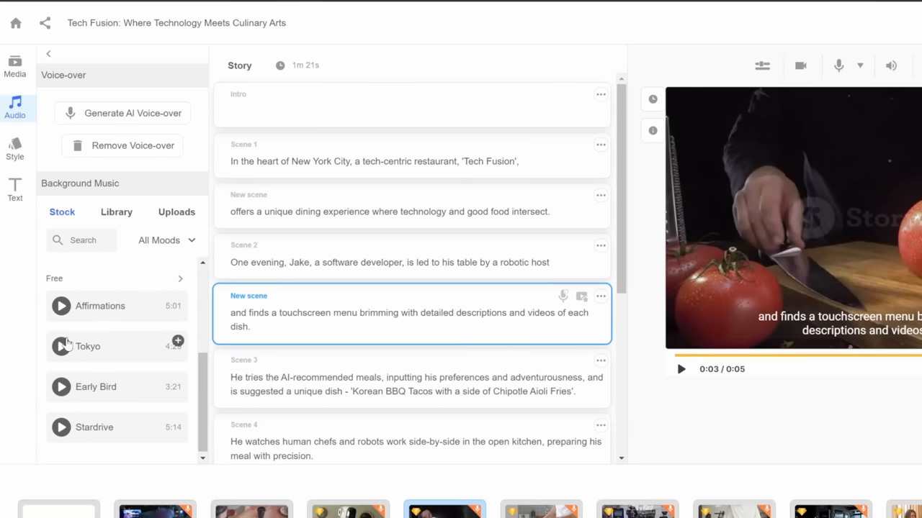
{"action": "left_click", "coordinate": [62, 346]}
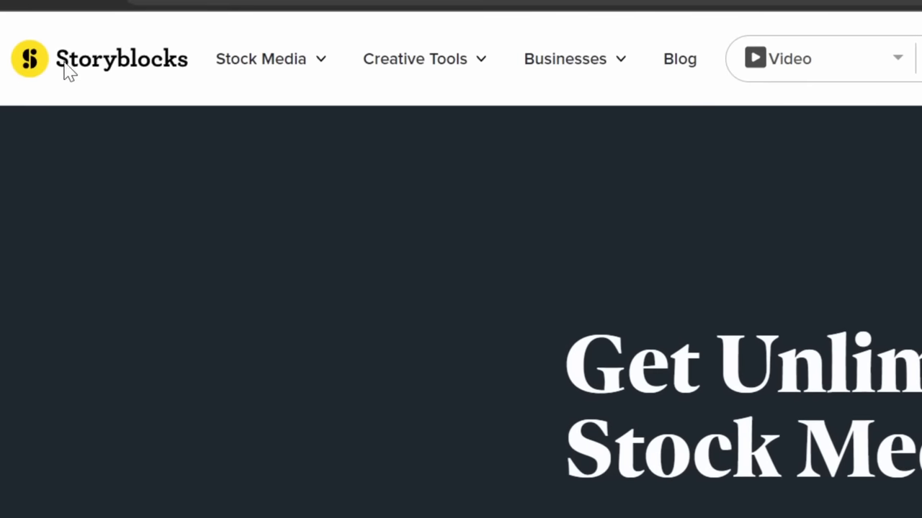
{"action": "mouse_move", "coordinate": [178, 72]}
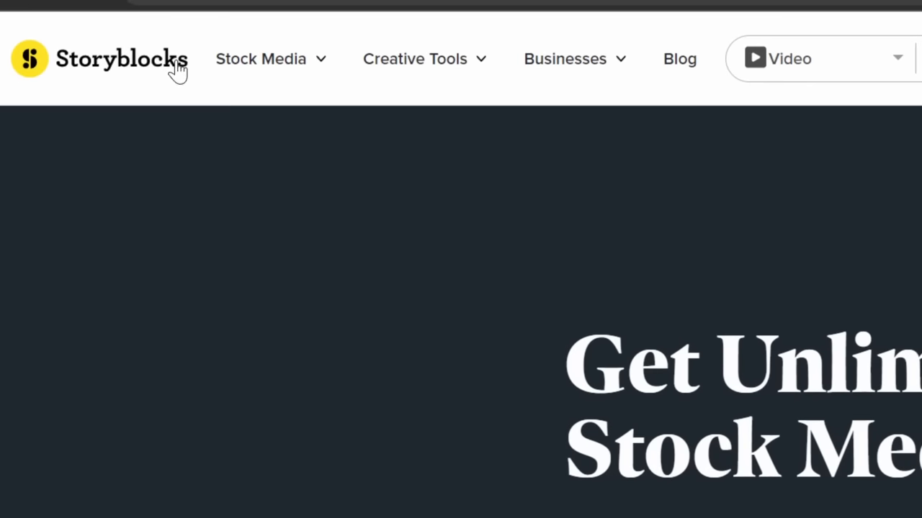
Show Storyblocks' Stock Media menu with its footage, audio and image categories.
{"action": "left_click", "coordinate": [261, 58]}
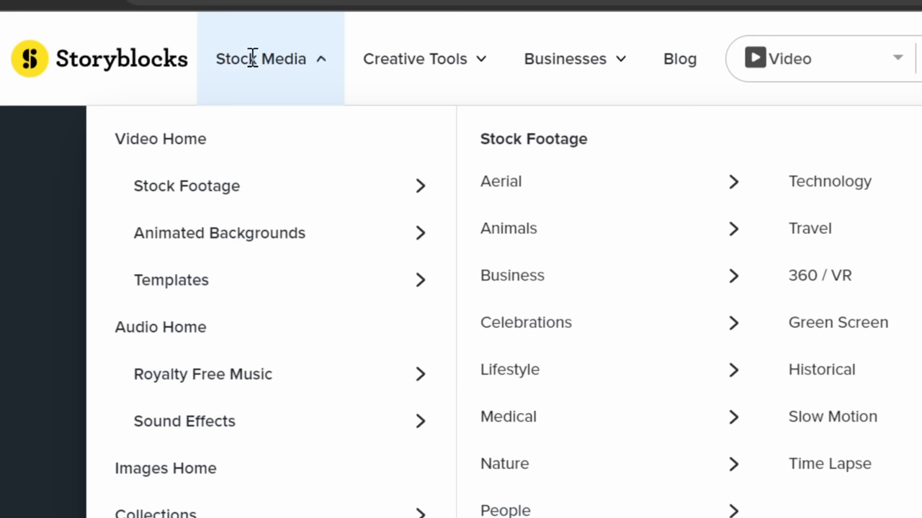
{"action": "mouse_move", "coordinate": [272, 59]}
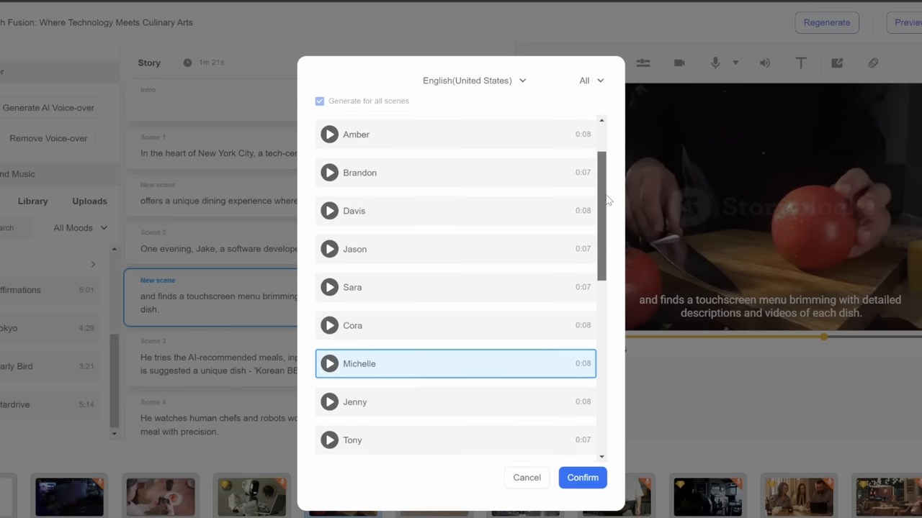
Keep English (United States) and close the voice list without choosing a voice.
{"action": "scroll", "scroll_direction": "down", "scroll_amount": 3}
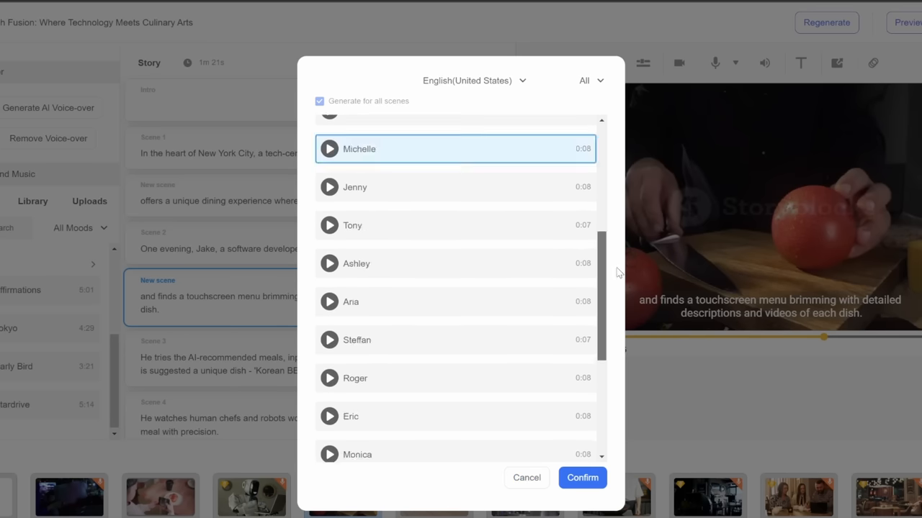
{"action": "left_click", "coordinate": [474, 80]}
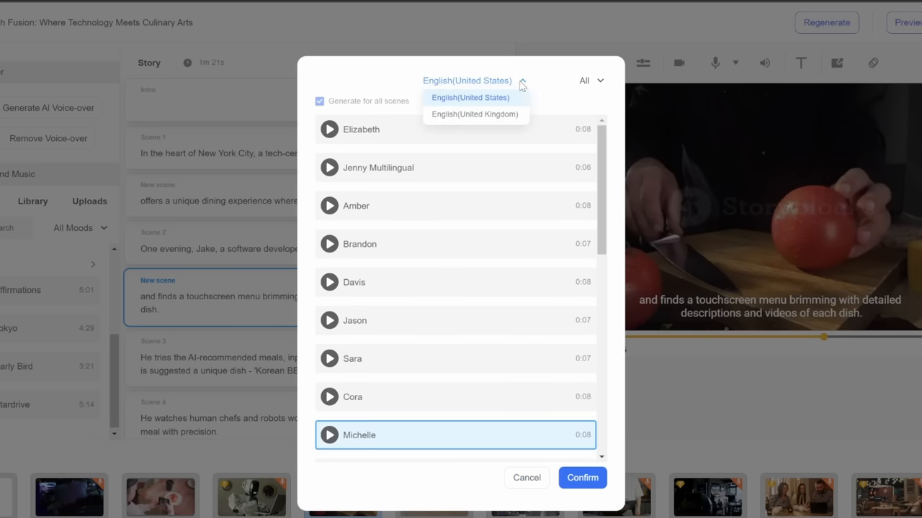
{"action": "left_click", "coordinate": [469, 97]}
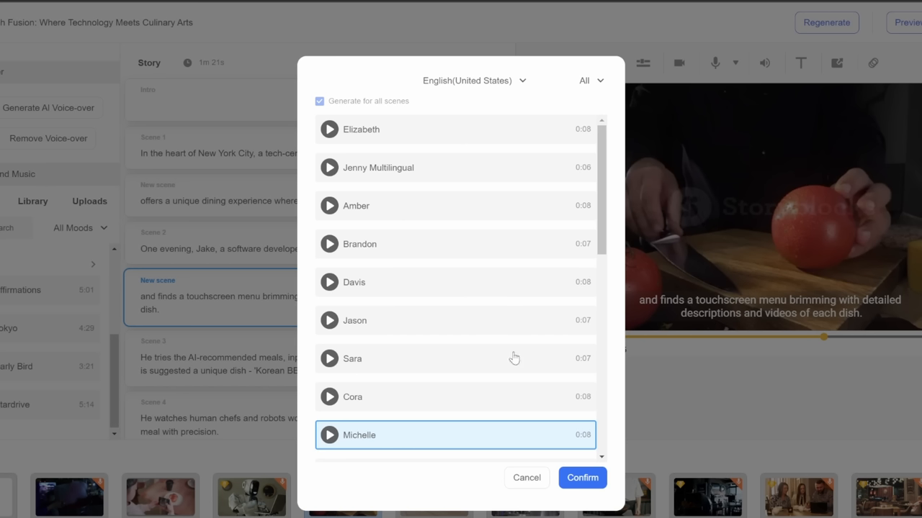
{"action": "mouse_move", "coordinate": [526, 477]}
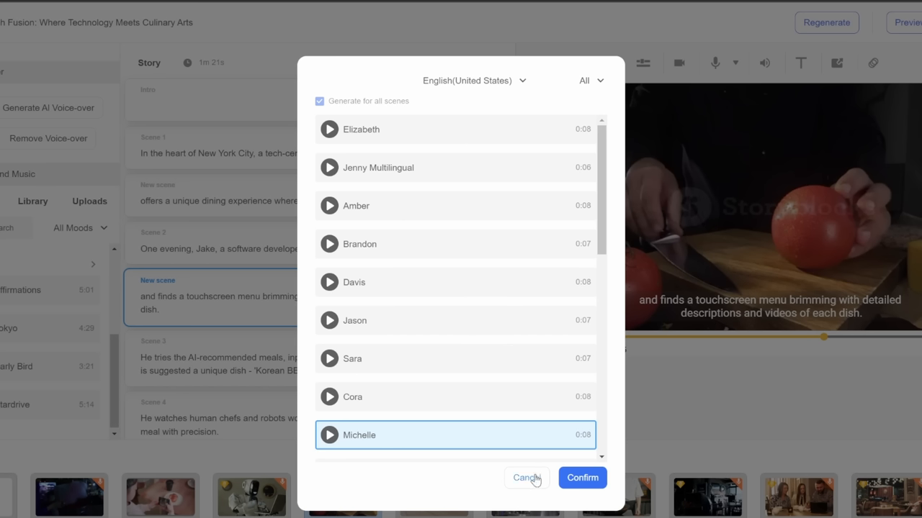
{"action": "left_click", "coordinate": [526, 477]}
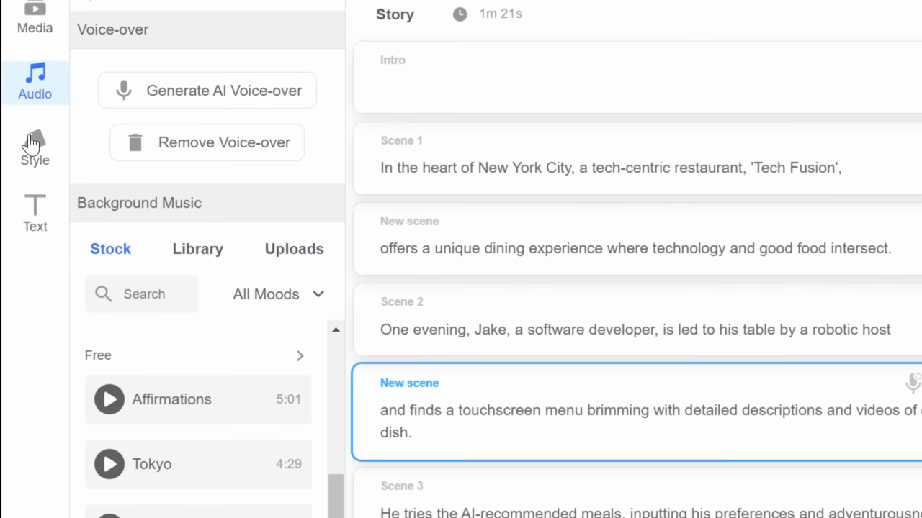
Show the video format, scene background and text styling settings.
{"action": "left_click", "coordinate": [35, 149]}
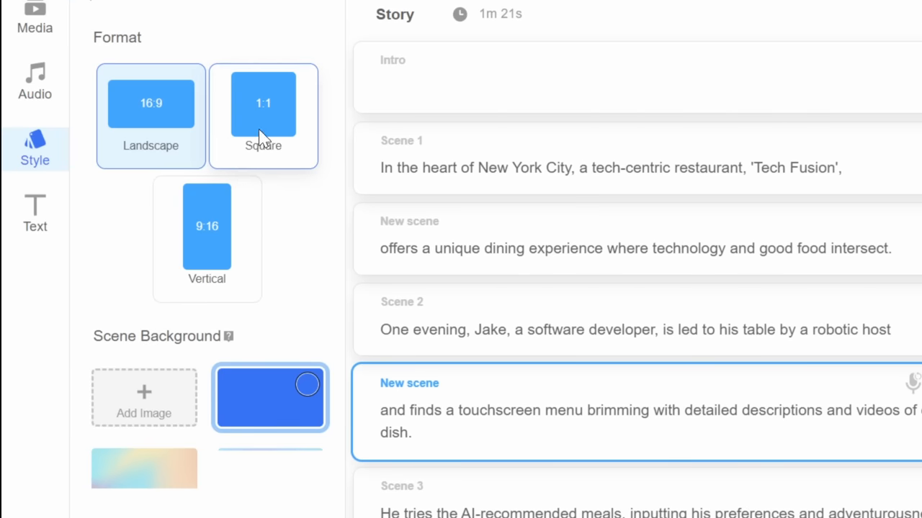
{"action": "scroll", "scroll_direction": "down", "scroll_amount": 3}
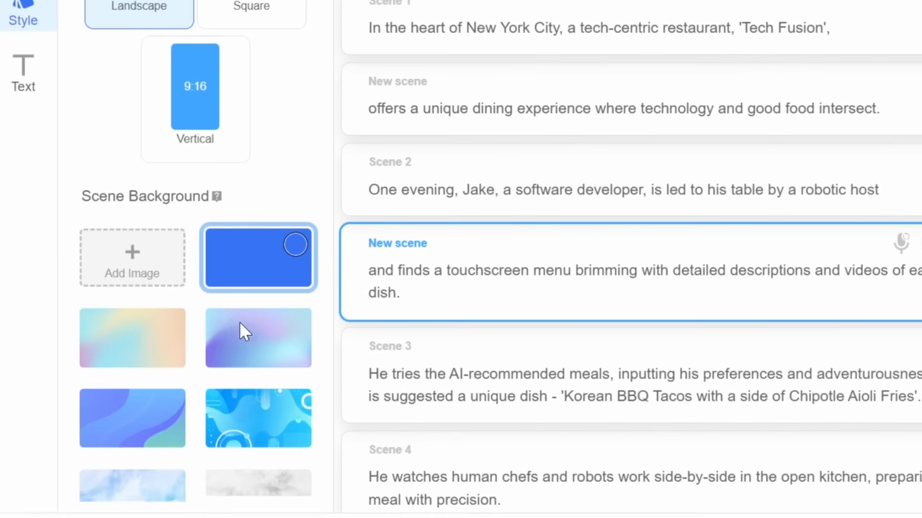
{"action": "scroll", "scroll_direction": "up", "scroll_amount": 3}
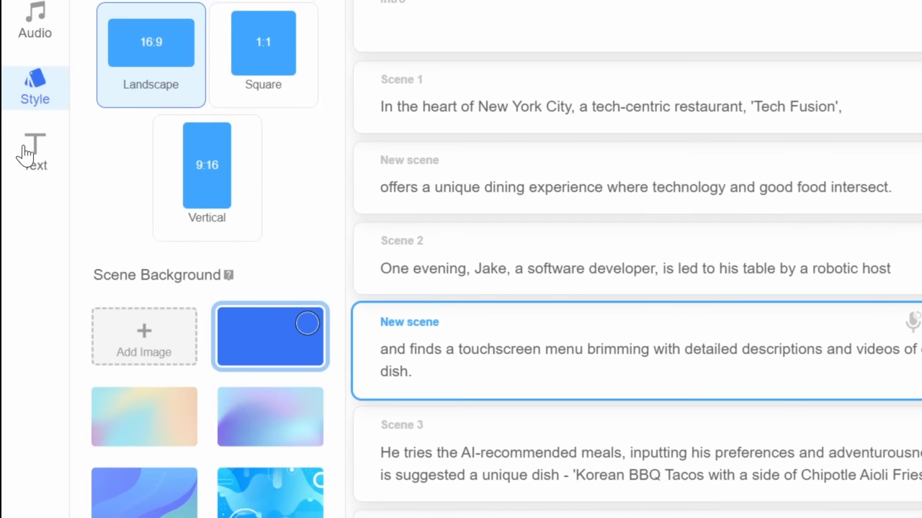
{"action": "left_click", "coordinate": [35, 152]}
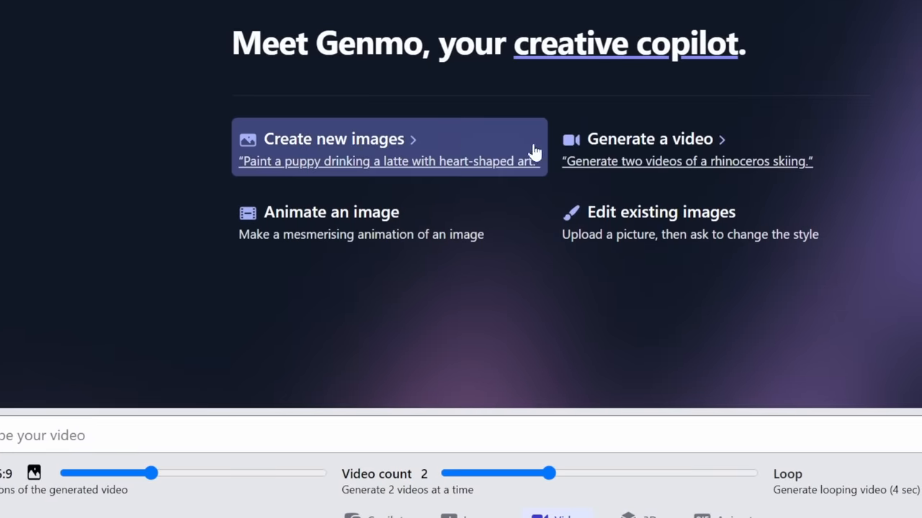
{"action": "mouse_move", "coordinate": [622, 217]}
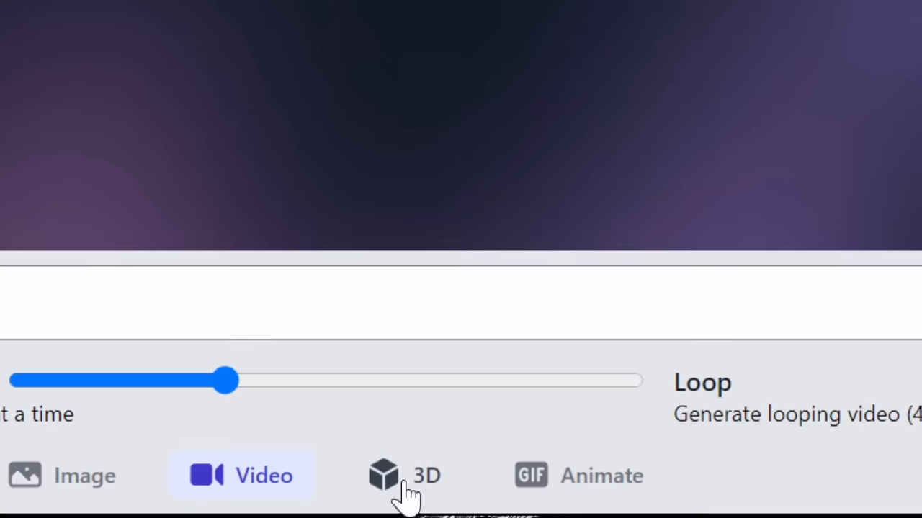
{"action": "mouse_move", "coordinate": [428, 489]}
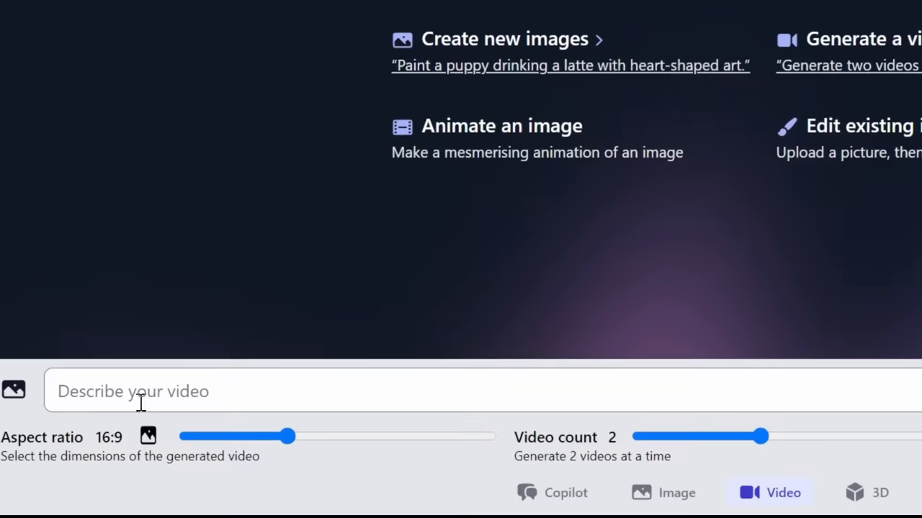
Generate videos from the prompt 'A humanoid robot holding a plate full of burgers'.
{"action": "type", "text": "A humanoid robot holding a plate full of burgers"}
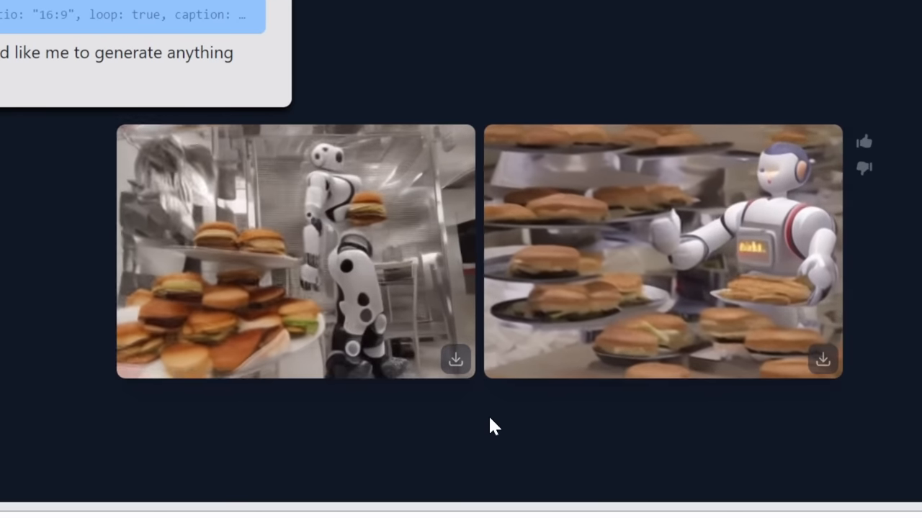
{"action": "mouse_move", "coordinate": [328, 351]}
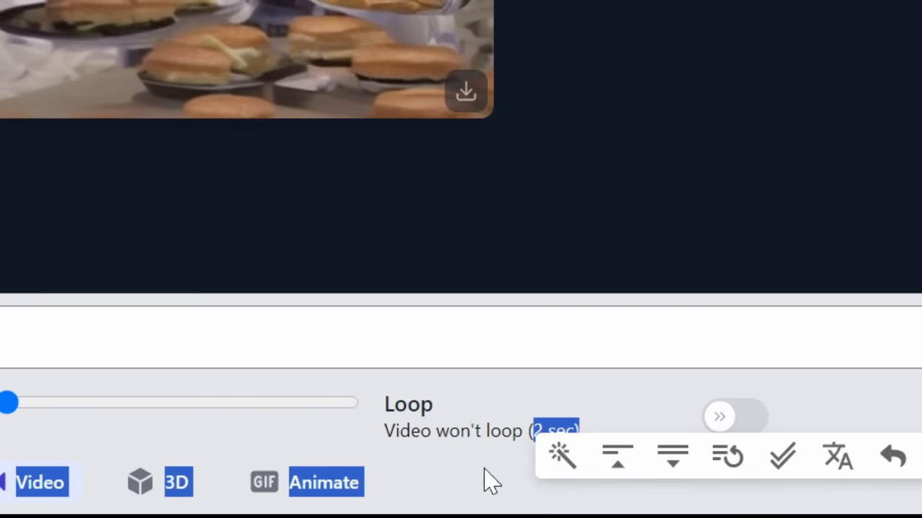
Turn looping on to get Tesla city-driving clips, then switch to 3D.
{"action": "left_click", "coordinate": [733, 417]}
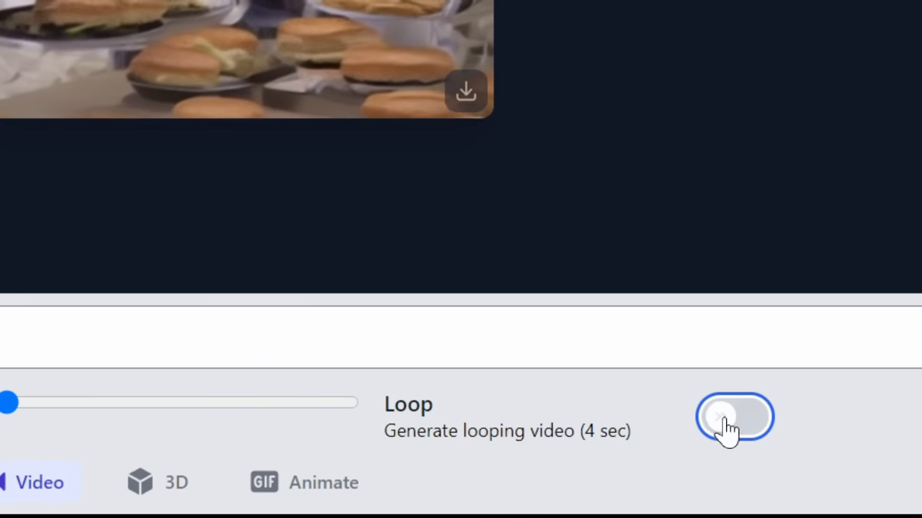
{"action": "left_click", "coordinate": [735, 417]}
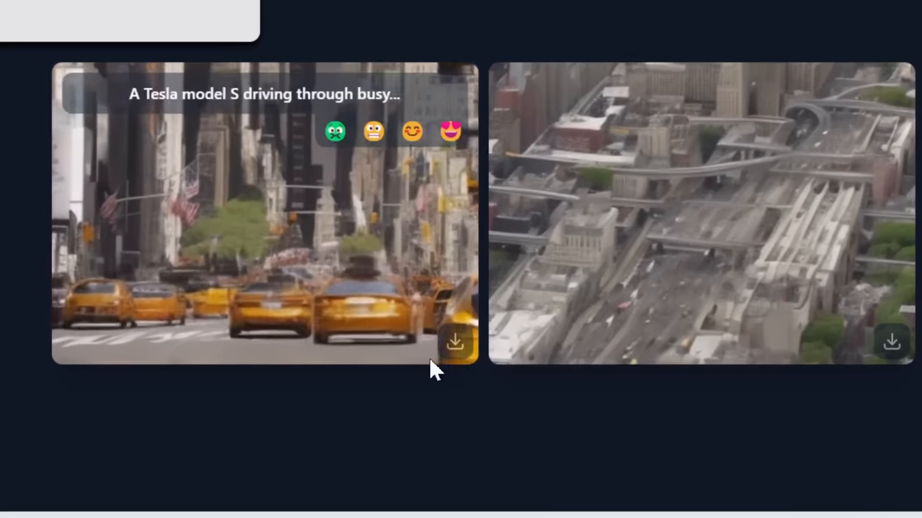
{"action": "mouse_move", "coordinate": [295, 381]}
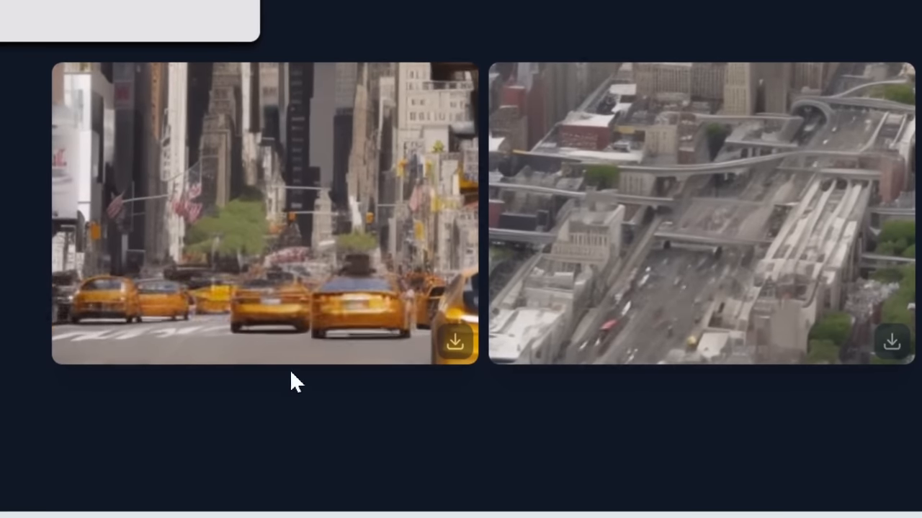
{"action": "mouse_move", "coordinate": [249, 306]}
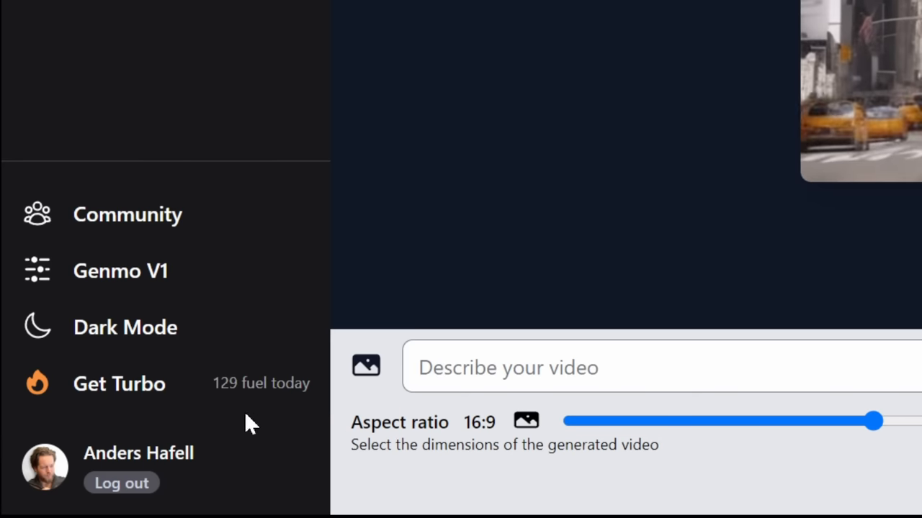
{"action": "mouse_move", "coordinate": [226, 400]}
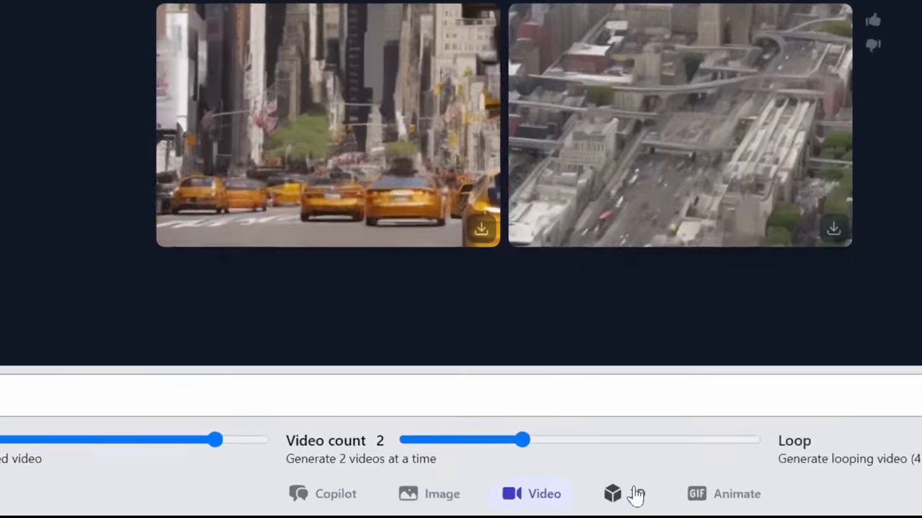
{"action": "left_click", "coordinate": [612, 494]}
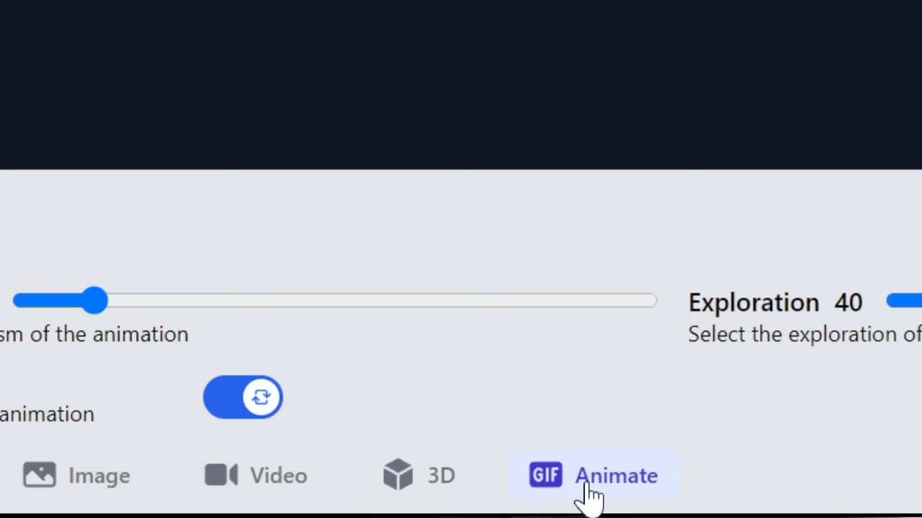
Set a 10-second animation length and highlight Genmo's offer to animate the hand.
{"action": "left_click", "coordinate": [616, 476]}
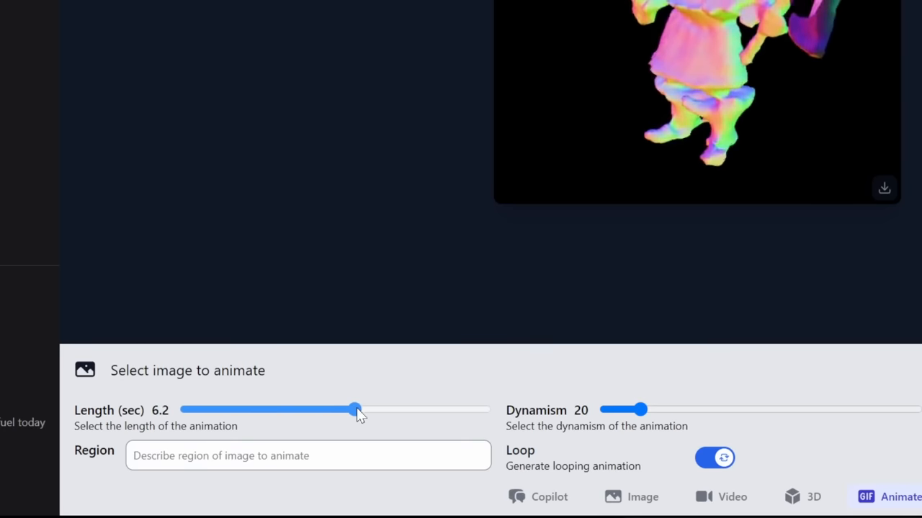
{"action": "left_click_drag", "start_coordinate": [353, 410], "coordinate": [486, 410]}
{"action": "type", "text": "m"}
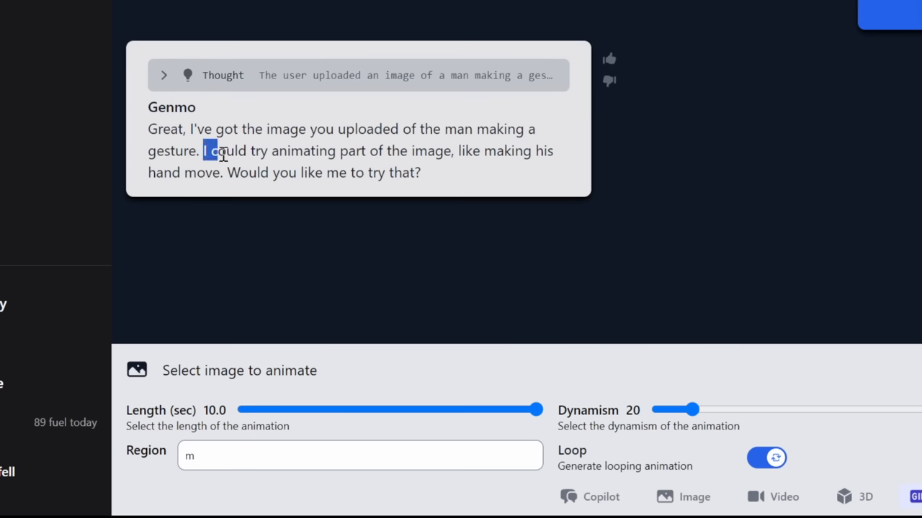
{"action": "left_click_drag", "start_coordinate": [209, 151], "coordinate": [367, 151]}
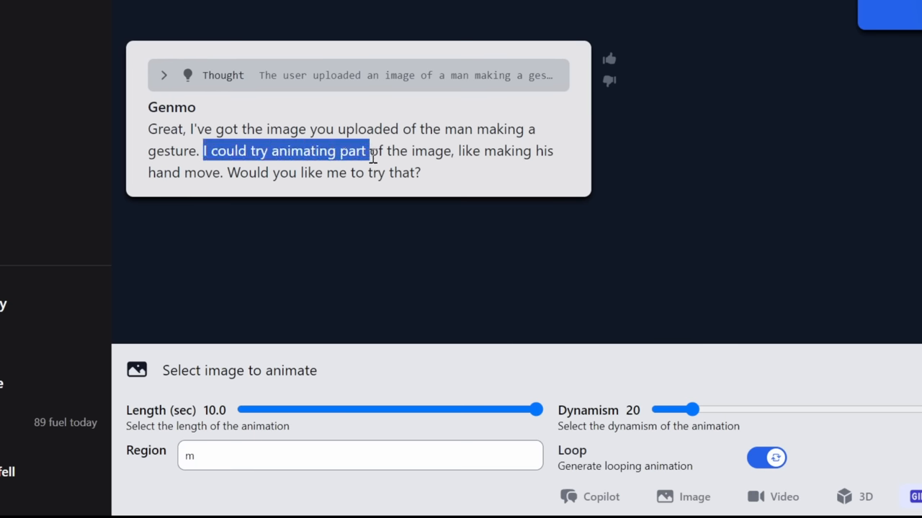
{"action": "left_click_drag", "start_coordinate": [368, 151], "coordinate": [421, 172]}
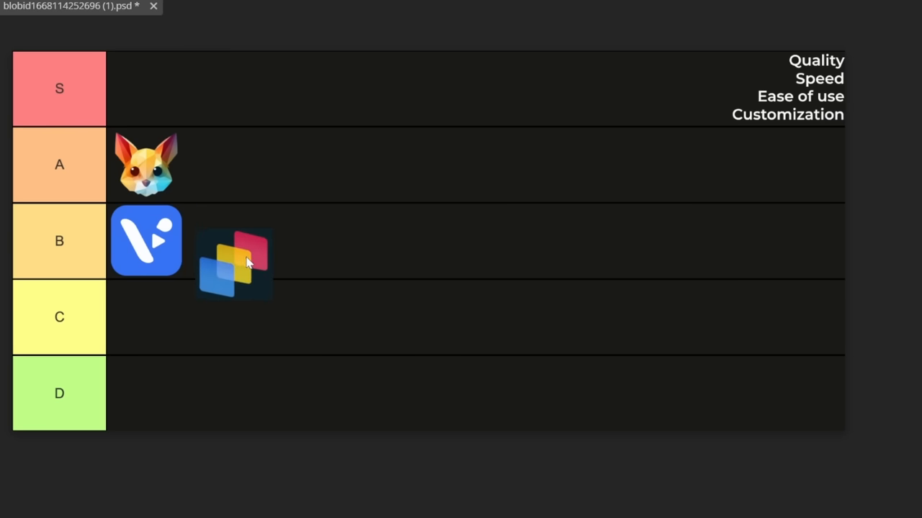
Move the layered-squares logo from the B row into the C tier.
{"action": "left_click_drag", "start_coordinate": [233, 264], "coordinate": [151, 317]}
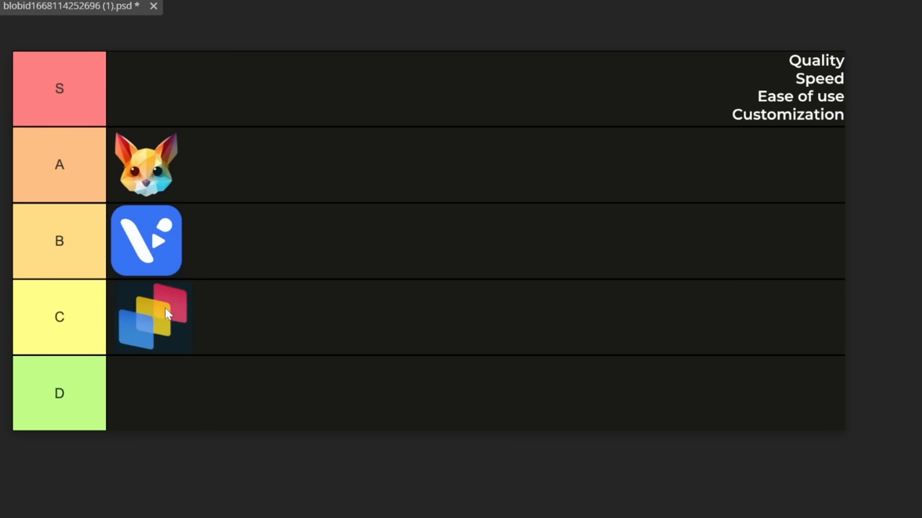
{"action": "mouse_move", "coordinate": [303, 308]}
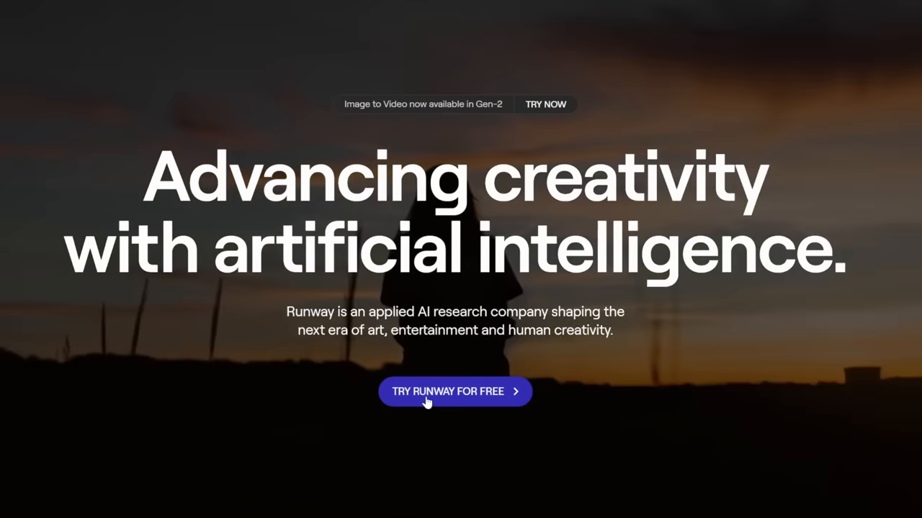
Enter Runway, choose Text to Video and start Gen-2 past the credits notice.
{"action": "left_click", "coordinate": [455, 391]}
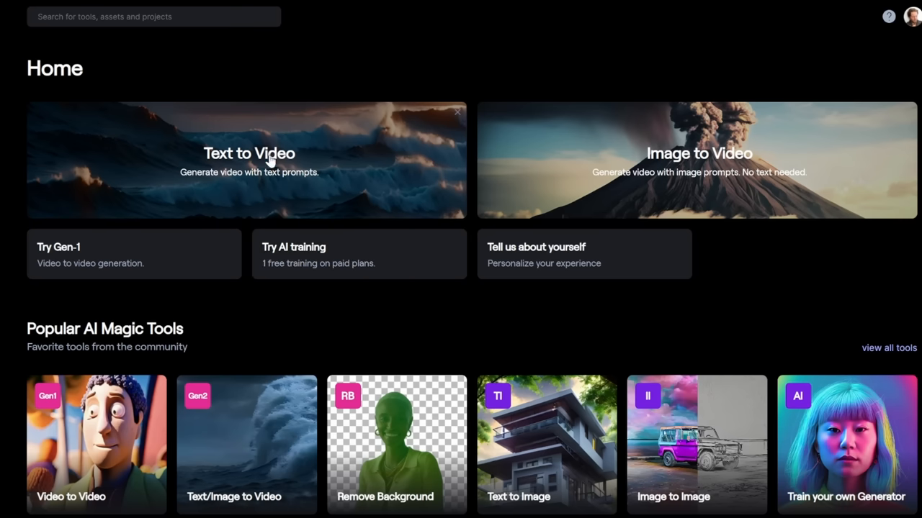
{"action": "mouse_move", "coordinate": [727, 168]}
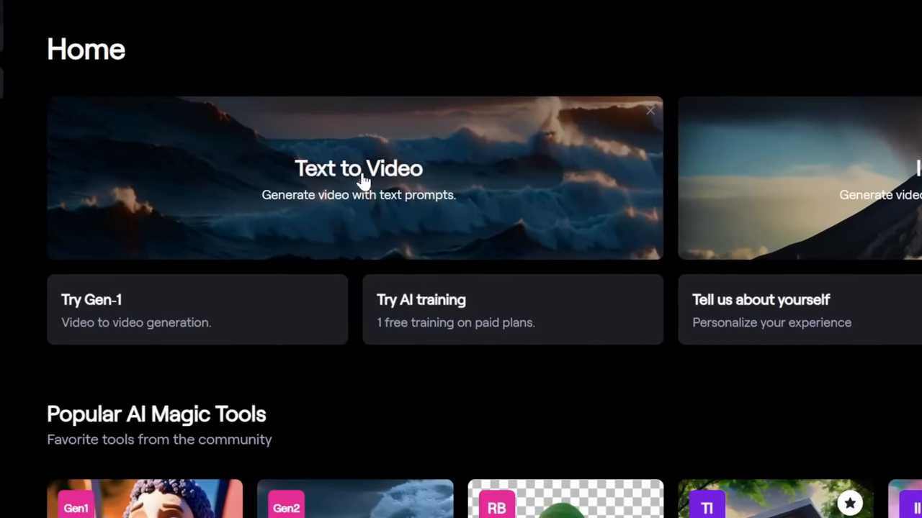
{"action": "left_click", "coordinate": [358, 176]}
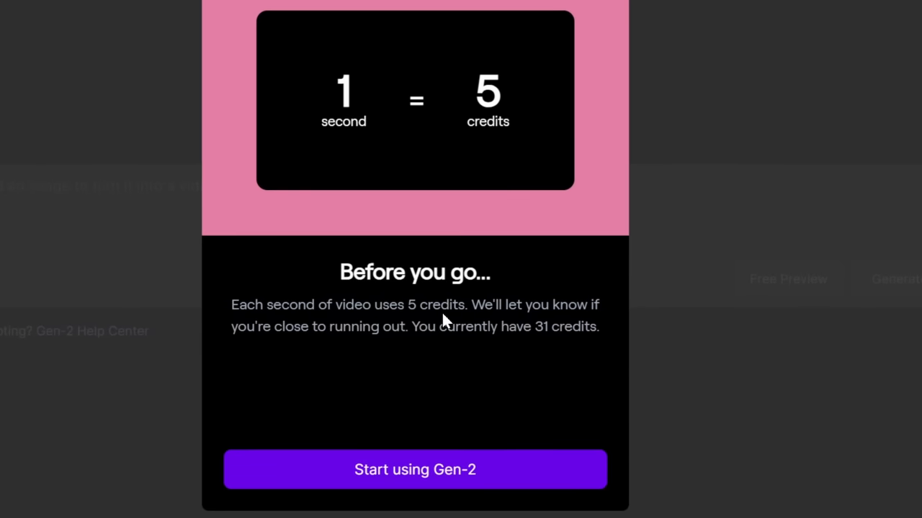
{"action": "mouse_move", "coordinate": [582, 345]}
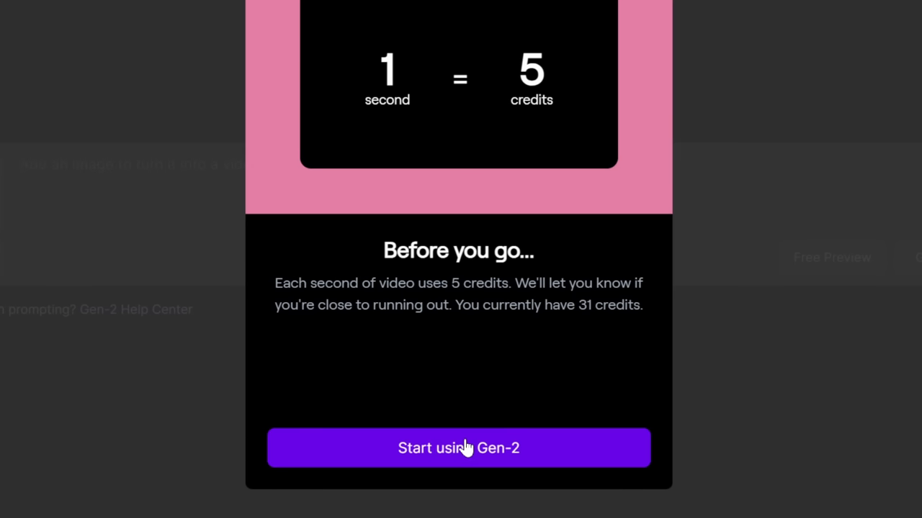
{"action": "left_click", "coordinate": [458, 447]}
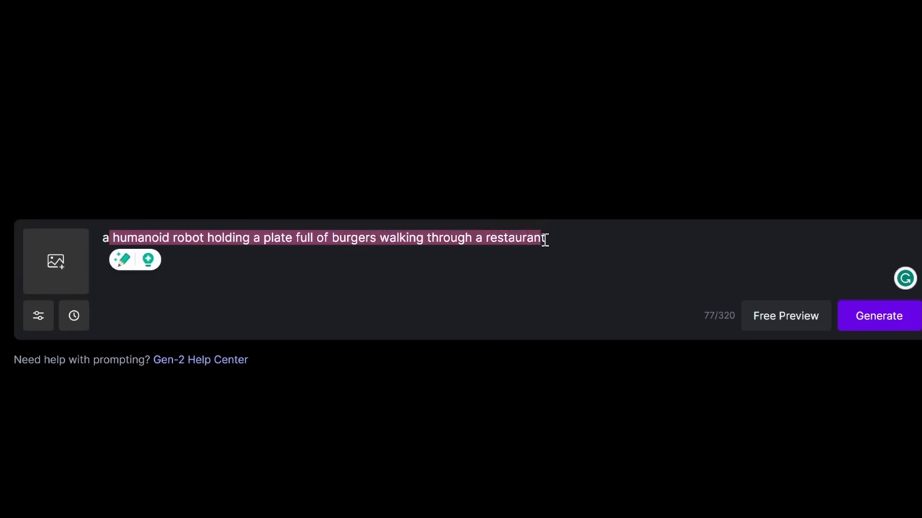
{"action": "mouse_move", "coordinate": [873, 324]}
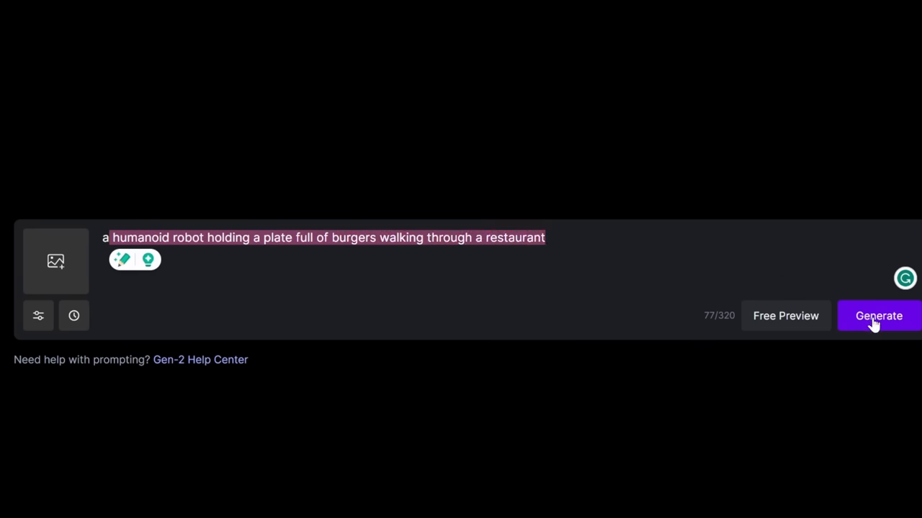
Generate robot-with-burgers previews and send the fourth one to full video generation.
{"action": "left_click", "coordinate": [878, 315]}
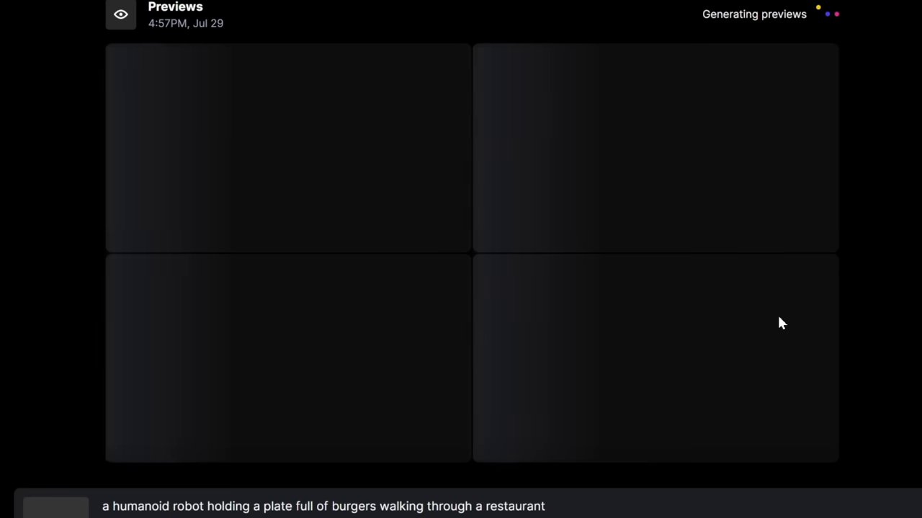
{"action": "mouse_move", "coordinate": [460, 365]}
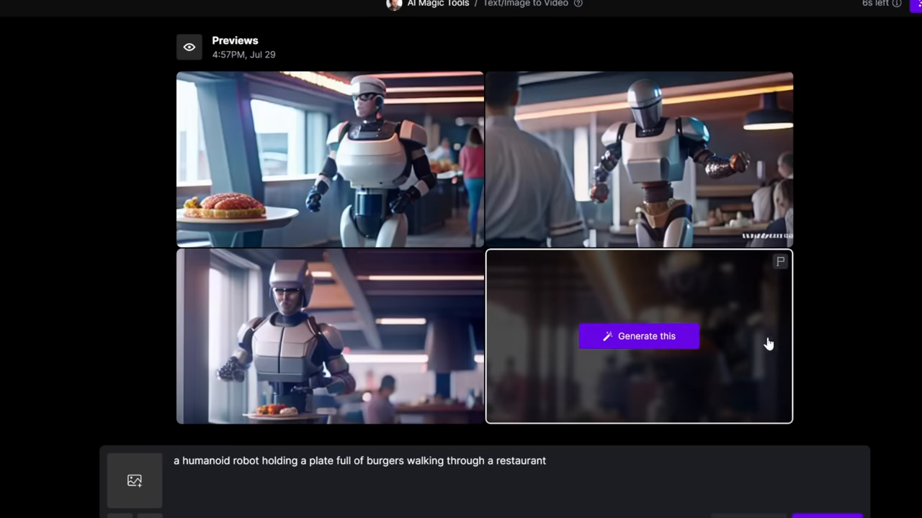
{"action": "left_click", "coordinate": [638, 336]}
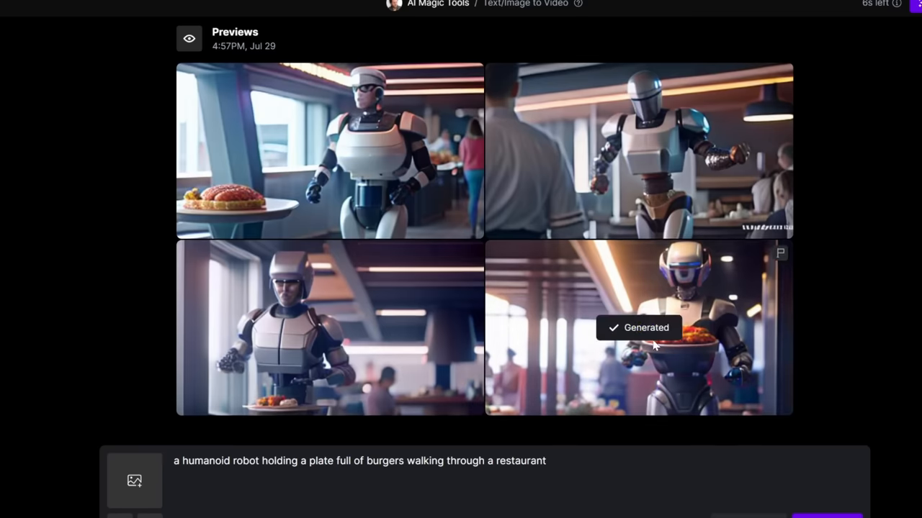
{"action": "left_click", "coordinate": [638, 328]}
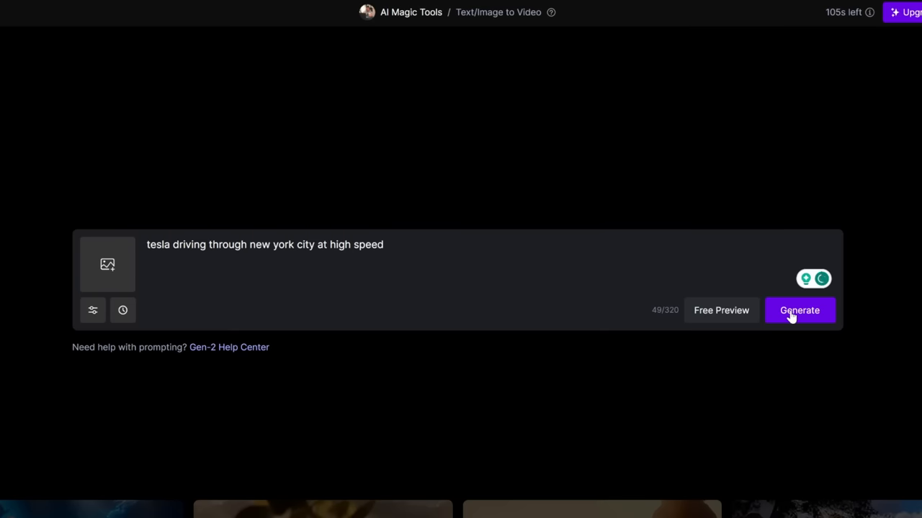
Generate Gen-2 clips of a bird over Tokyo and a private jet above sunset clouds, and play the jet video.
{"action": "left_click", "coordinate": [799, 310]}
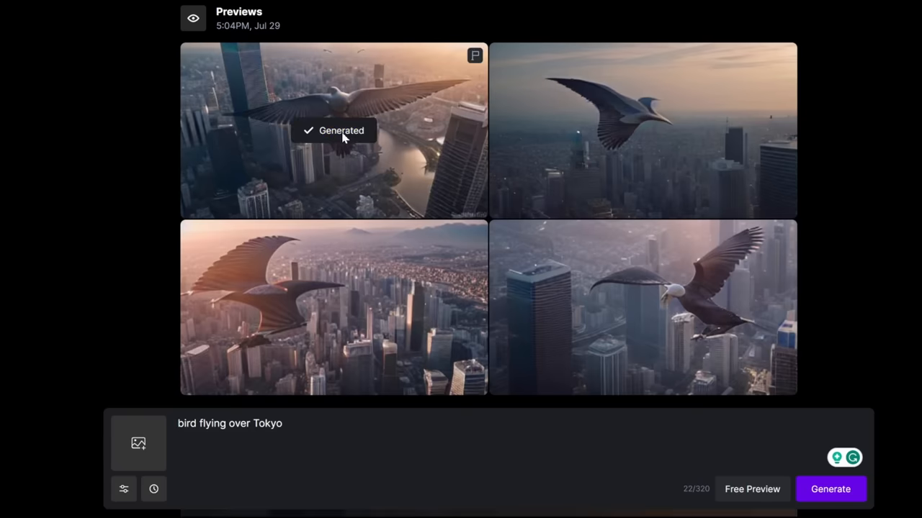
{"action": "left_click", "coordinate": [333, 131]}
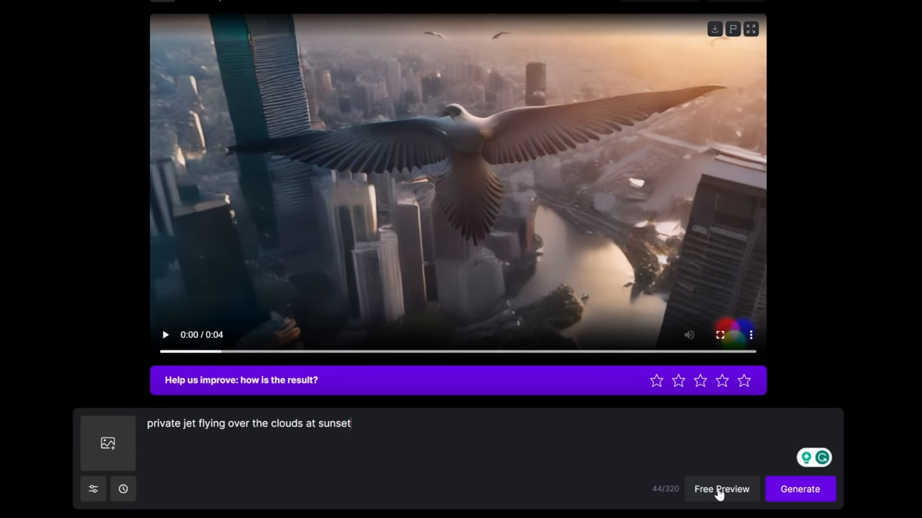
{"action": "left_click", "coordinate": [721, 489]}
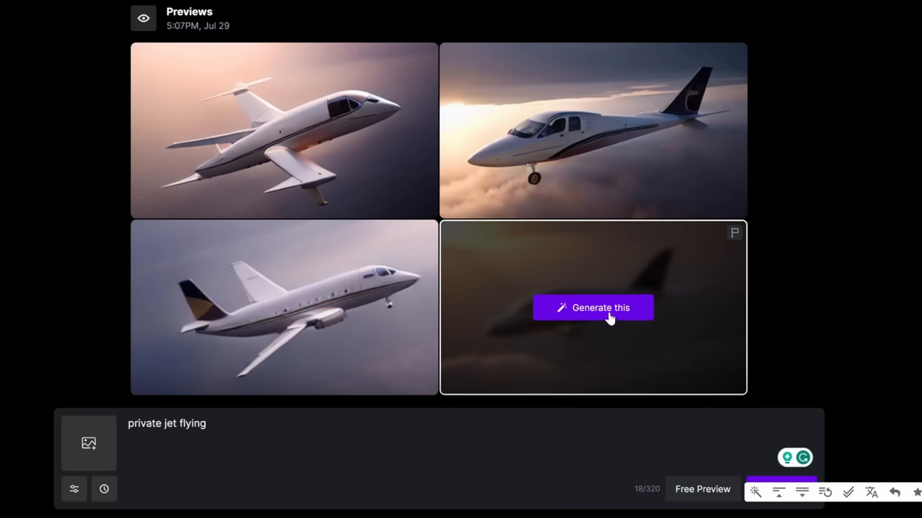
{"action": "left_click", "coordinate": [592, 308]}
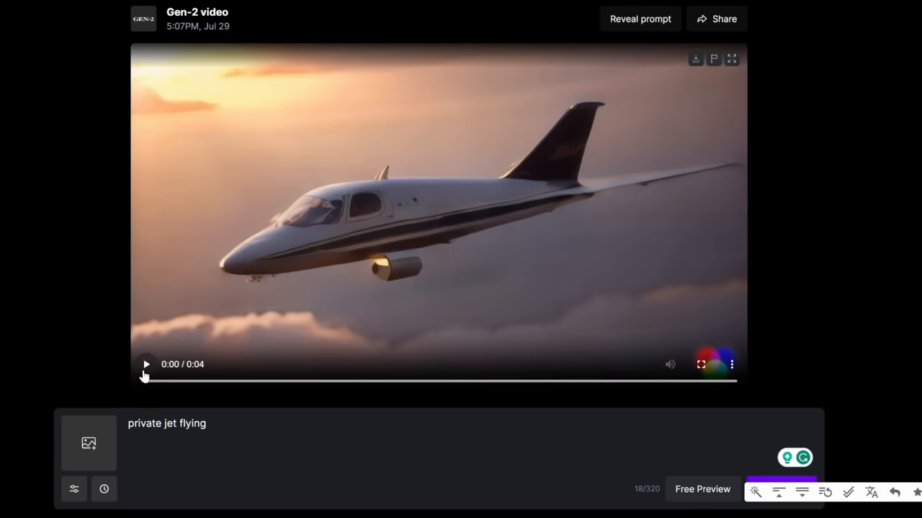
{"action": "left_click", "coordinate": [145, 365]}
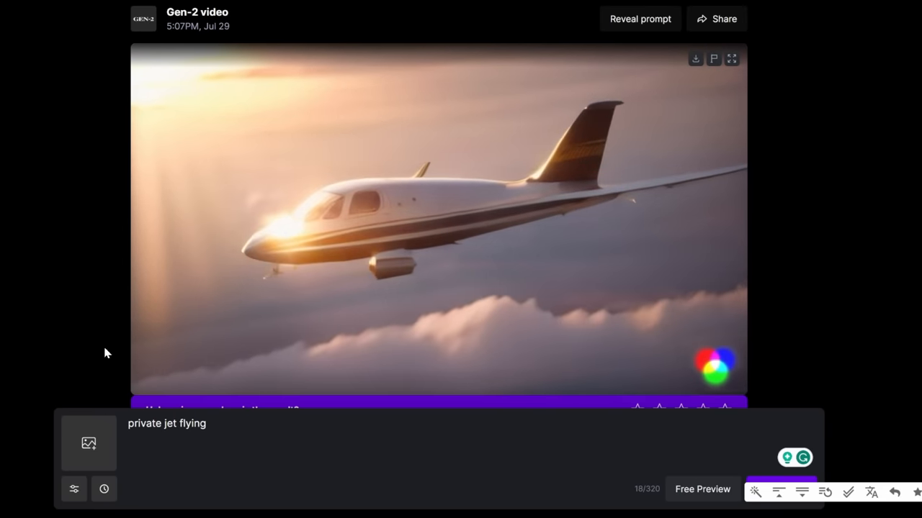
{"action": "left_click", "coordinate": [438, 223]}
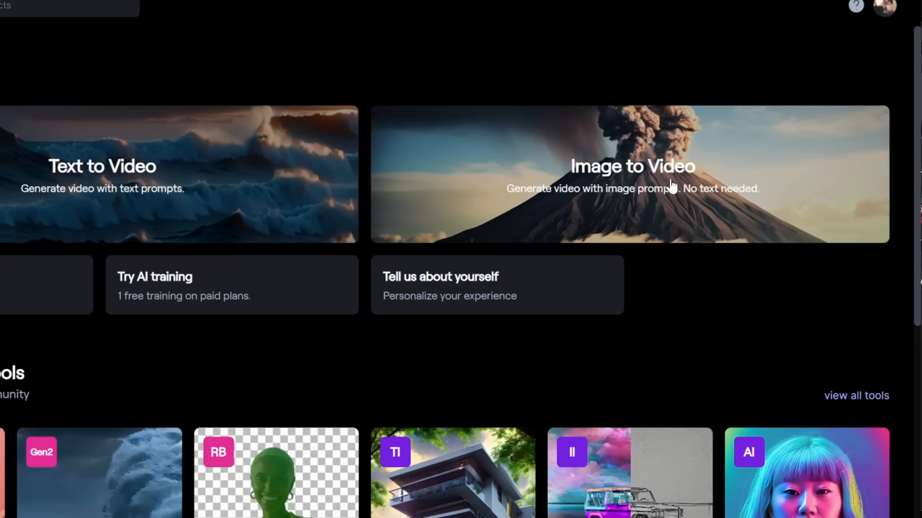
Animate the straw-hatted boy's sunset photo with Image to Video, scrub the result, and return to Generate Videos.
{"action": "left_click", "coordinate": [632, 173]}
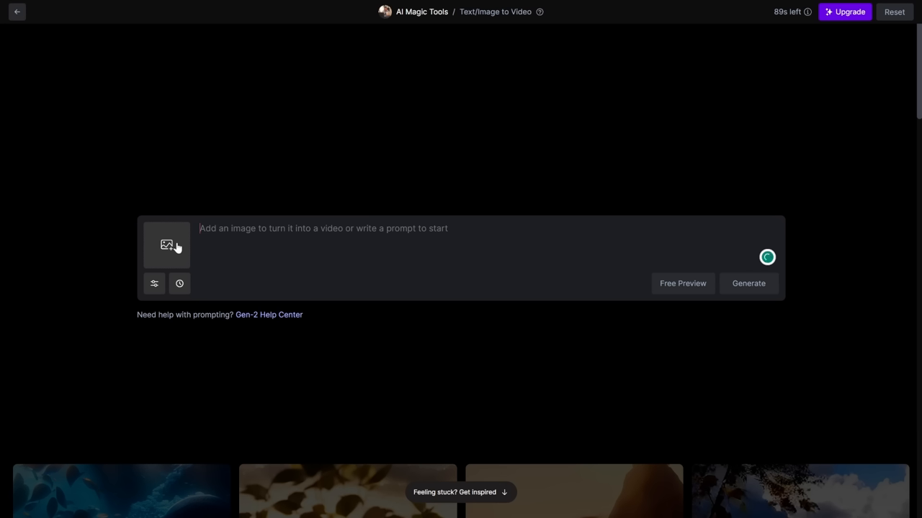
{"action": "left_click", "coordinate": [166, 245]}
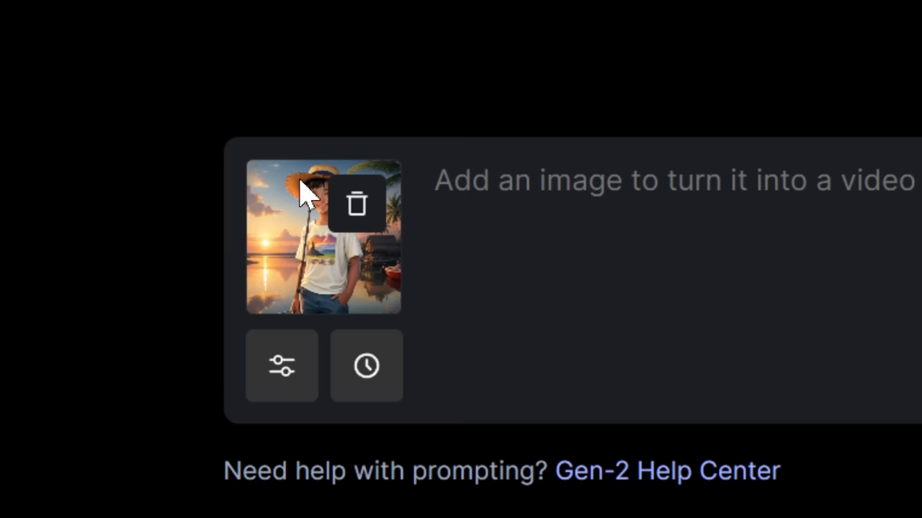
{"action": "mouse_move", "coordinate": [309, 227]}
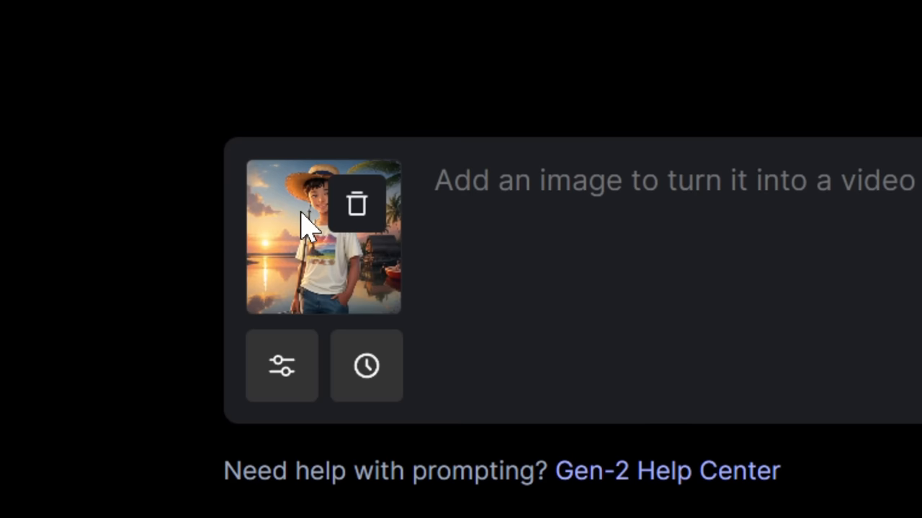
{"action": "type", "text": "asdasd"}
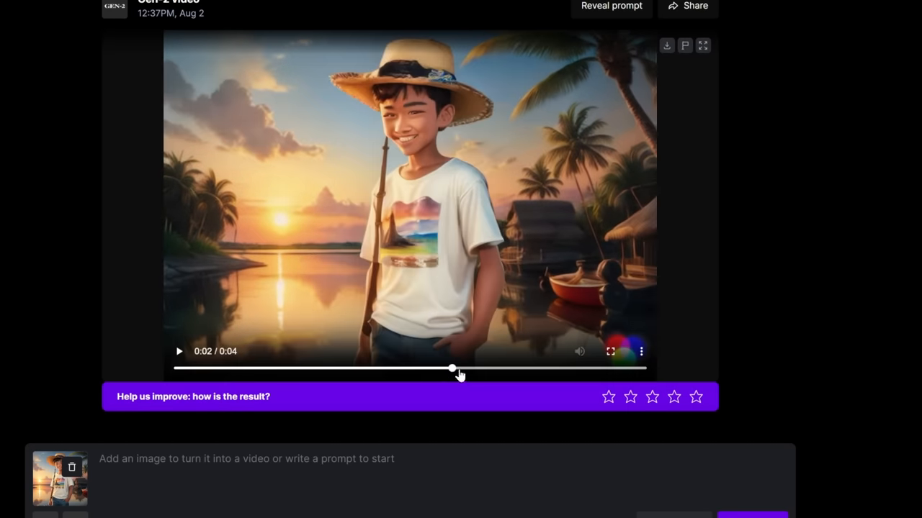
{"action": "left_click_drag", "start_coordinate": [452, 368], "coordinate": [641, 368]}
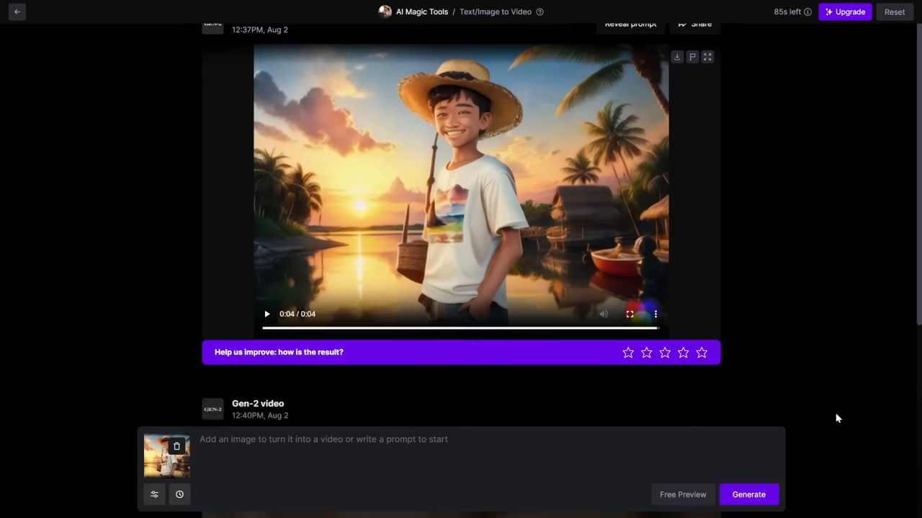
{"action": "scroll", "scroll_direction": "down", "scroll_amount": 3}
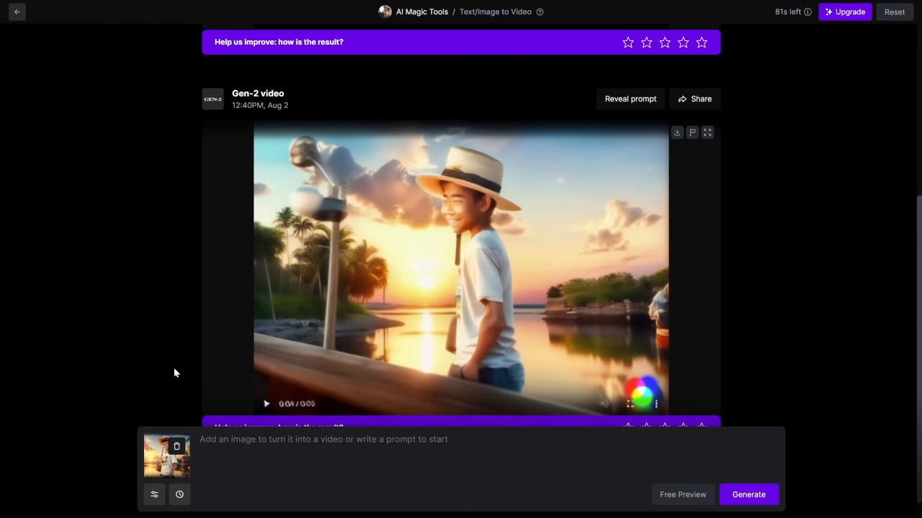
{"action": "left_click", "coordinate": [266, 403]}
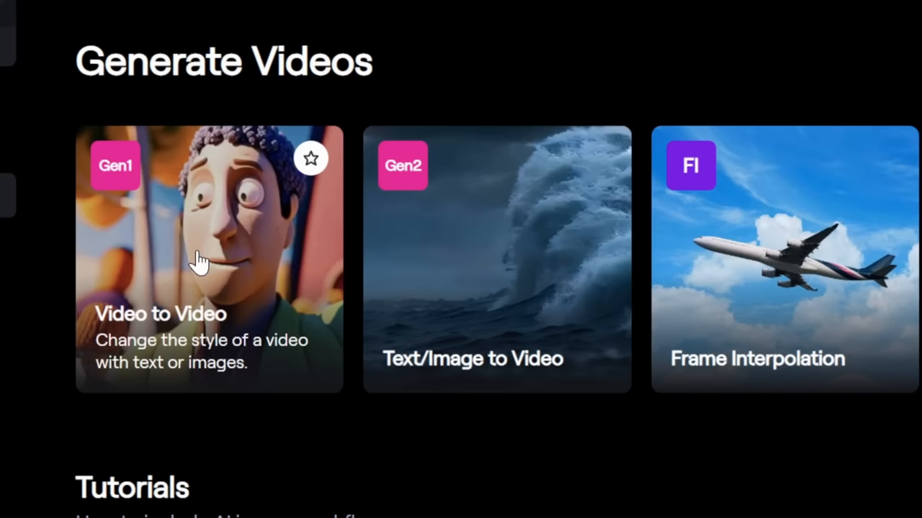
Open Video to Video on the man-at-desk clip and browse the Style reference presets.
{"action": "left_click", "coordinate": [209, 259]}
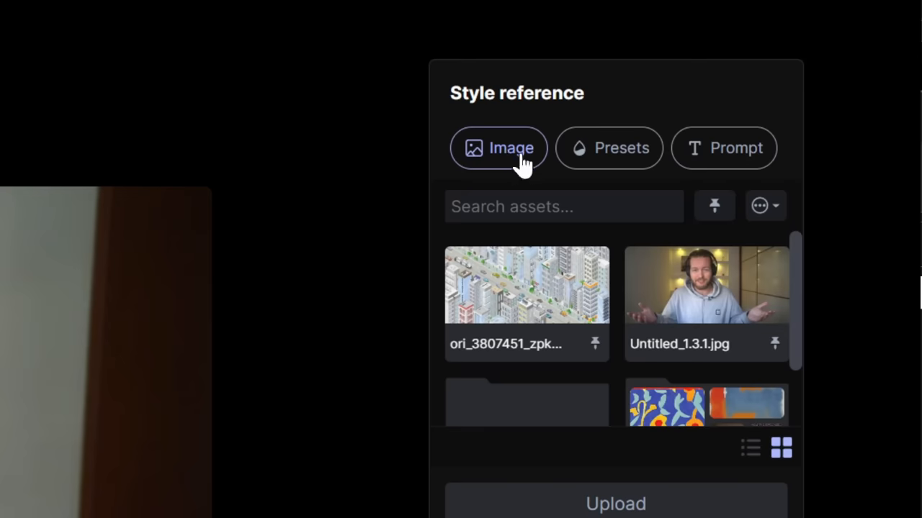
{"action": "mouse_move", "coordinate": [540, 298]}
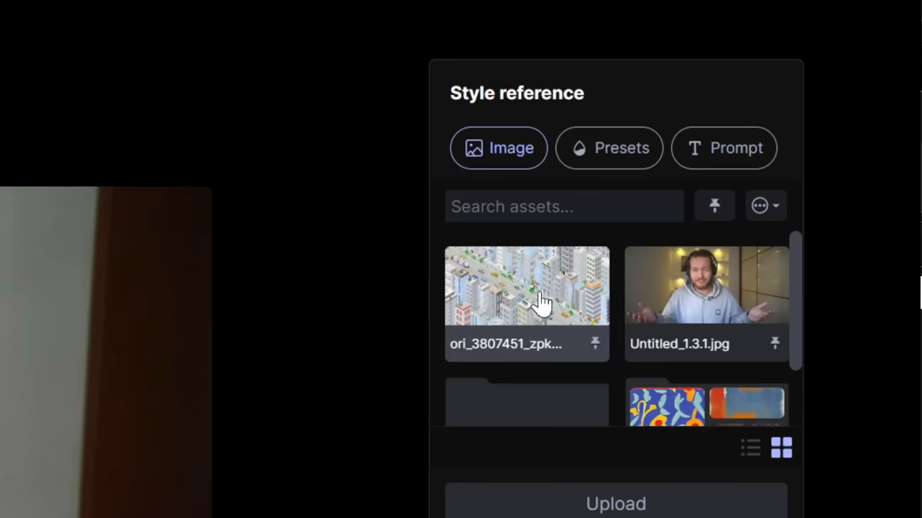
{"action": "mouse_move", "coordinate": [569, 310]}
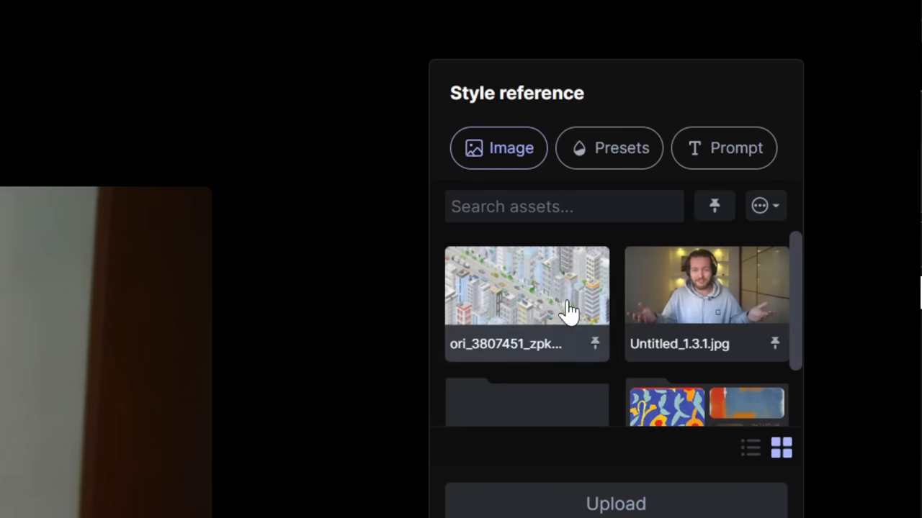
{"action": "left_click", "coordinate": [609, 147]}
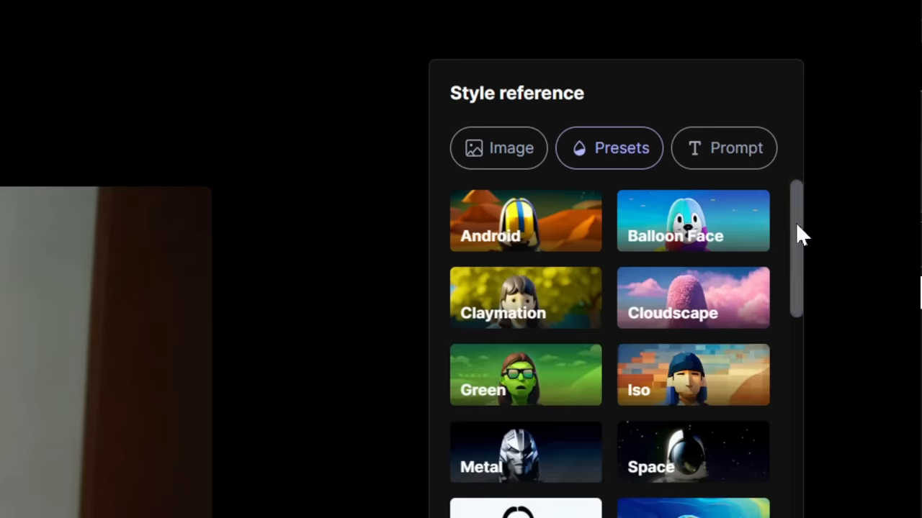
{"action": "scroll", "scroll_direction": "down", "scroll_amount": 3}
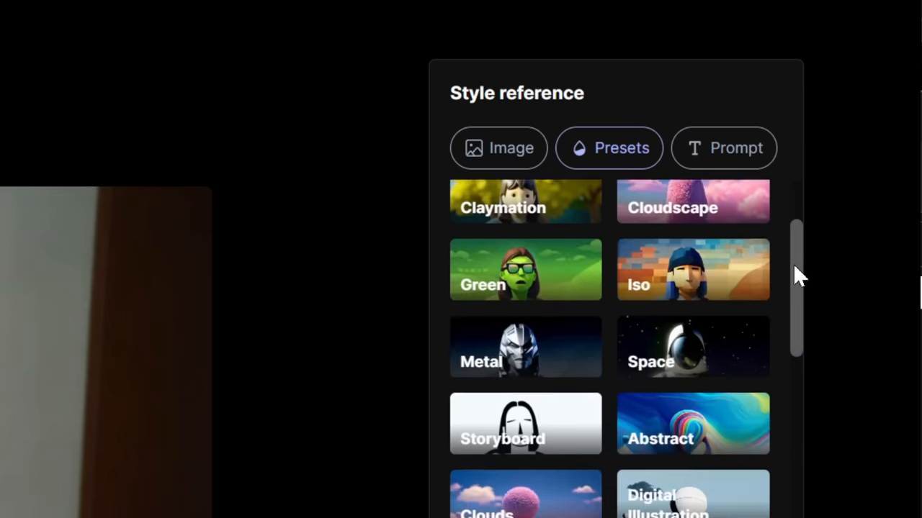
{"action": "scroll", "scroll_direction": "up", "scroll_amount": 3}
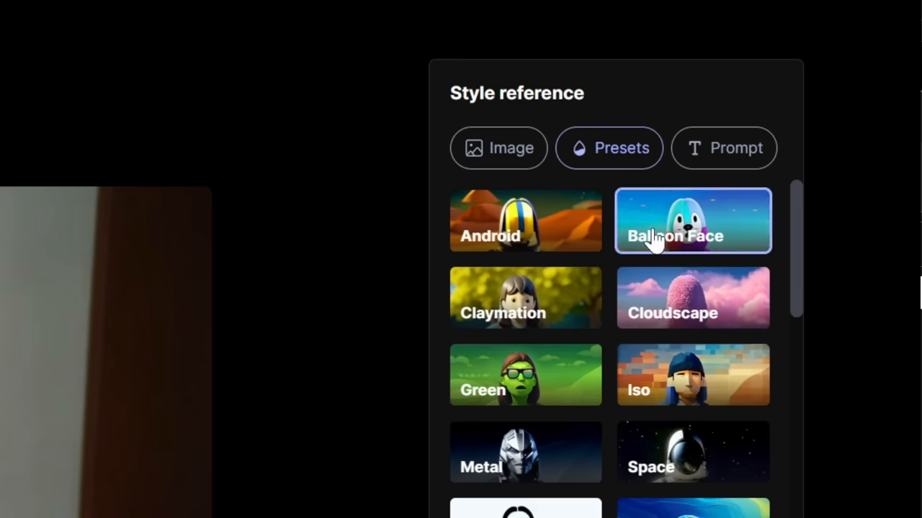
{"action": "scroll", "scroll_direction": "down", "scroll_amount": 3}
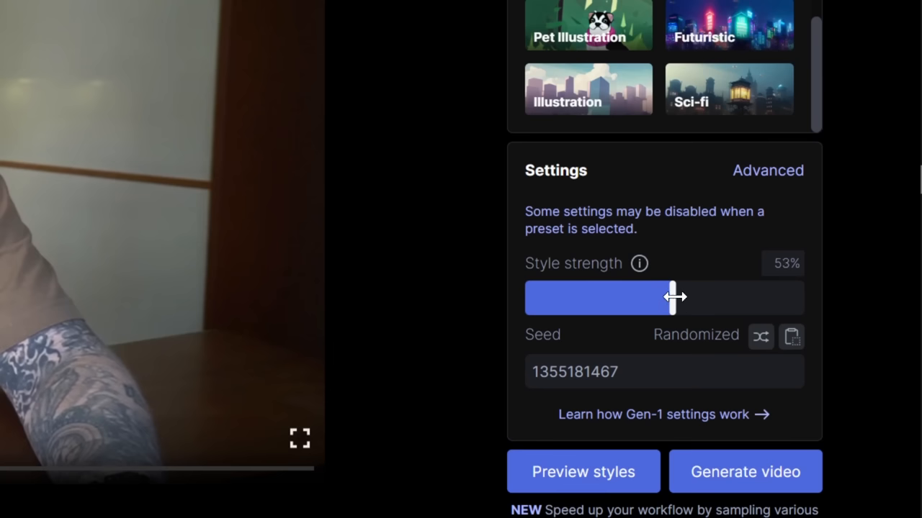
Set Style strength to 78% and review robot, astronaut, green-skinned and cloud-like style previews.
{"action": "left_click_drag", "start_coordinate": [671, 297], "coordinate": [736, 293]}
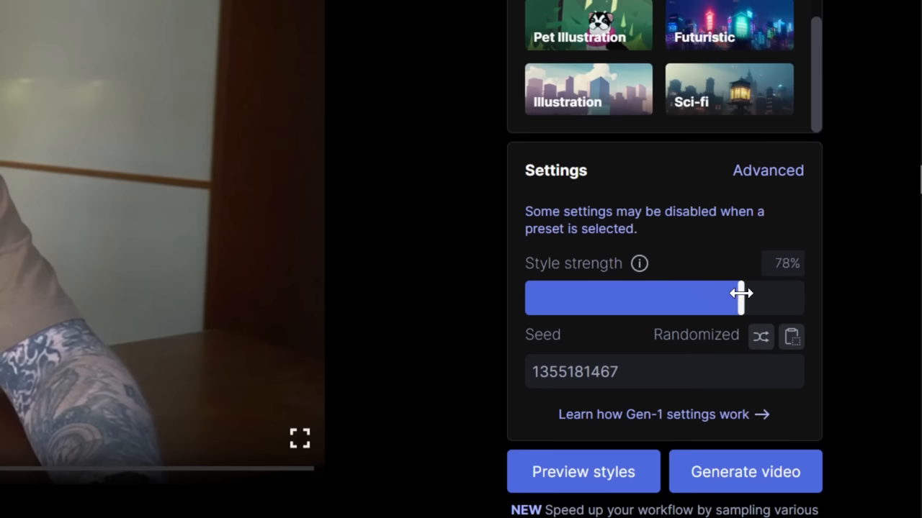
{"action": "left_click_drag", "start_coordinate": [742, 297], "coordinate": [756, 323]}
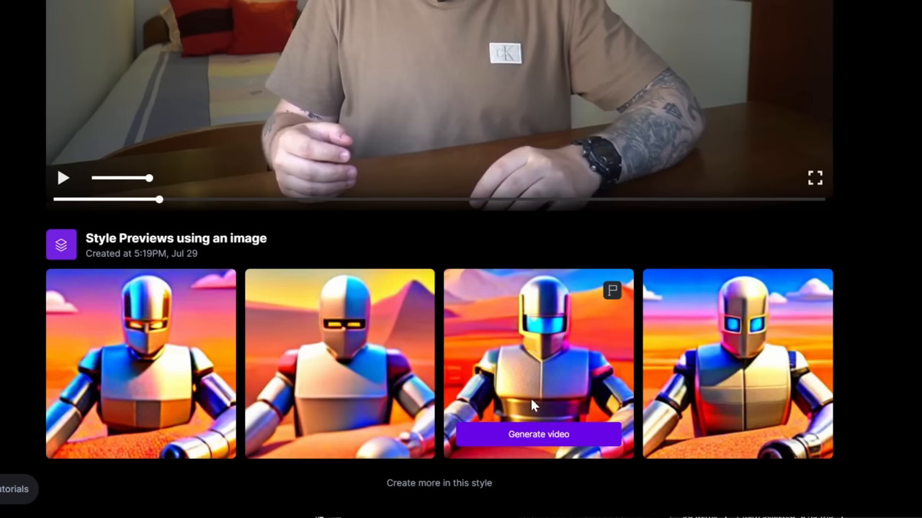
{"action": "mouse_move", "coordinate": [765, 392]}
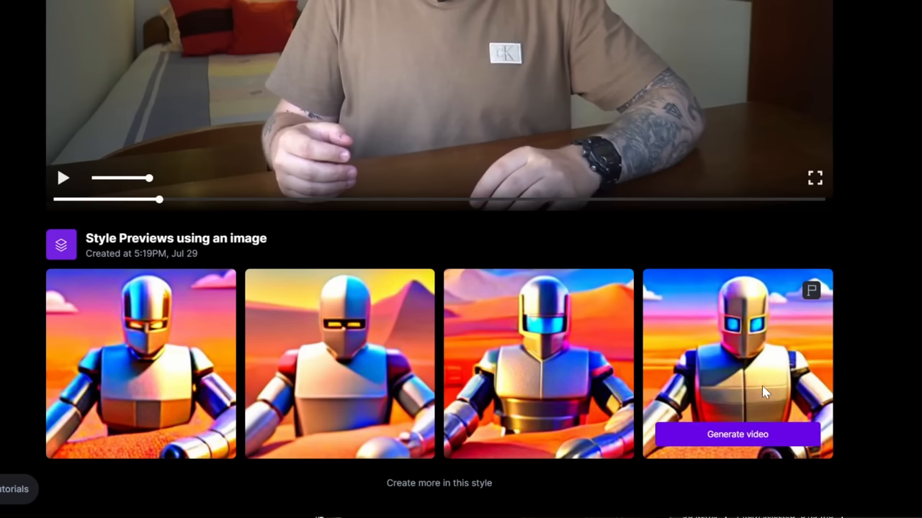
{"action": "scroll", "scroll_direction": "down", "scroll_amount": 3}
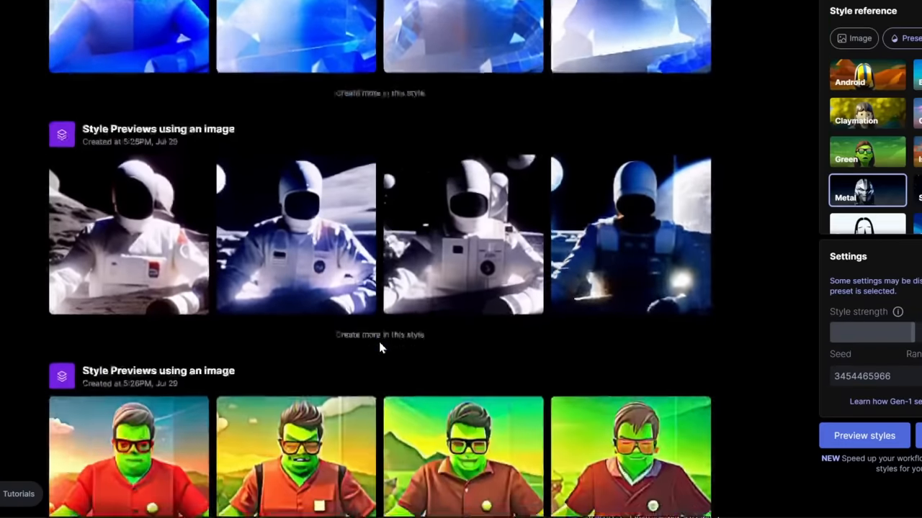
{"action": "scroll", "scroll_direction": "down", "scroll_amount": 3}
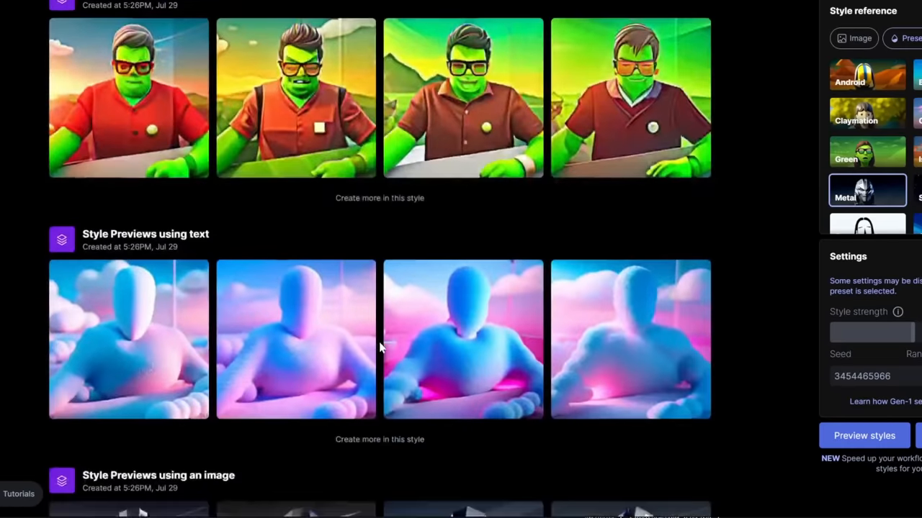
{"action": "scroll", "scroll_direction": "down", "scroll_amount": 3}
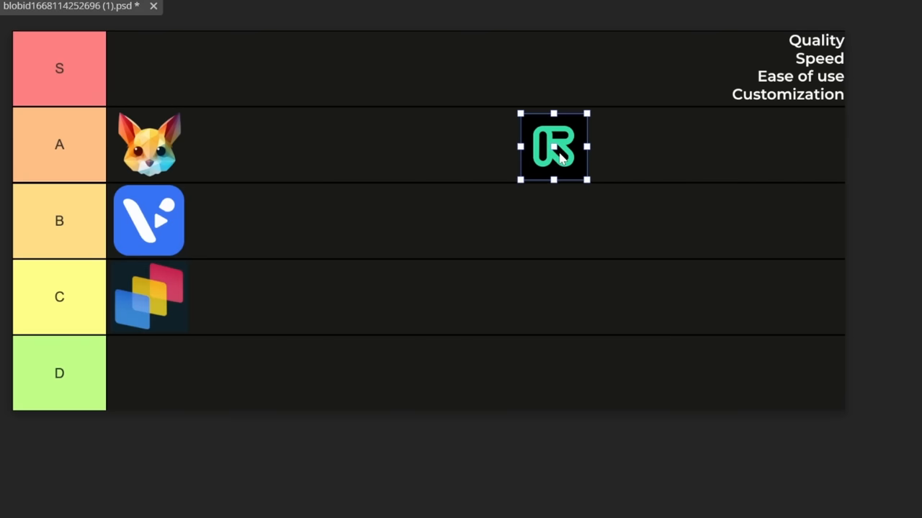
Drag the green R Runway logo into the A tier row beside the fox logo.
{"action": "left_click_drag", "start_coordinate": [555, 146], "coordinate": [481, 144]}
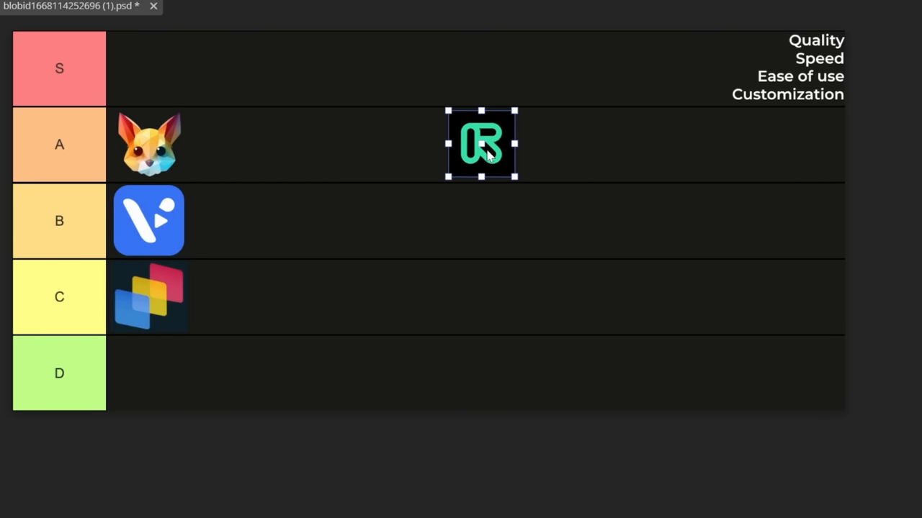
{"action": "left_click_drag", "start_coordinate": [481, 144], "coordinate": [381, 142]}
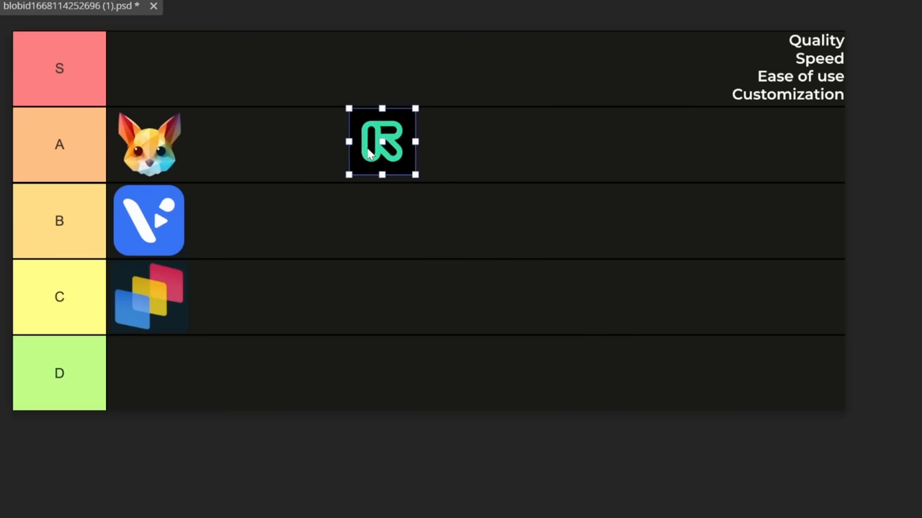
{"action": "left_click_drag", "start_coordinate": [381, 142], "coordinate": [145, 68]}
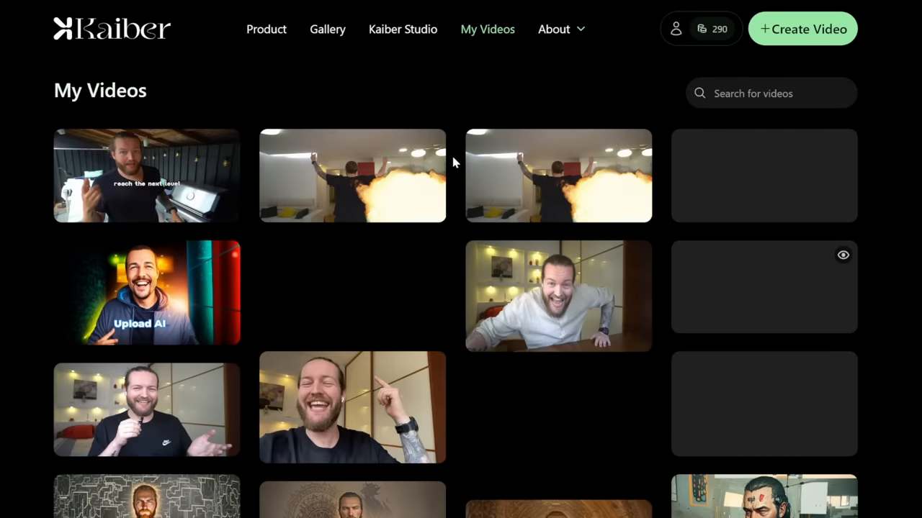
Start a prompt-only video with the subject 'humanoid robot holding a plate of burgers'.
{"action": "scroll", "scroll_direction": "down", "scroll_amount": 3}
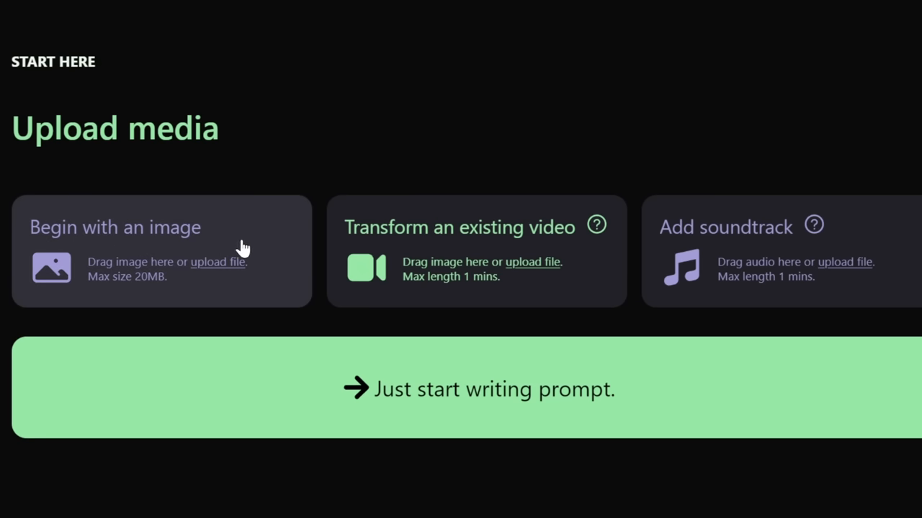
{"action": "mouse_move", "coordinate": [558, 245]}
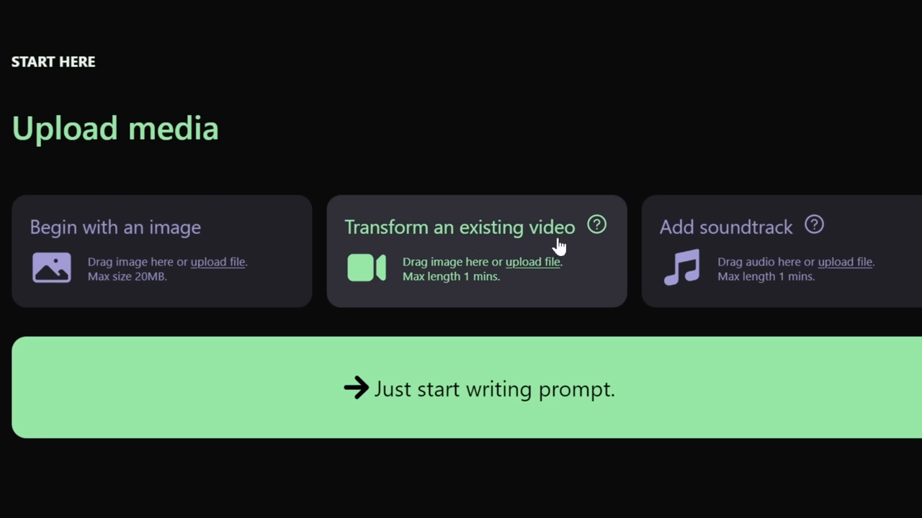
{"action": "mouse_move", "coordinate": [781, 259]}
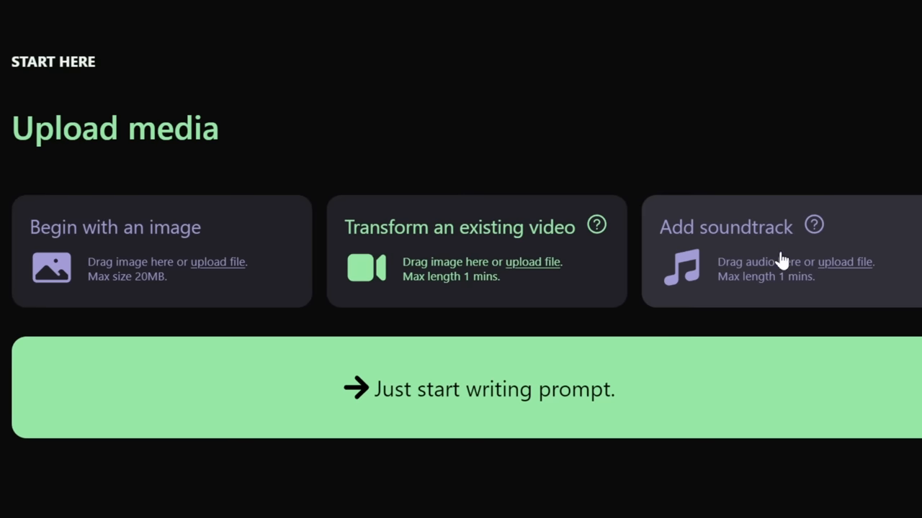
{"action": "mouse_move", "coordinate": [520, 405]}
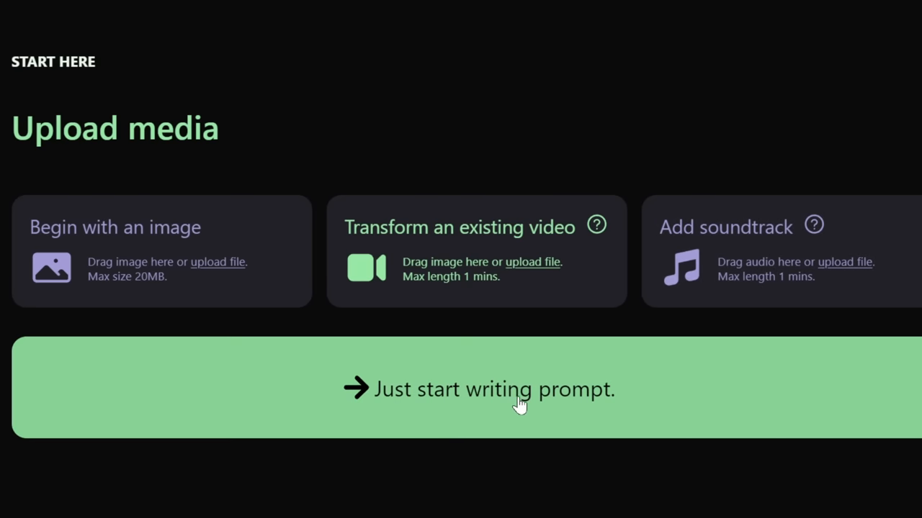
{"action": "left_click", "coordinate": [494, 389]}
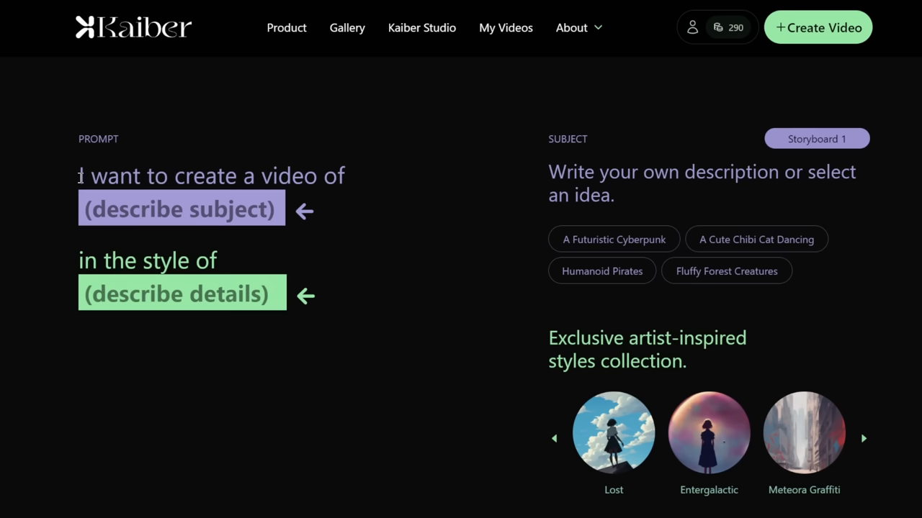
{"action": "type", "text": "humanoid robot holding a plate of burgers"}
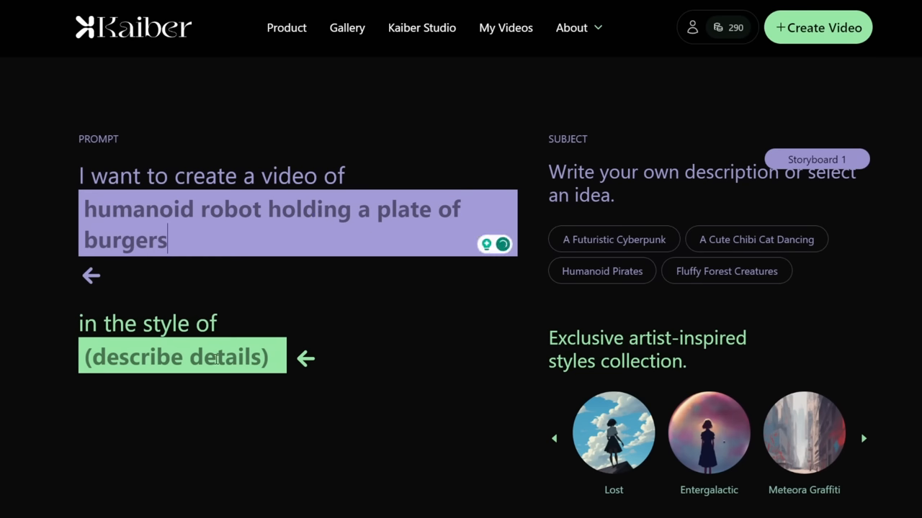
Browse the artist-inspired style carousel and apply the Photo-Realistic style description.
{"action": "scroll", "scroll_direction": "down", "scroll_amount": 3}
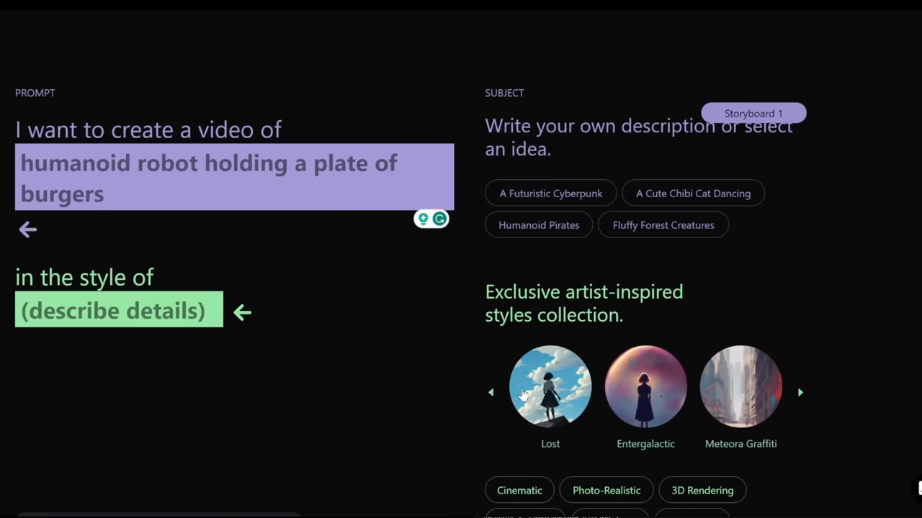
{"action": "left_click", "coordinate": [799, 392]}
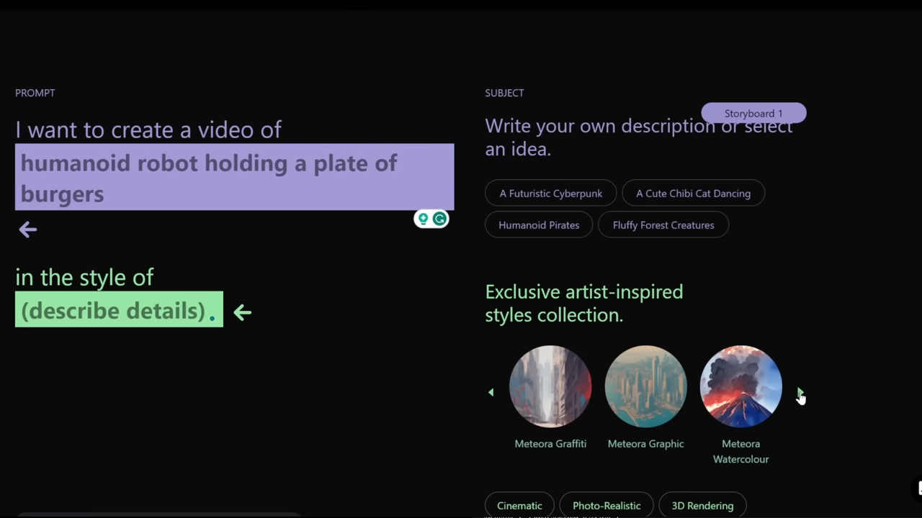
{"action": "left_click", "coordinate": [801, 392]}
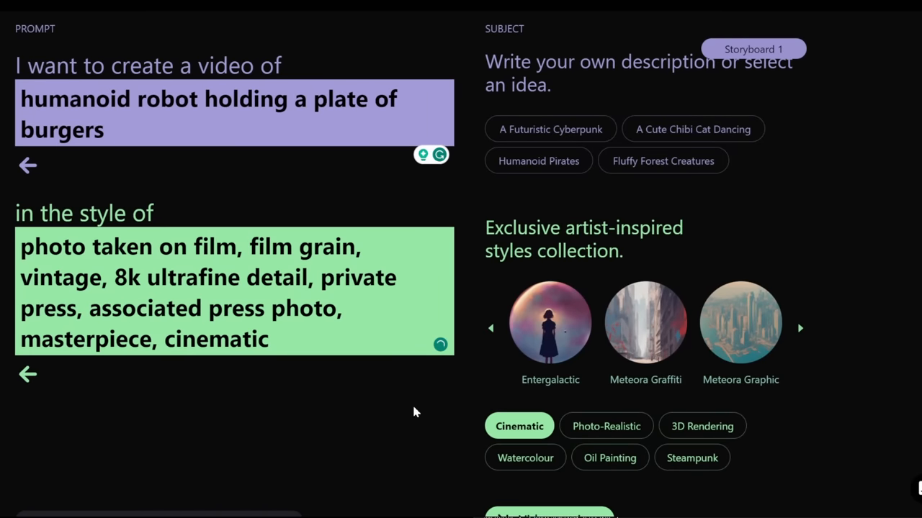
{"action": "left_click", "coordinate": [606, 426]}
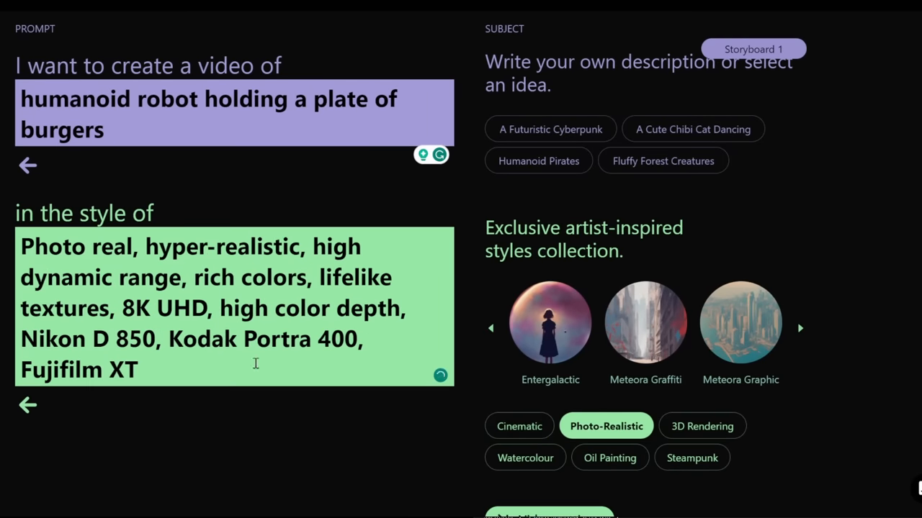
{"action": "scroll", "scroll_direction": "down", "scroll_amount": 3}
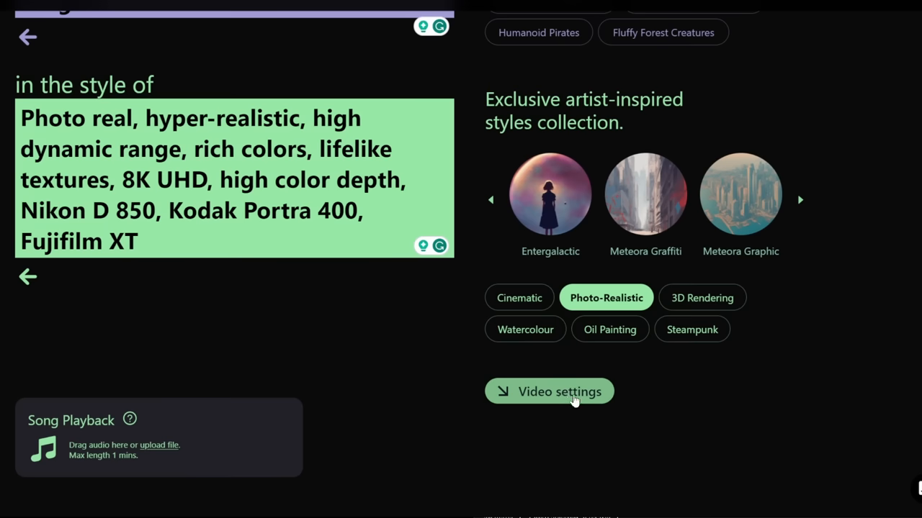
{"action": "left_click", "coordinate": [560, 391]}
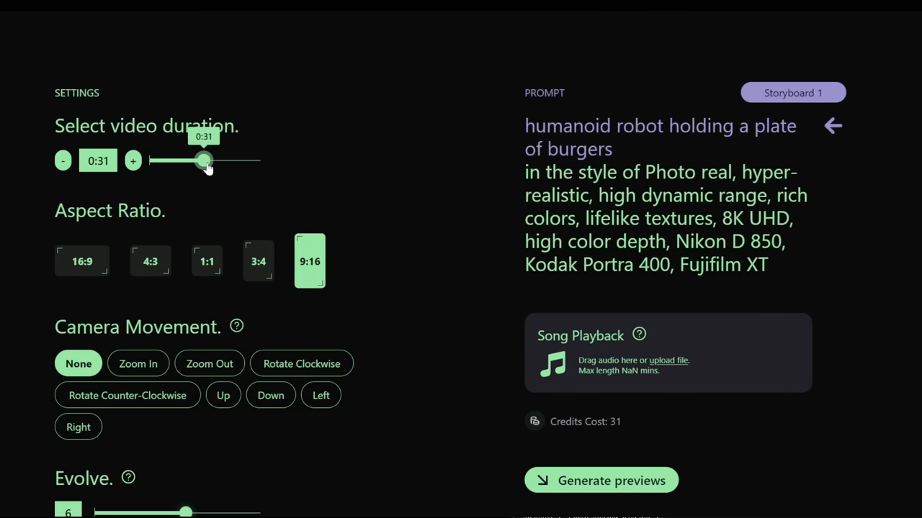
Set the burger robot video to 0:15, 16:9, Zoom In, Evolve 10 with Boomerang, and generate previews.
{"action": "left_click_drag", "start_coordinate": [204, 160], "coordinate": [254, 160]}
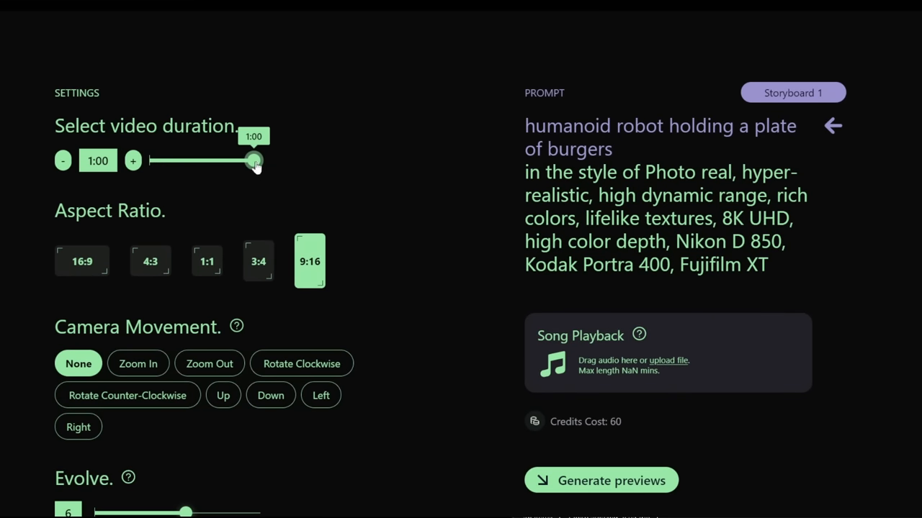
{"action": "left_click_drag", "start_coordinate": [253, 161], "coordinate": [175, 160]}
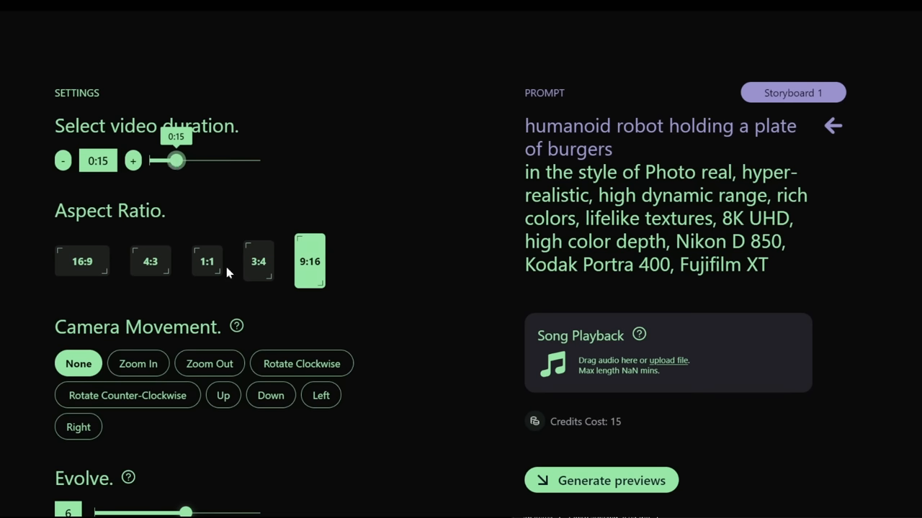
{"action": "left_click", "coordinate": [82, 260]}
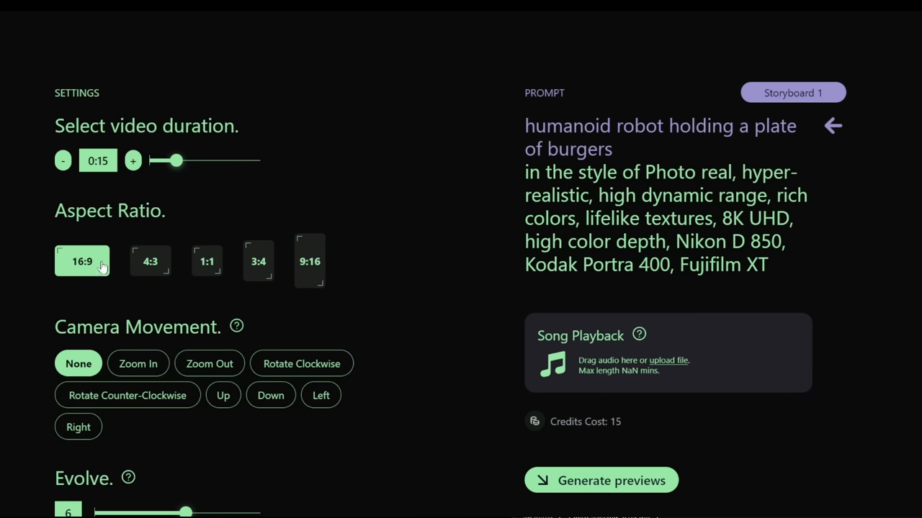
{"action": "mouse_move", "coordinate": [138, 364]}
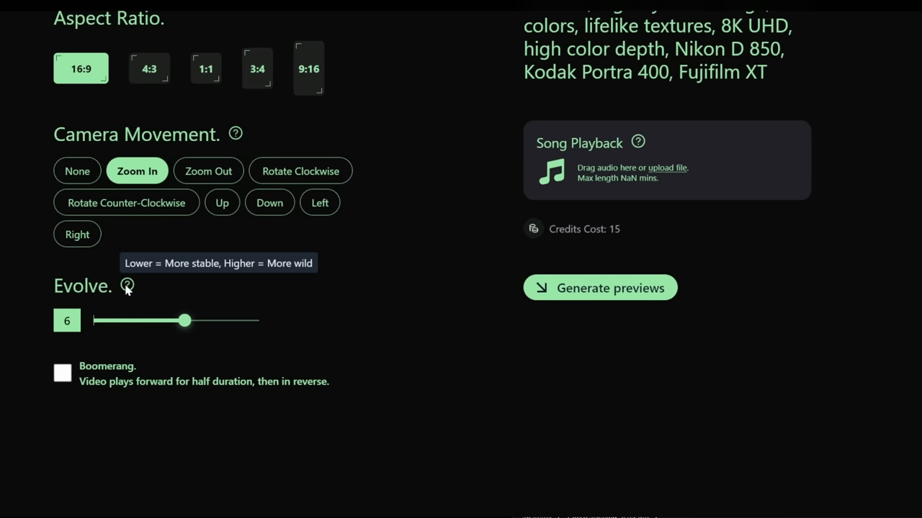
{"action": "left_click_drag", "start_coordinate": [185, 321], "coordinate": [218, 321]}
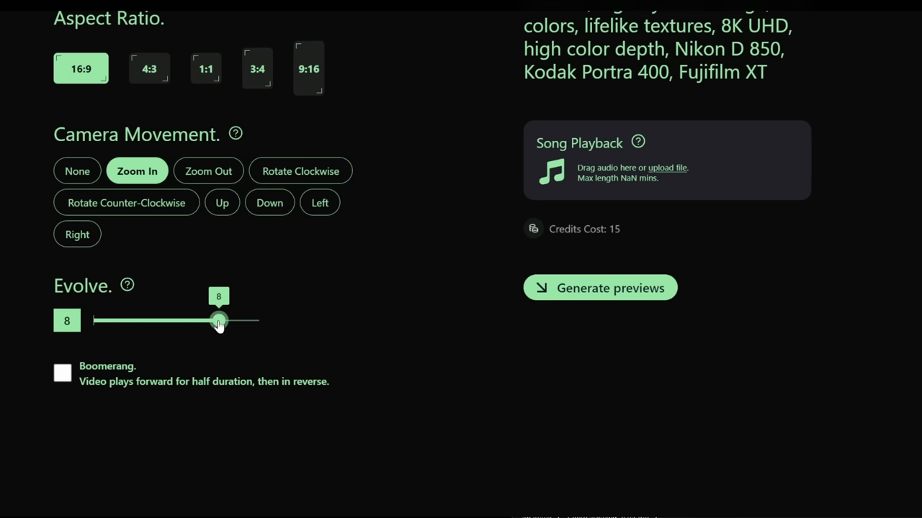
{"action": "left_click_drag", "start_coordinate": [218, 321], "coordinate": [252, 321]}
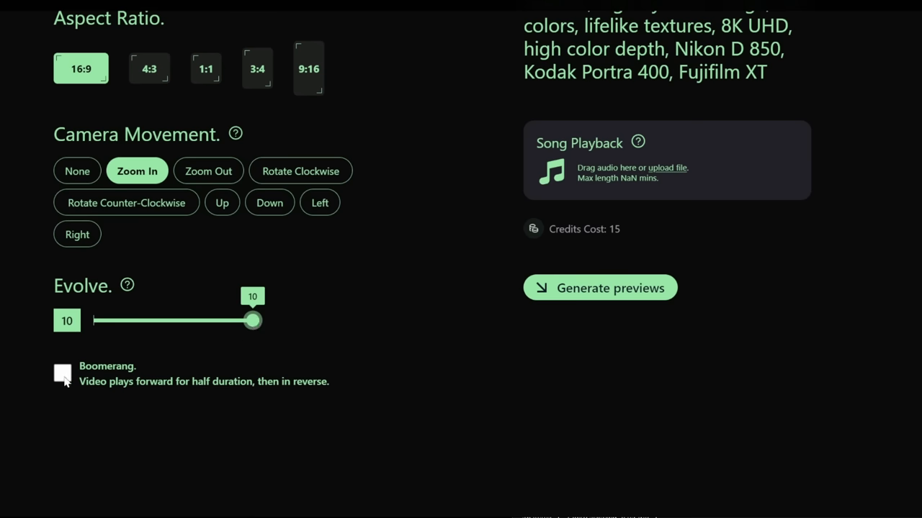
{"action": "left_click", "coordinate": [62, 373]}
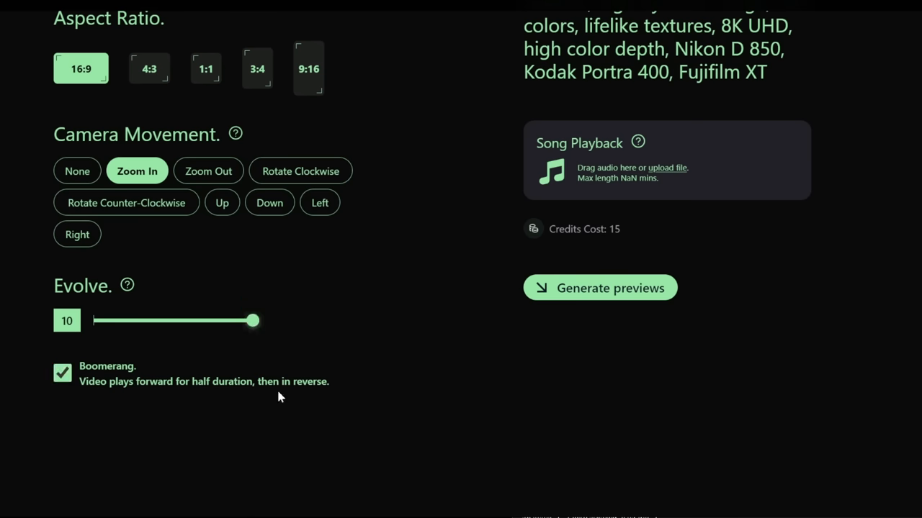
{"action": "mouse_move", "coordinate": [609, 295]}
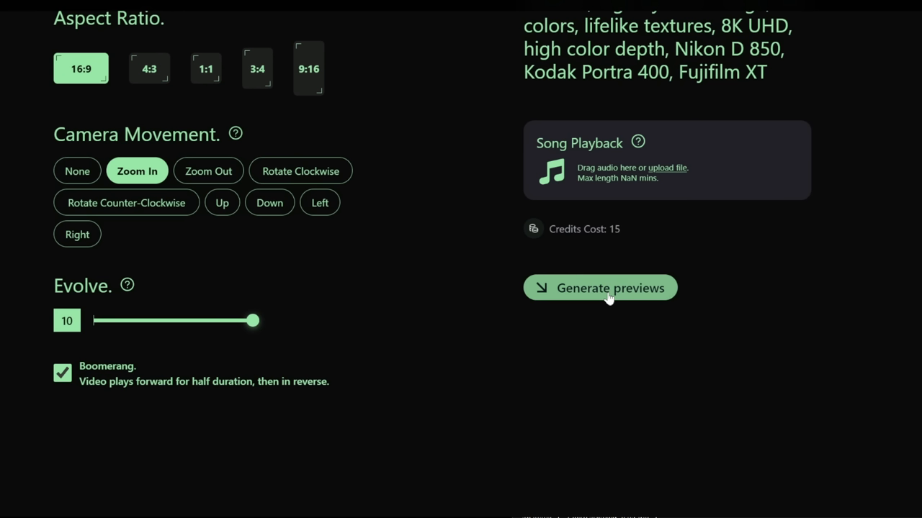
{"action": "left_click", "coordinate": [600, 288]}
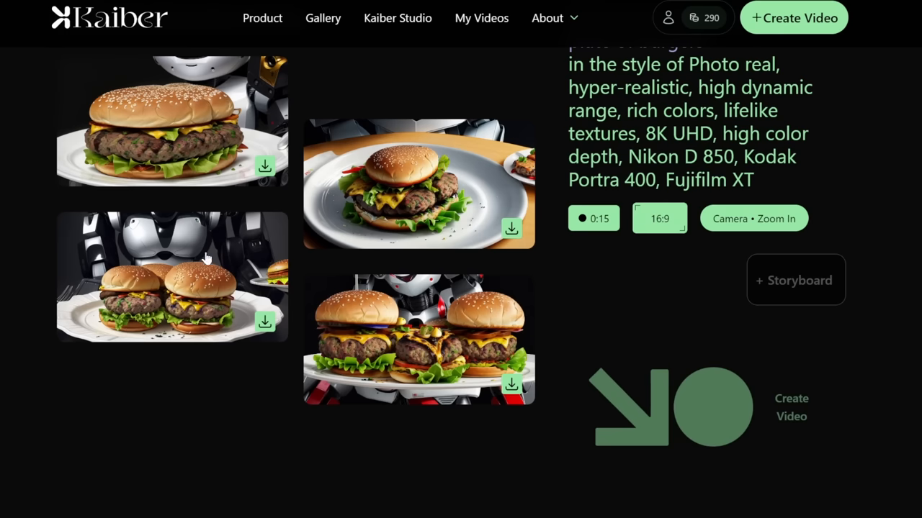
{"action": "mouse_move", "coordinate": [461, 342]}
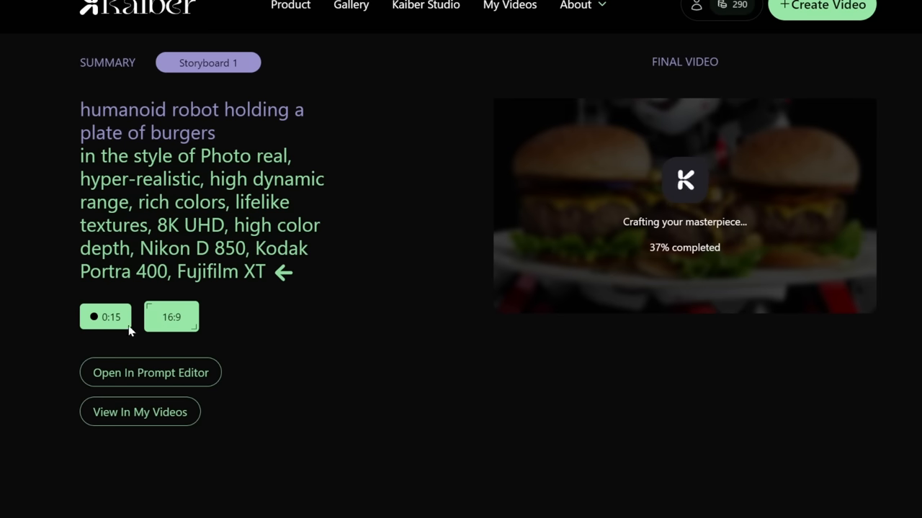
{"action": "mouse_move", "coordinate": [320, 350]}
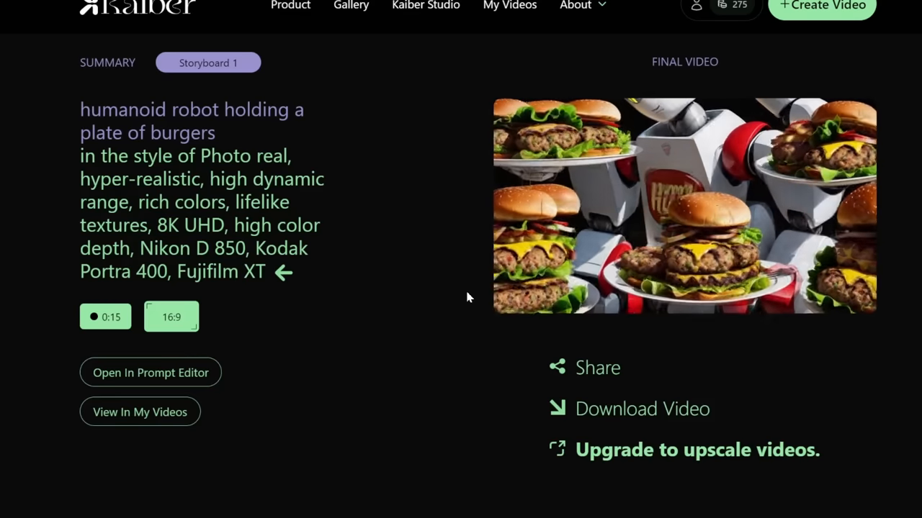
Play the finished 16:9 robot-among-burgers video.
{"action": "left_click", "coordinate": [684, 205]}
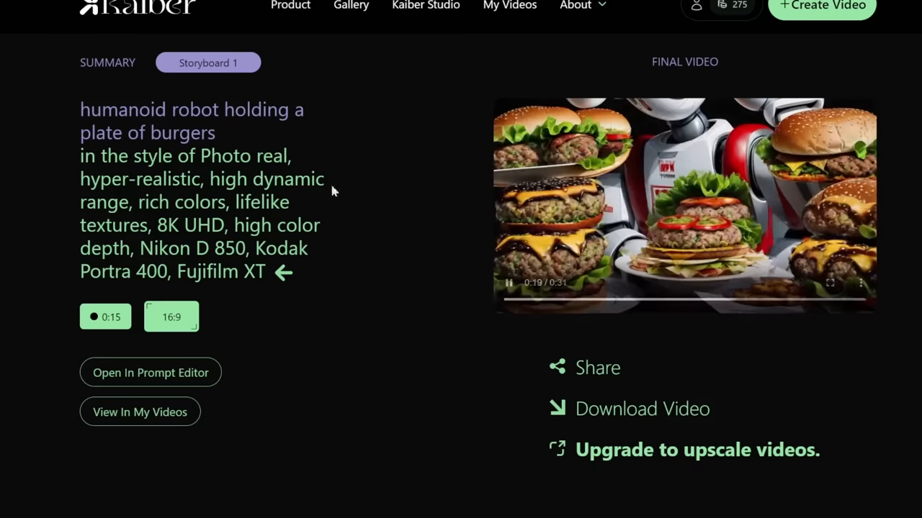
{"action": "double_click", "coordinate": [149, 109]}
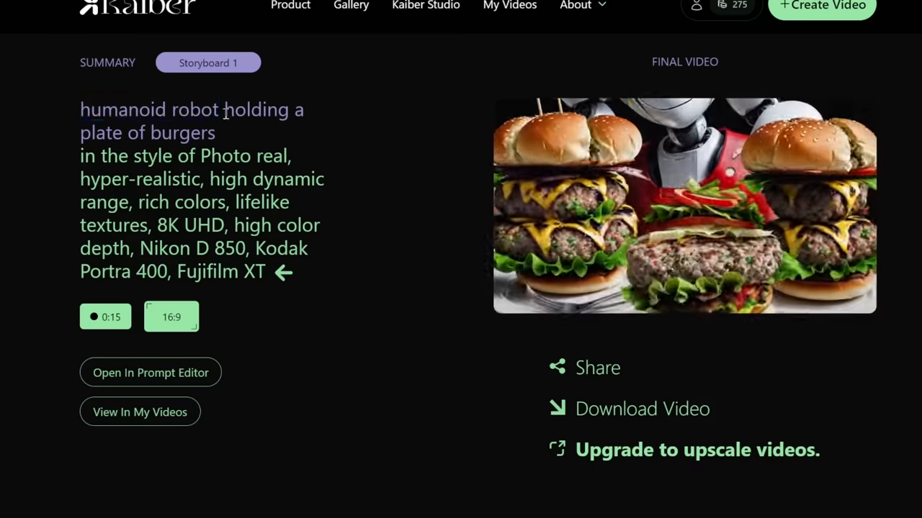
Start a new video from an uploaded photo of a man with raised arms and continue to the prompt.
{"action": "left_click", "coordinate": [821, 7]}
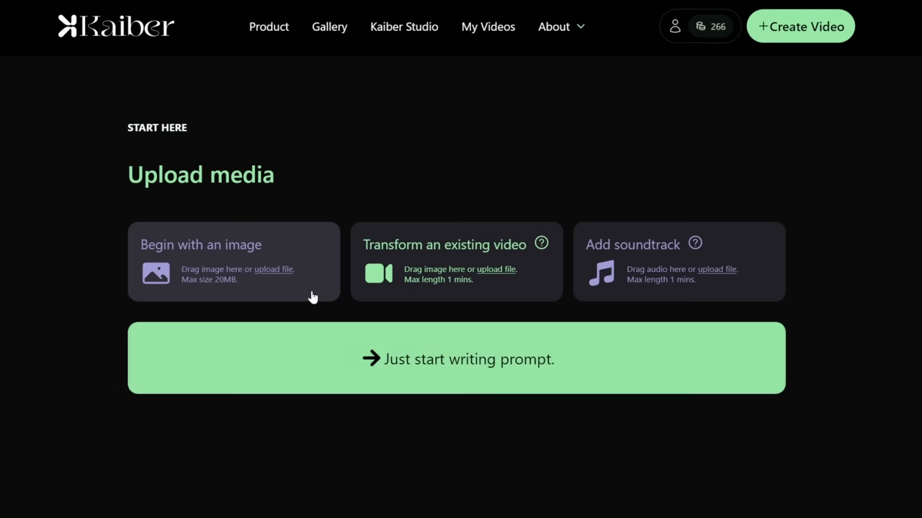
{"action": "mouse_move", "coordinate": [209, 270]}
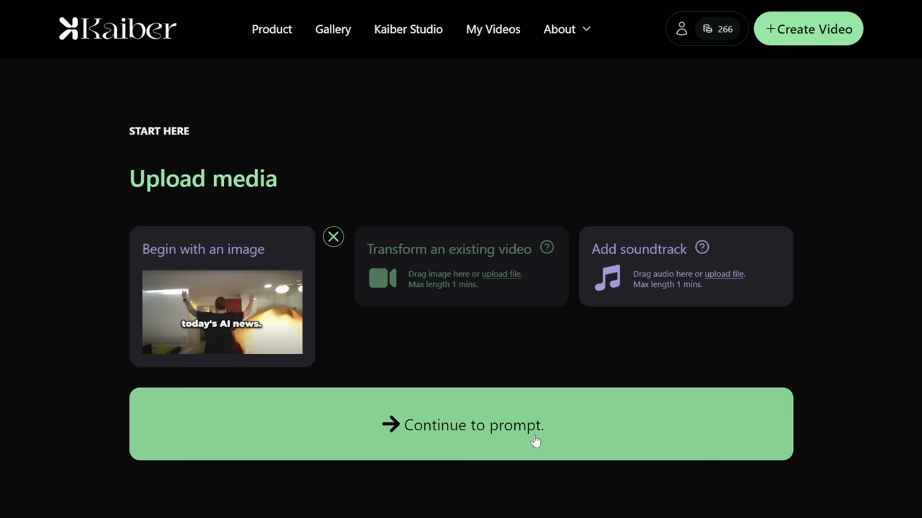
{"action": "left_click", "coordinate": [461, 425]}
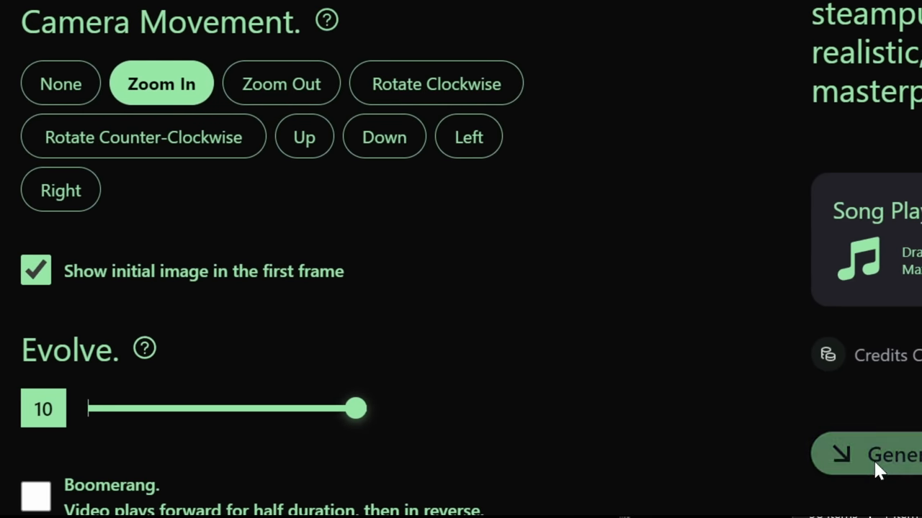
Generate the four desert-city robot previews and select one.
{"action": "left_click", "coordinate": [886, 454]}
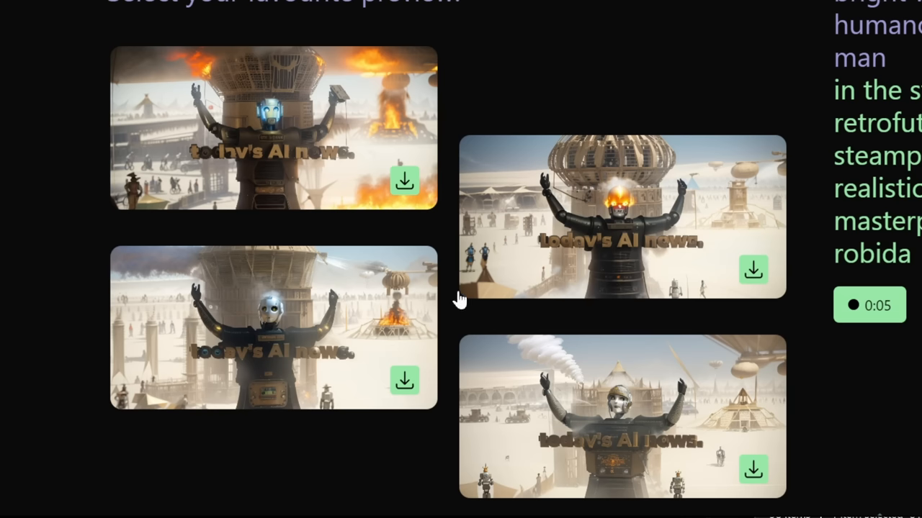
{"action": "left_click", "coordinate": [273, 128]}
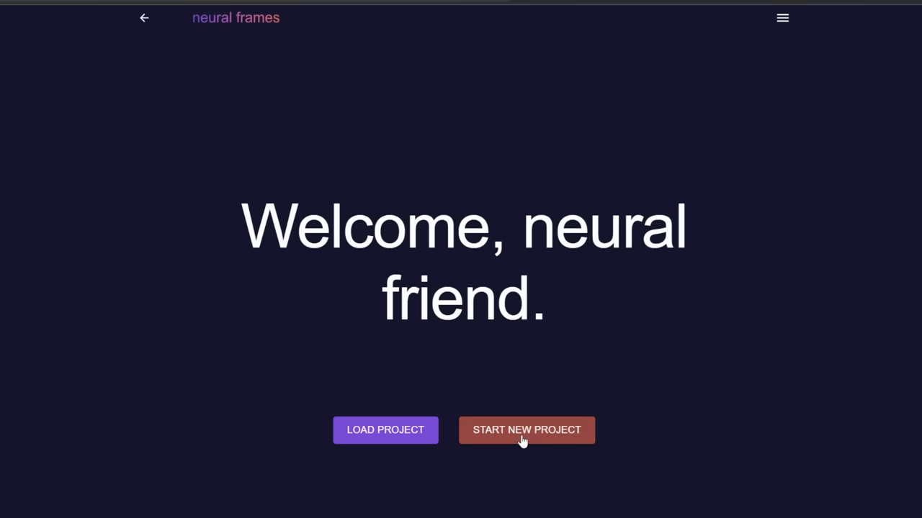
Create a new project with a fresh first image and expand the Viking-in-the-woods prompt via Pimp my Prompt.
{"action": "left_click", "coordinate": [527, 430]}
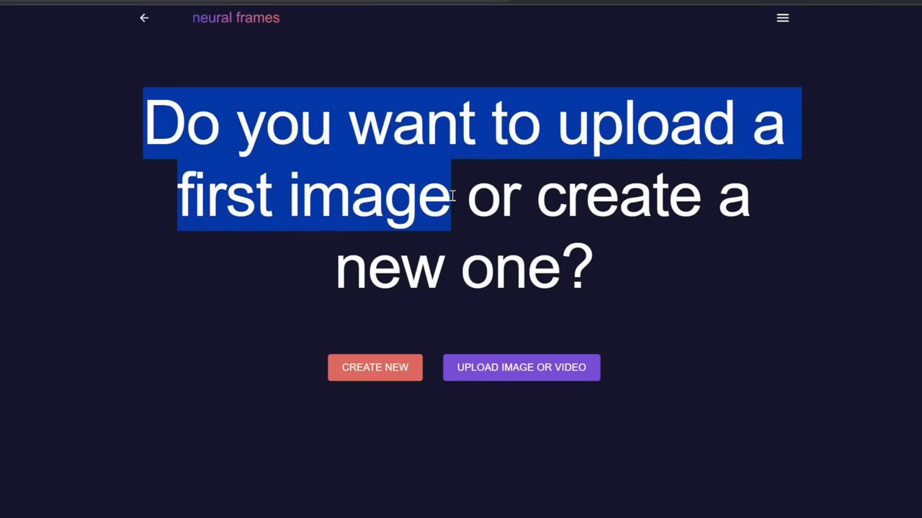
{"action": "mouse_move", "coordinate": [375, 375]}
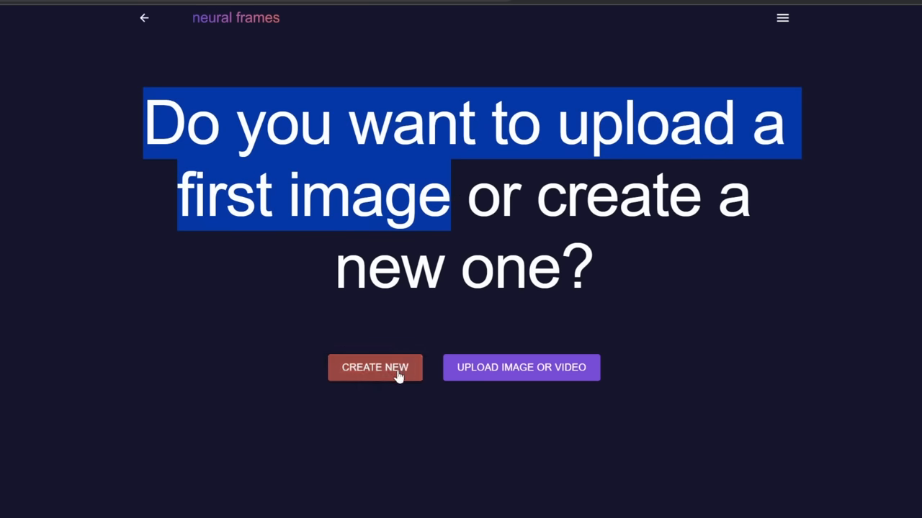
{"action": "left_click", "coordinate": [375, 367]}
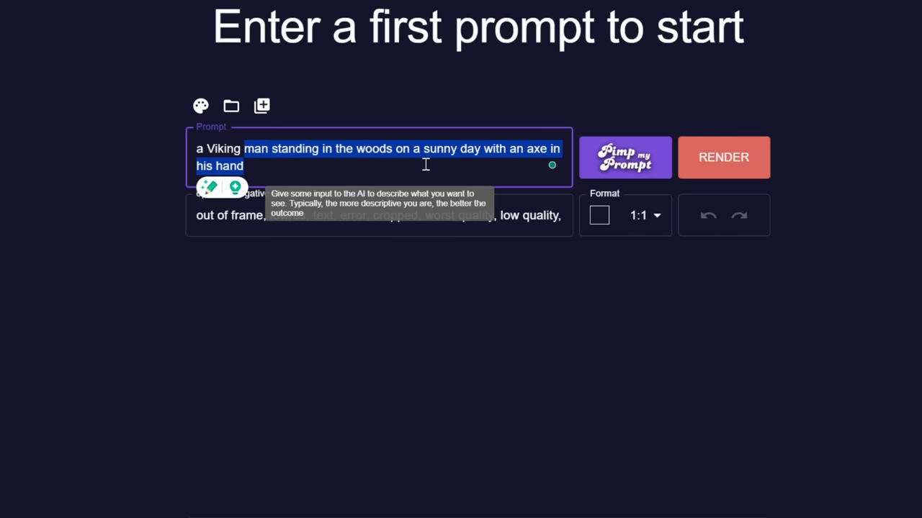
{"action": "mouse_move", "coordinate": [583, 112]}
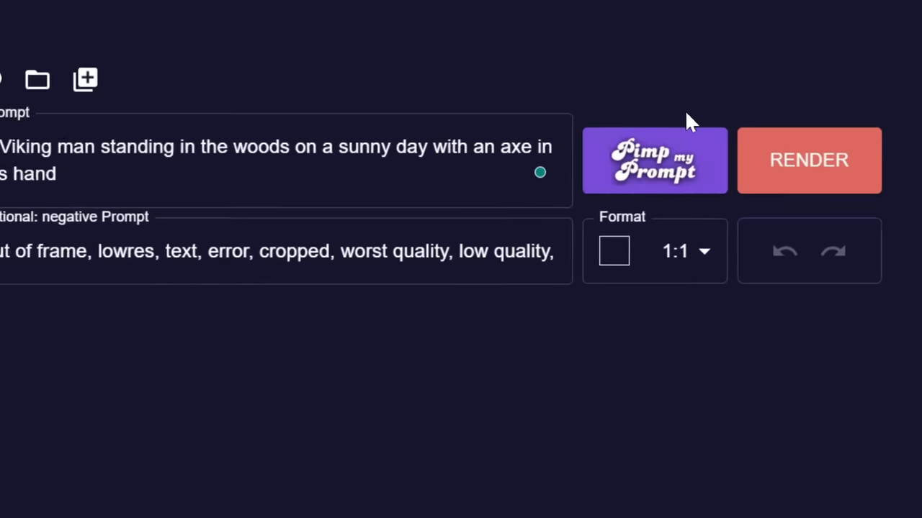
{"action": "left_click", "coordinate": [654, 159]}
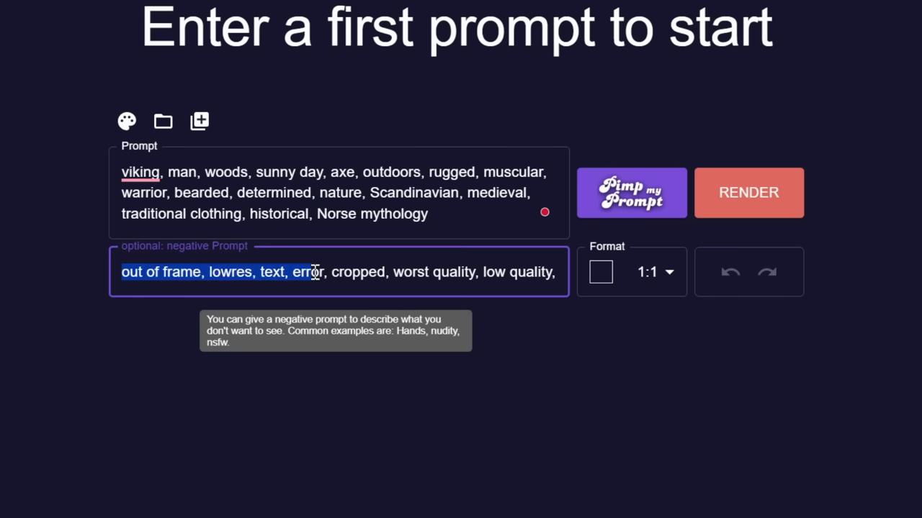
Open the Neural Frames artist palette and scroll through the artist styles for the Viking image.
{"action": "left_click", "coordinate": [128, 121]}
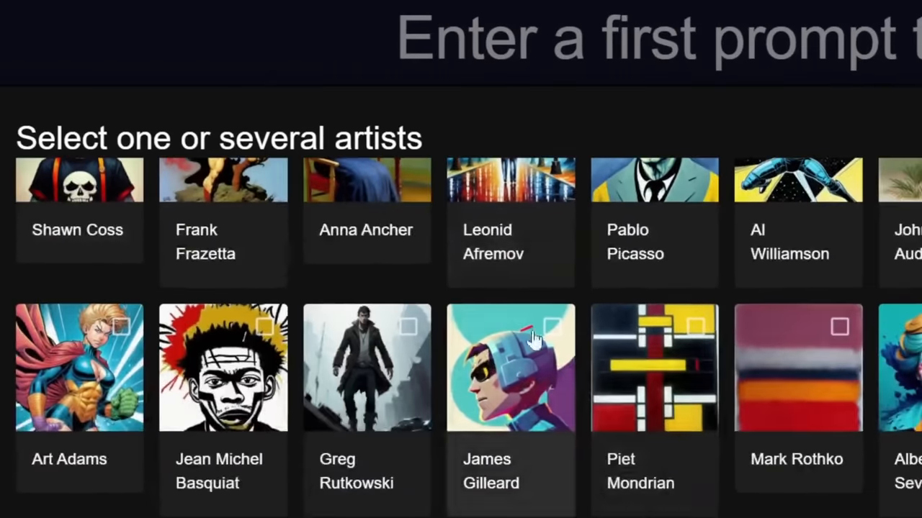
{"action": "scroll", "scroll_direction": "down", "scroll_amount": 3}
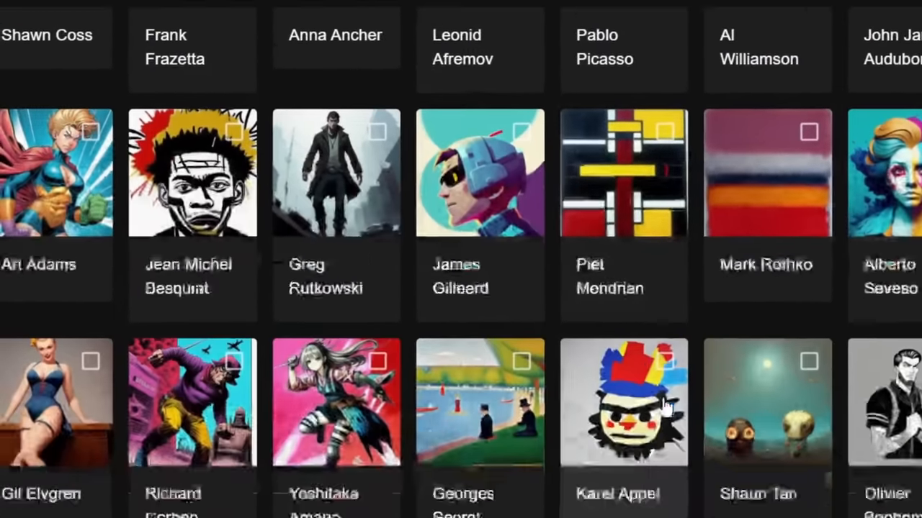
{"action": "scroll", "scroll_direction": "up", "scroll_amount": 3}
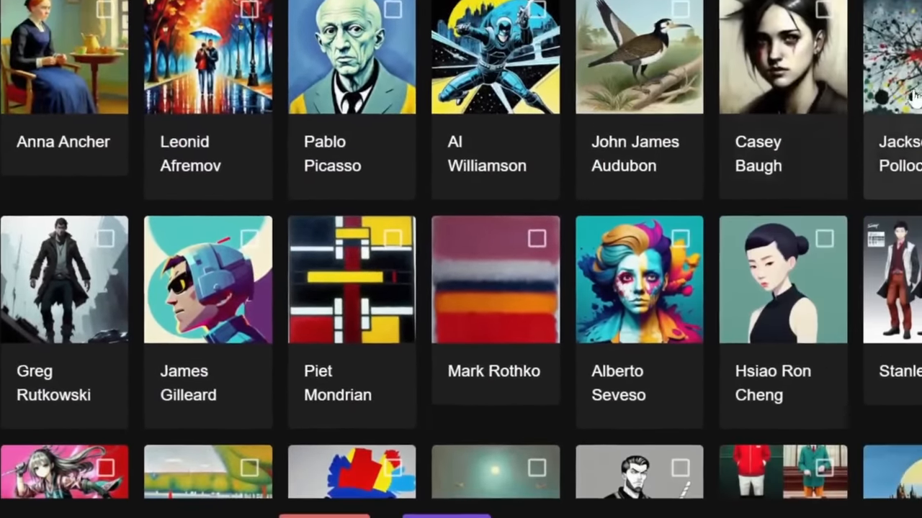
{"action": "scroll", "scroll_direction": "down", "scroll_amount": 3}
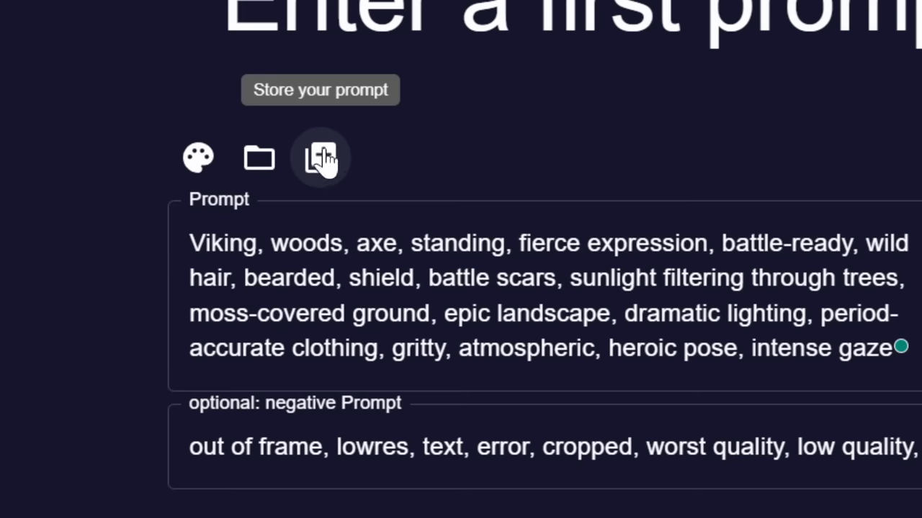
{"action": "mouse_move", "coordinate": [259, 157]}
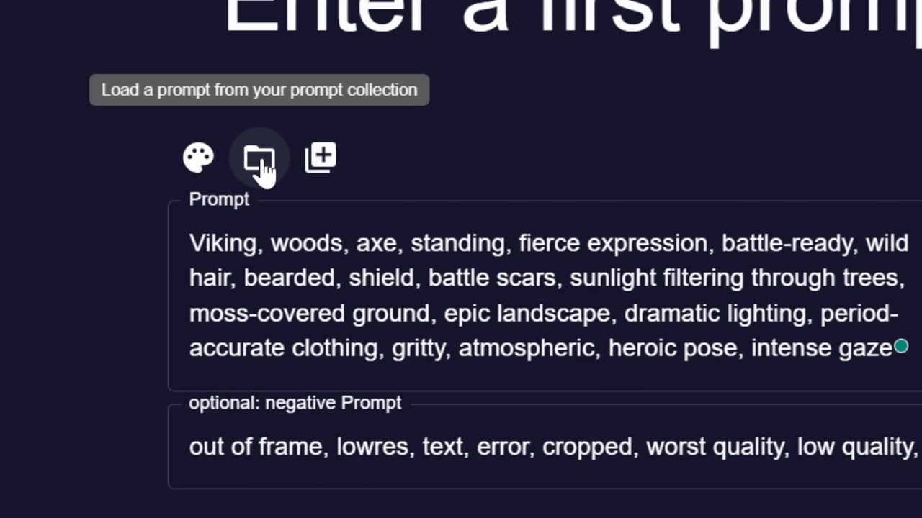
{"action": "mouse_move", "coordinate": [662, 205]}
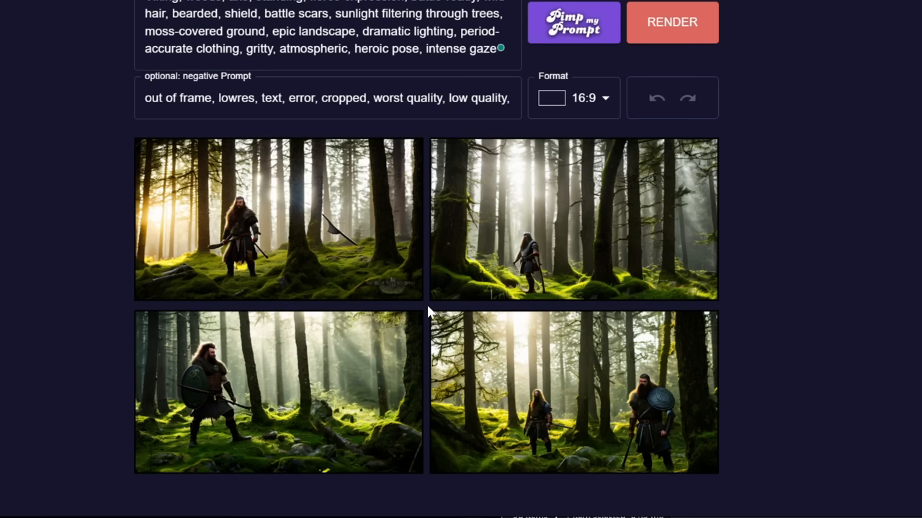
{"action": "mouse_move", "coordinate": [573, 270]}
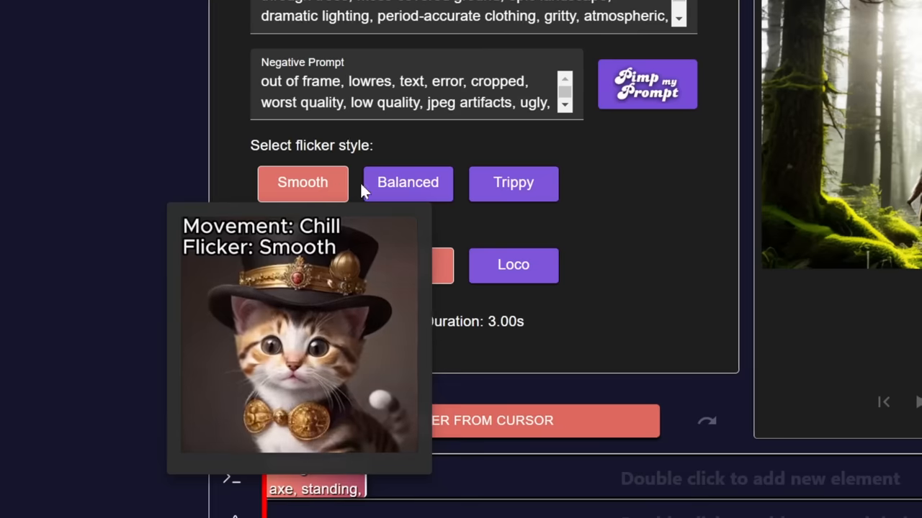
{"action": "mouse_move", "coordinate": [407, 183]}
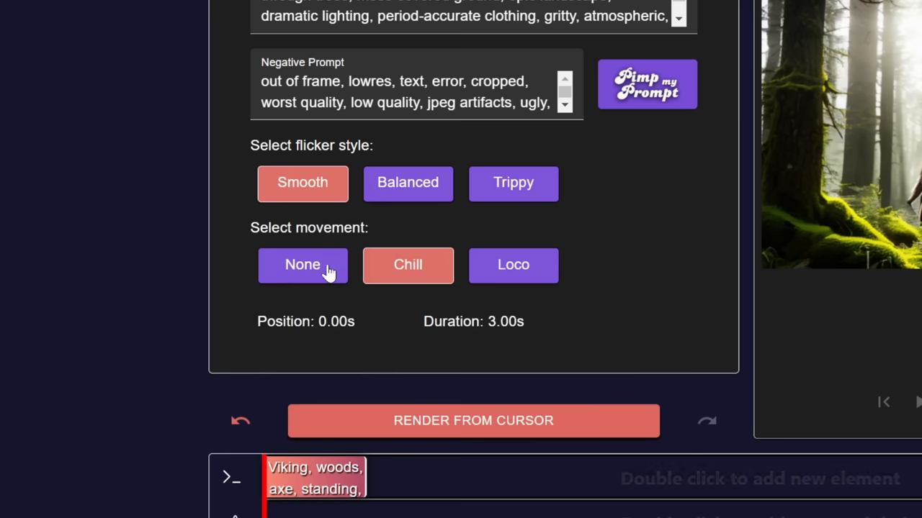
Compare the None, Loco and Chill camera movements for the Viking forest clip.
{"action": "left_click", "coordinate": [407, 265]}
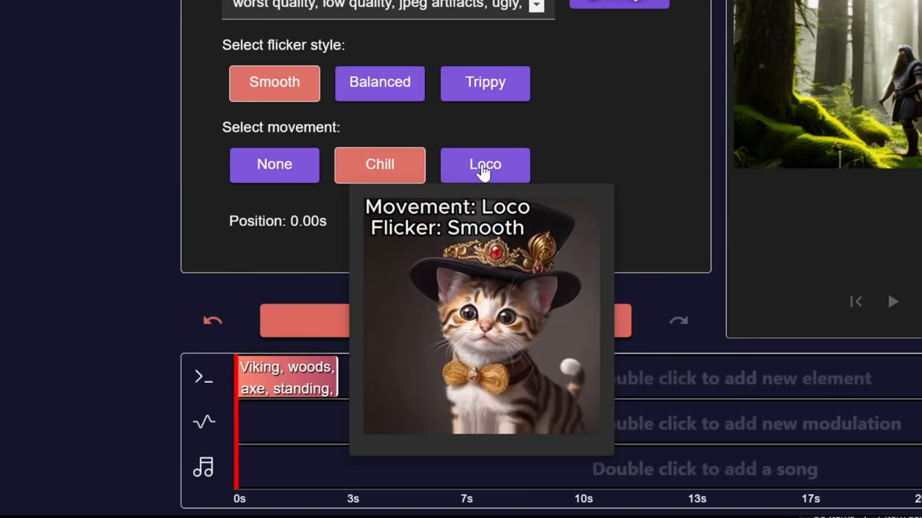
{"action": "left_click", "coordinate": [380, 82]}
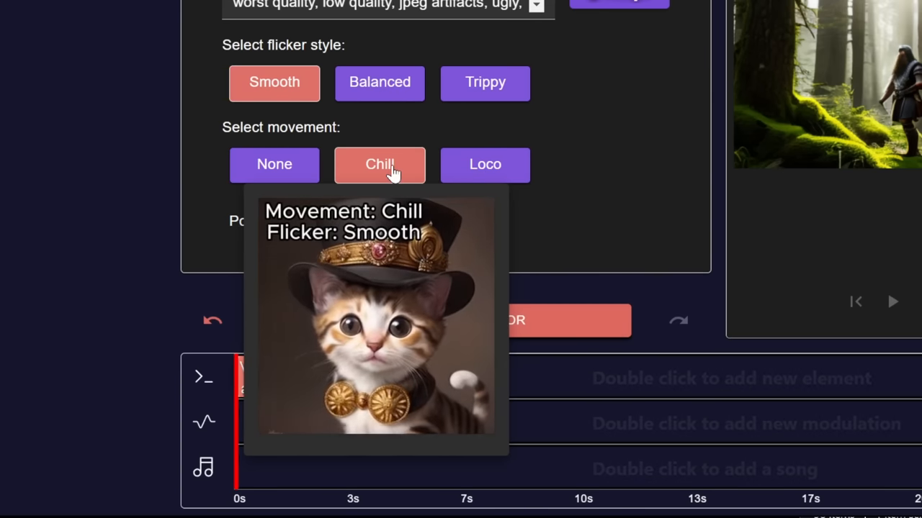
{"action": "left_click", "coordinate": [484, 165]}
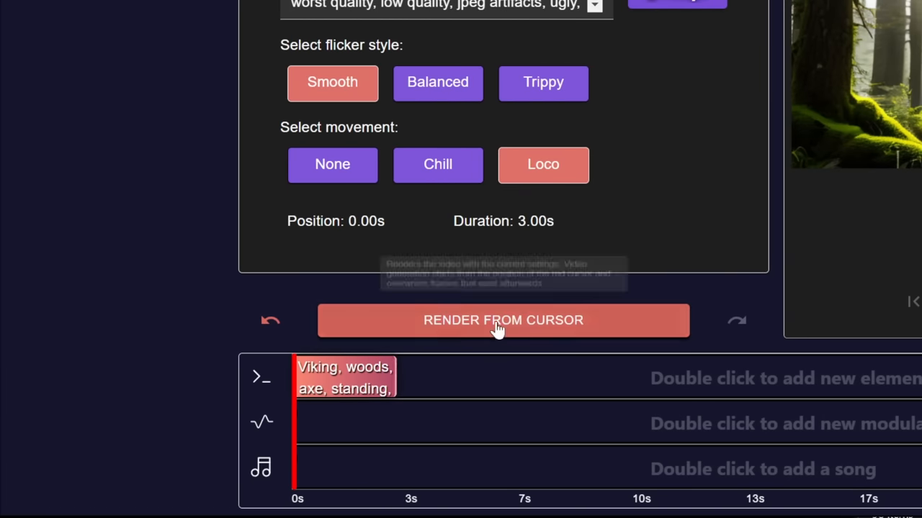
Render the 63-frame Viking forest clip from the cursor and play it back.
{"action": "left_click", "coordinate": [503, 320]}
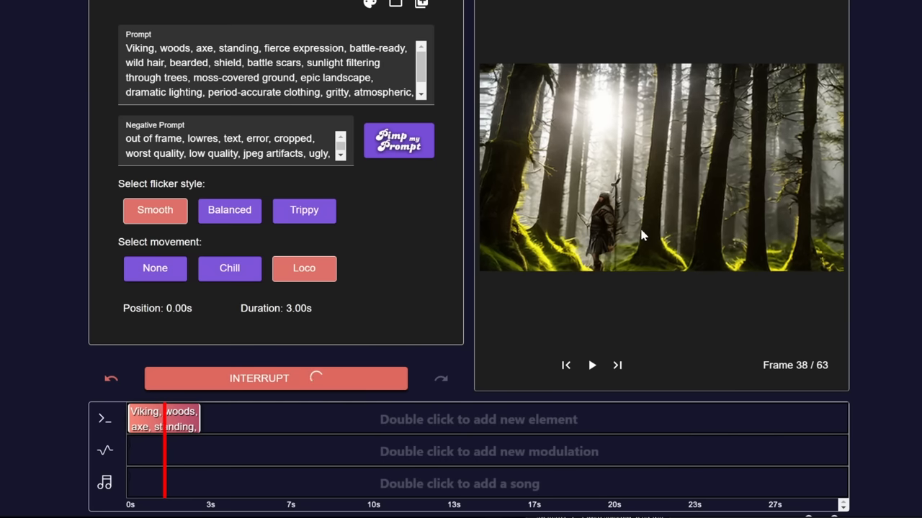
{"action": "left_click", "coordinate": [591, 365]}
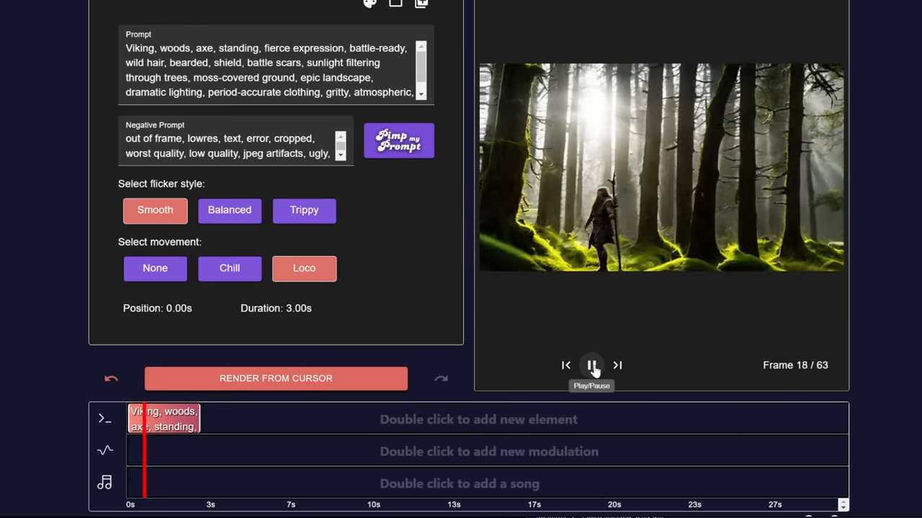
{"action": "left_click", "coordinate": [591, 365]}
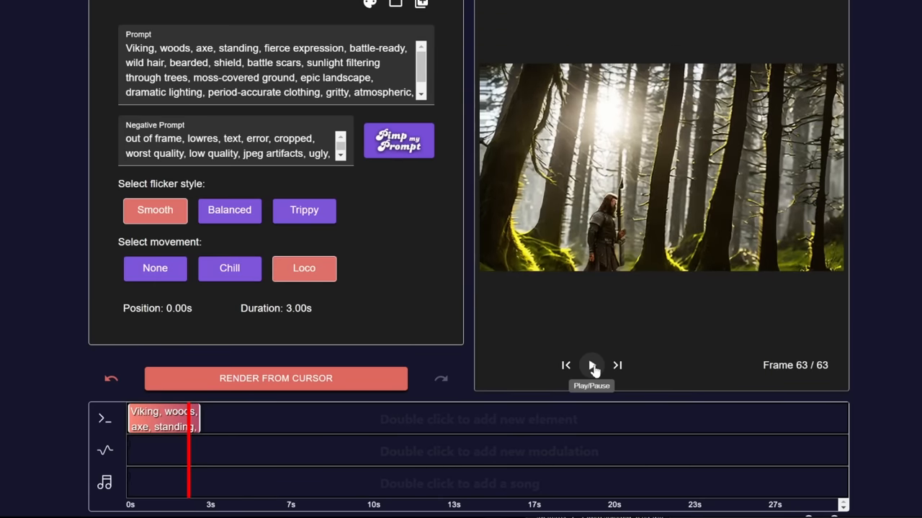
{"action": "left_click", "coordinate": [591, 365]}
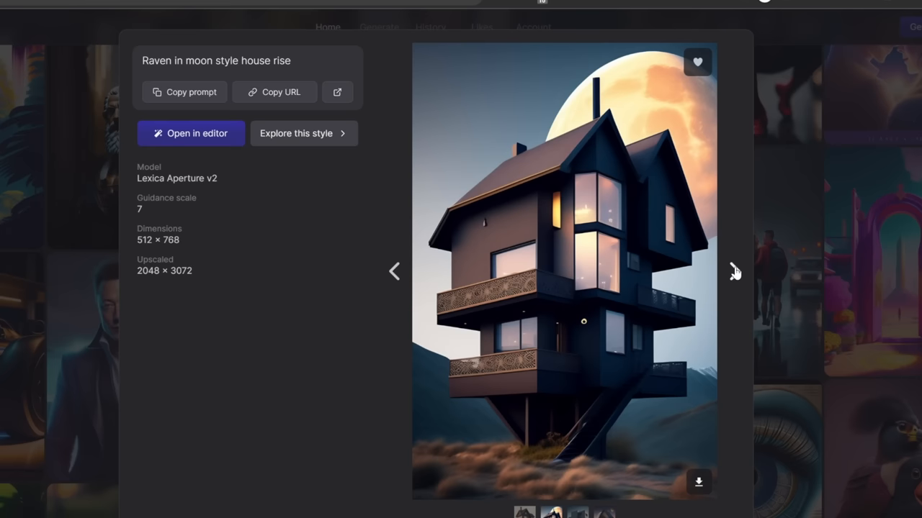
Advance to the next moonlit house image in Lexica and right-click it.
{"action": "left_click", "coordinate": [734, 272]}
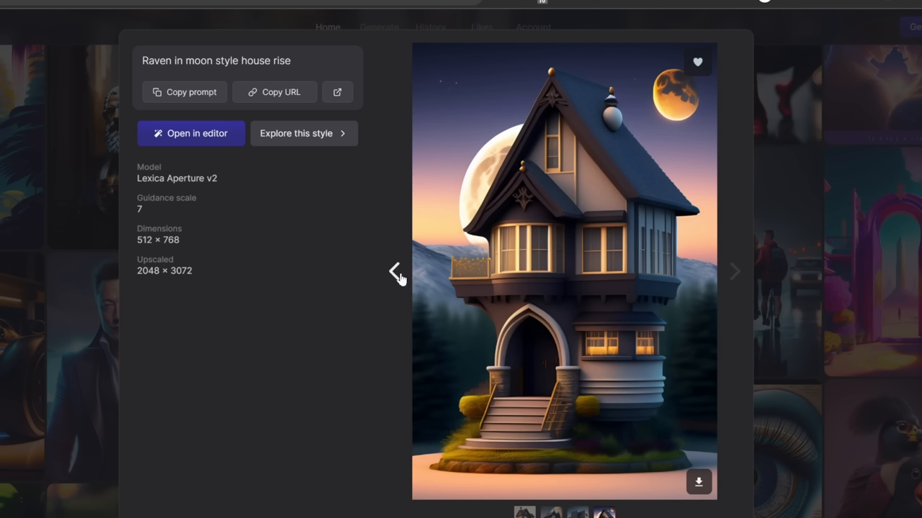
{"action": "right_click", "coordinate": [564, 266]}
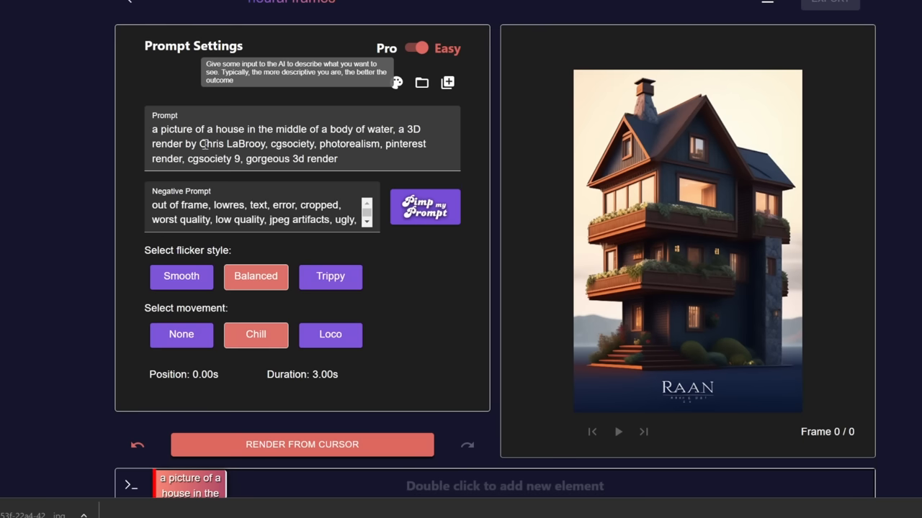
Select the house prompt text, then set flicker to Smooth and movement to Loco.
{"action": "triple_click", "coordinate": [288, 144]}
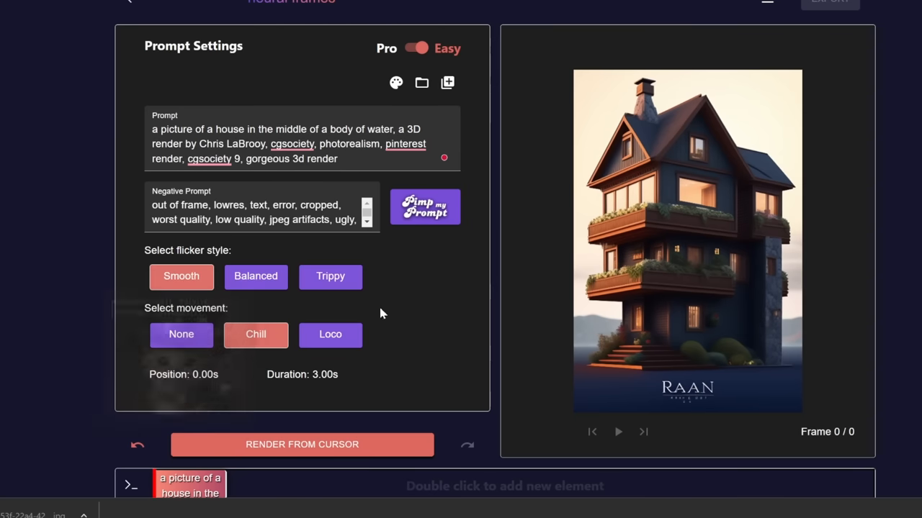
{"action": "left_click", "coordinate": [329, 334]}
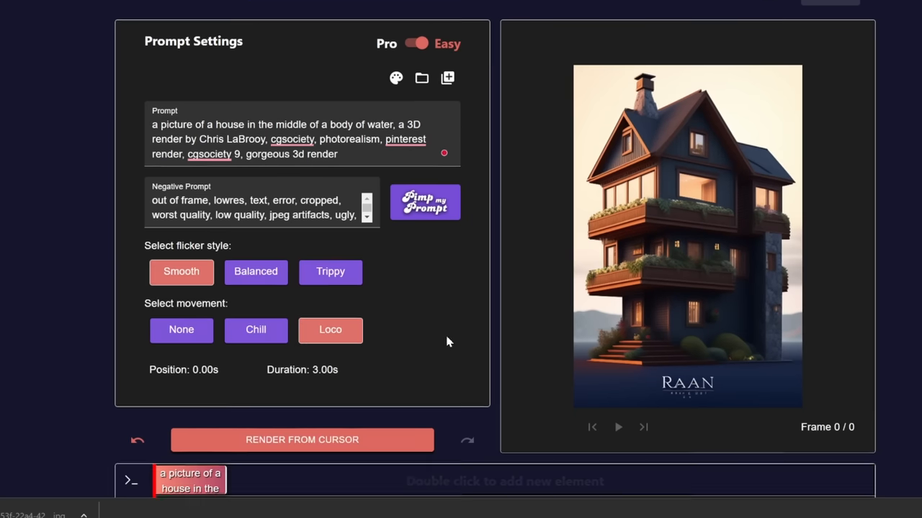
{"action": "left_click", "coordinate": [302, 440]}
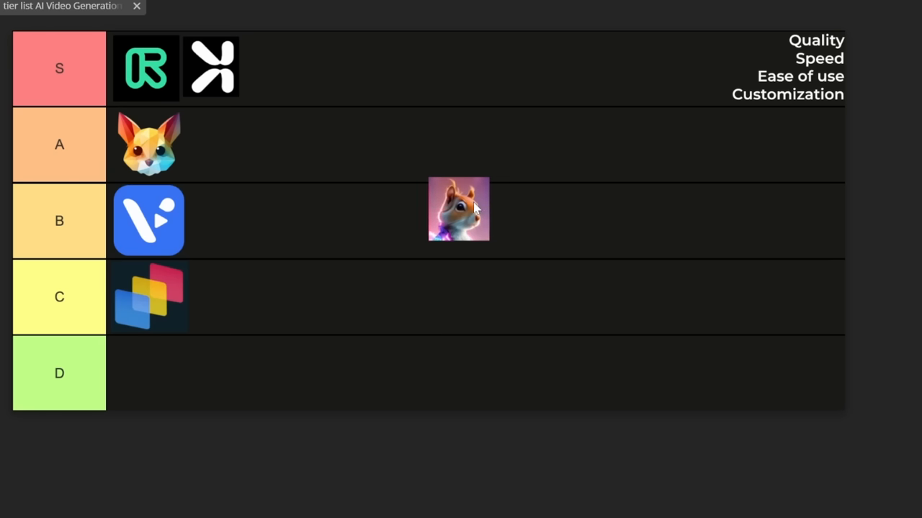
Drag the squirrel logo down into the C tier beside the existing logo.
{"action": "left_click_drag", "start_coordinate": [459, 209], "coordinate": [391, 216]}
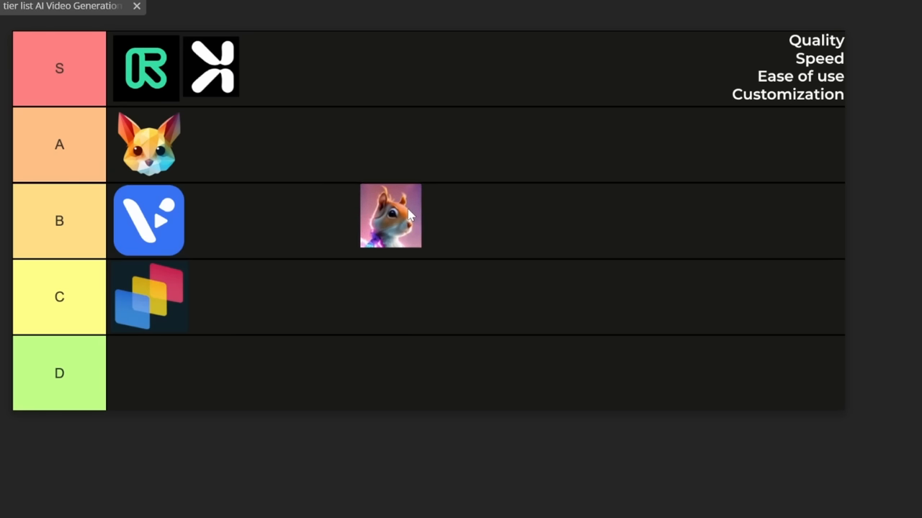
{"action": "left_click_drag", "start_coordinate": [390, 216], "coordinate": [319, 261]}
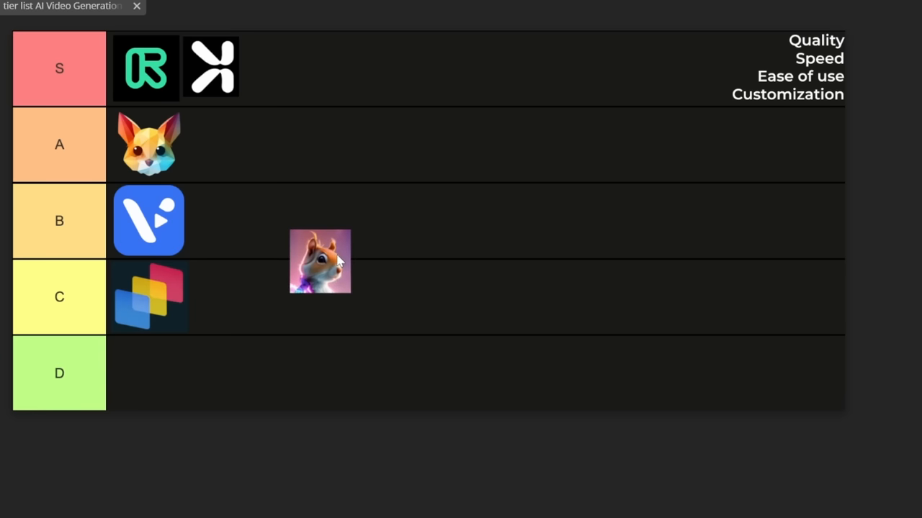
{"action": "left_click_drag", "start_coordinate": [319, 261], "coordinate": [272, 280]}
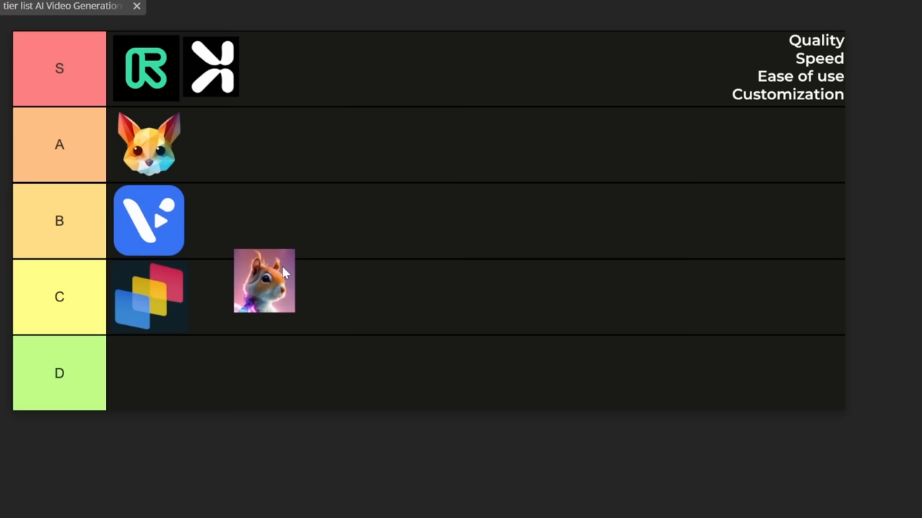
{"action": "left_click_drag", "start_coordinate": [263, 280], "coordinate": [226, 296]}
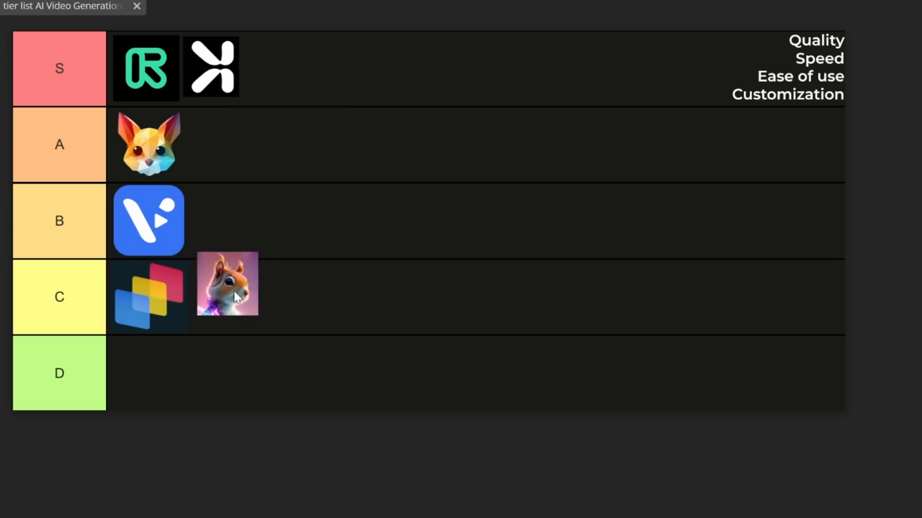
{"action": "left_click_drag", "start_coordinate": [227, 284], "coordinate": [225, 220]}
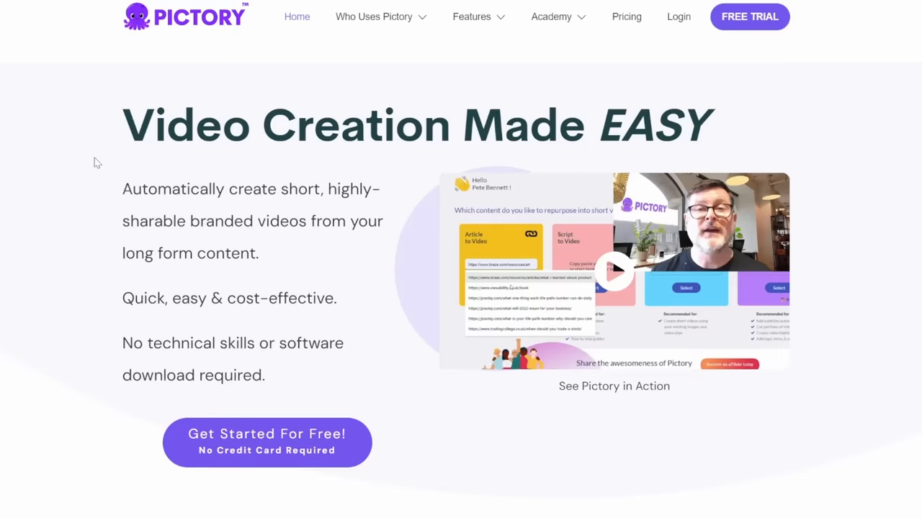
{"action": "mouse_move", "coordinate": [99, 171]}
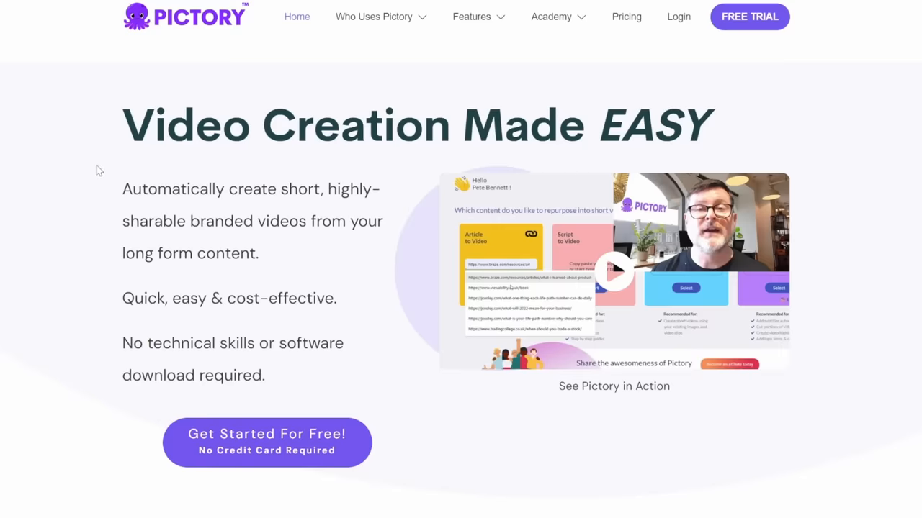
Scroll the Pictory home page and start a Script to Video project.
{"action": "scroll", "scroll_direction": "down", "scroll_amount": 3}
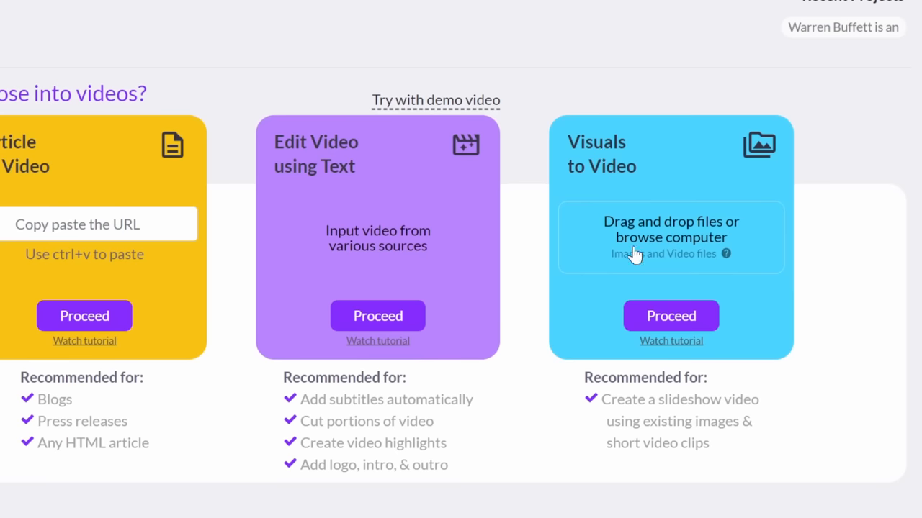
{"action": "mouse_move", "coordinate": [704, 260]}
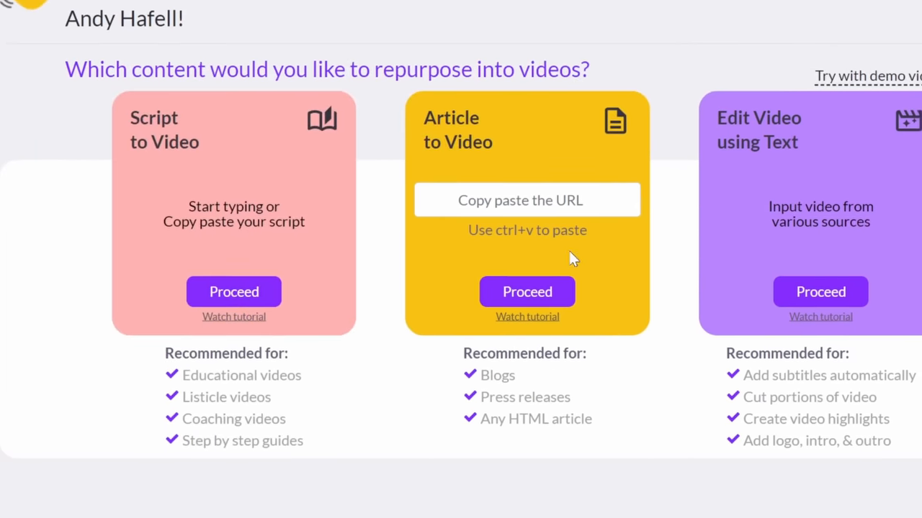
{"action": "left_click", "coordinate": [234, 292]}
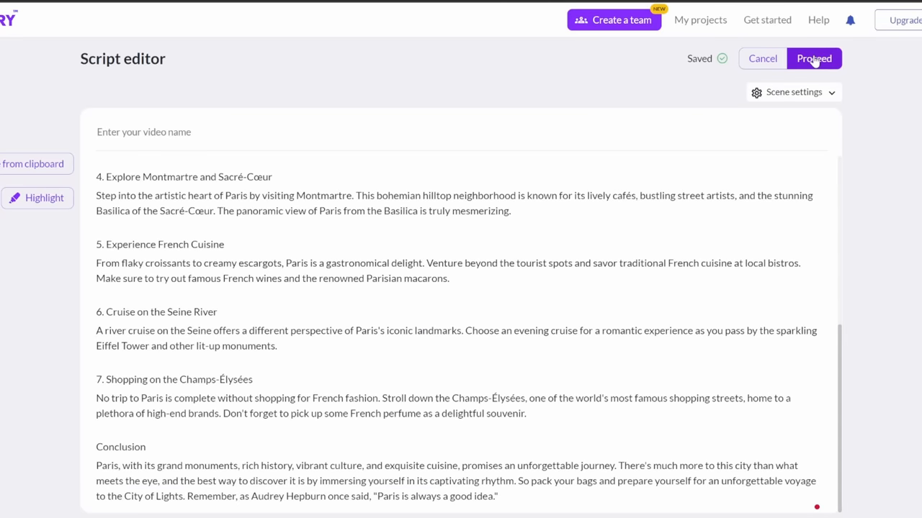
Proceed from the Paris script and choose the Subtitle Highlight template in 16:9.
{"action": "left_click", "coordinate": [814, 58]}
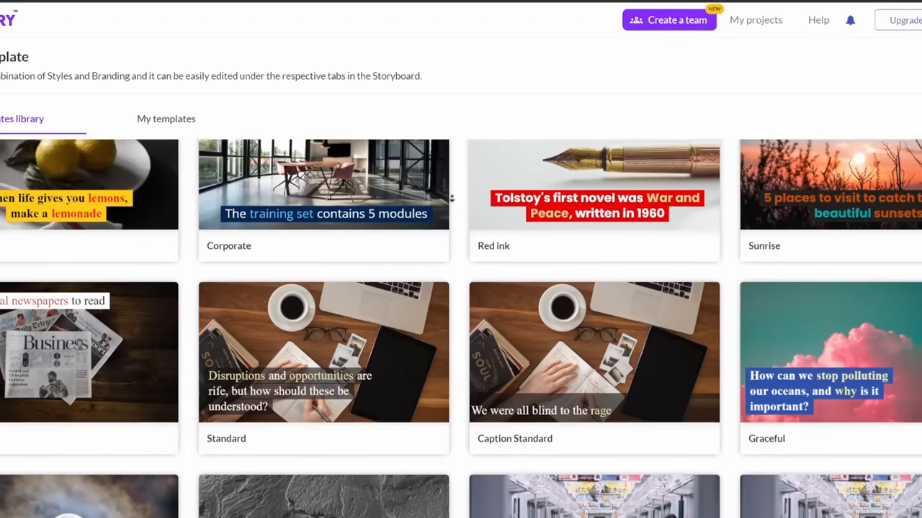
{"action": "scroll", "scroll_direction": "down", "scroll_amount": 3}
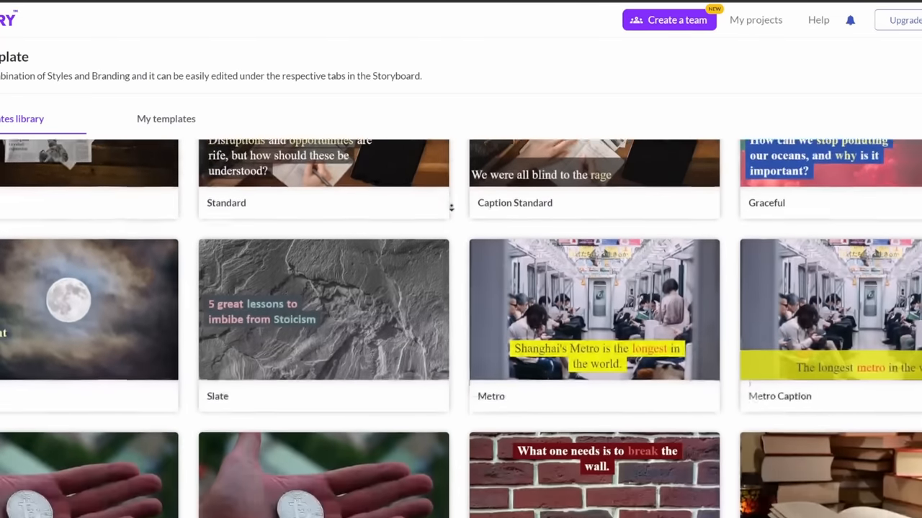
{"action": "scroll", "scroll_direction": "down", "scroll_amount": 3}
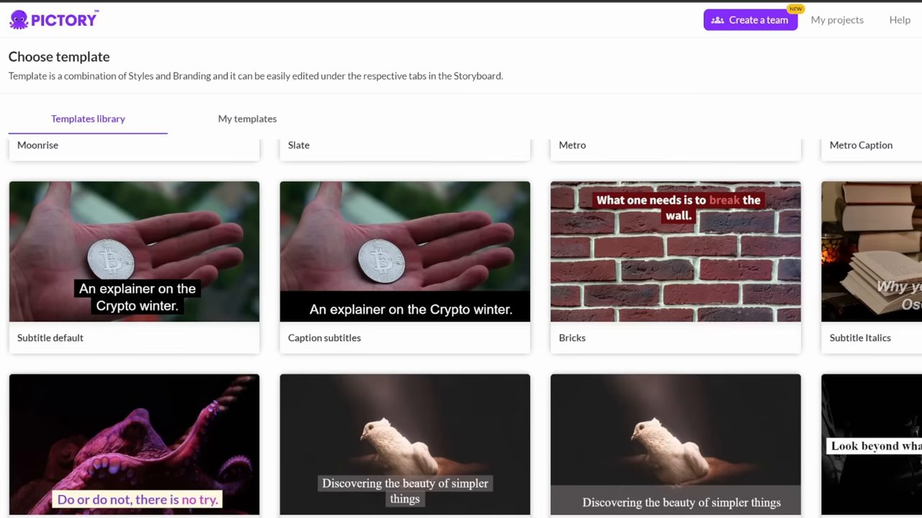
{"action": "scroll", "scroll_direction": "down", "scroll_amount": 3}
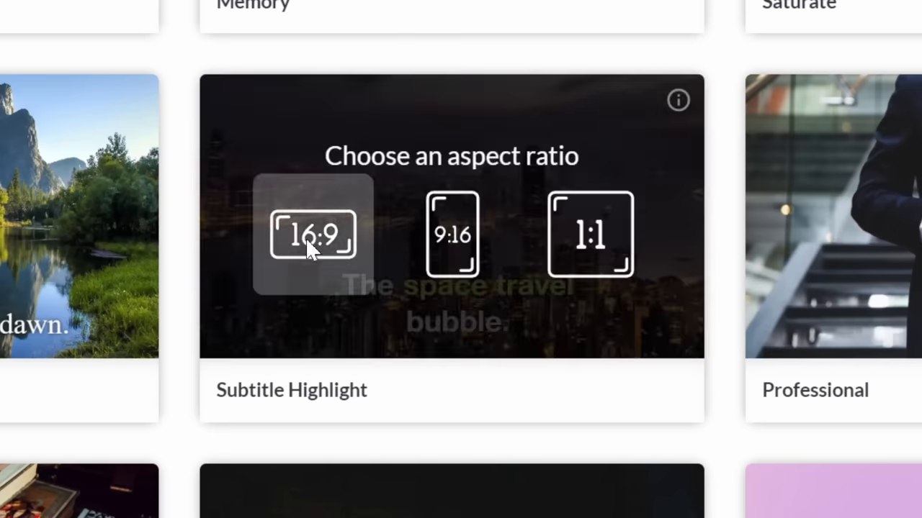
{"action": "left_click", "coordinate": [312, 233]}
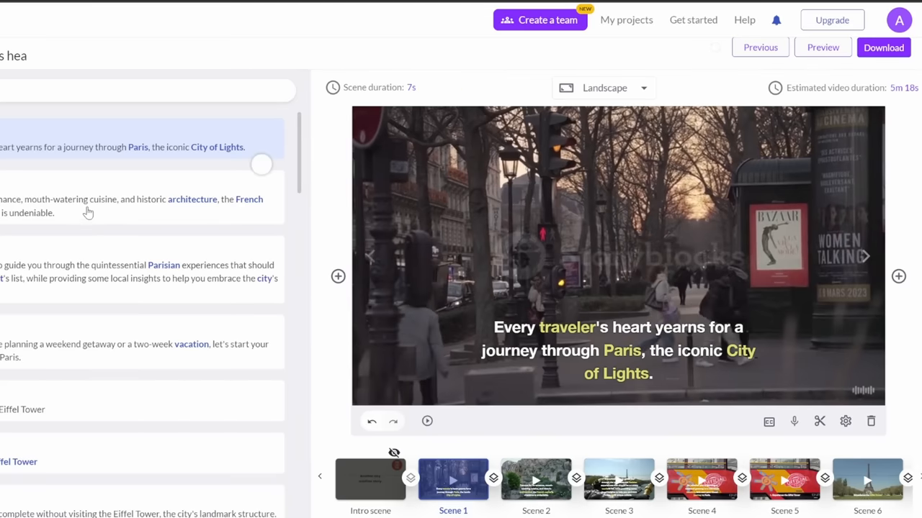
Preview storyboard scenes 2 through 4 and select Scene 5.
{"action": "left_click", "coordinate": [536, 481]}
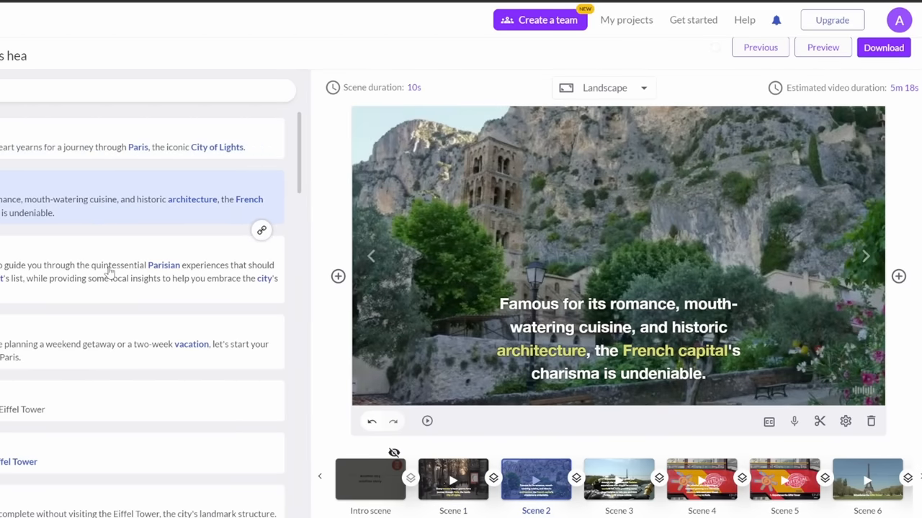
{"action": "left_click", "coordinate": [618, 480]}
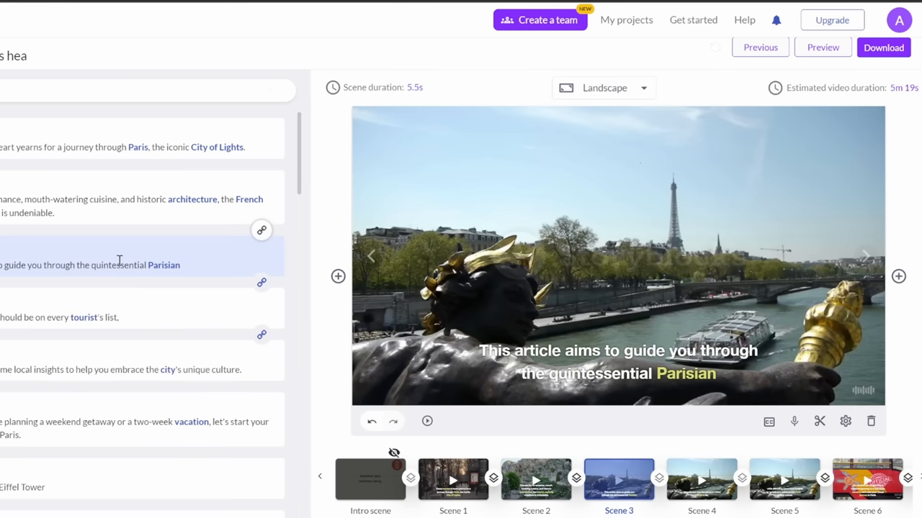
{"action": "left_click", "coordinate": [701, 480]}
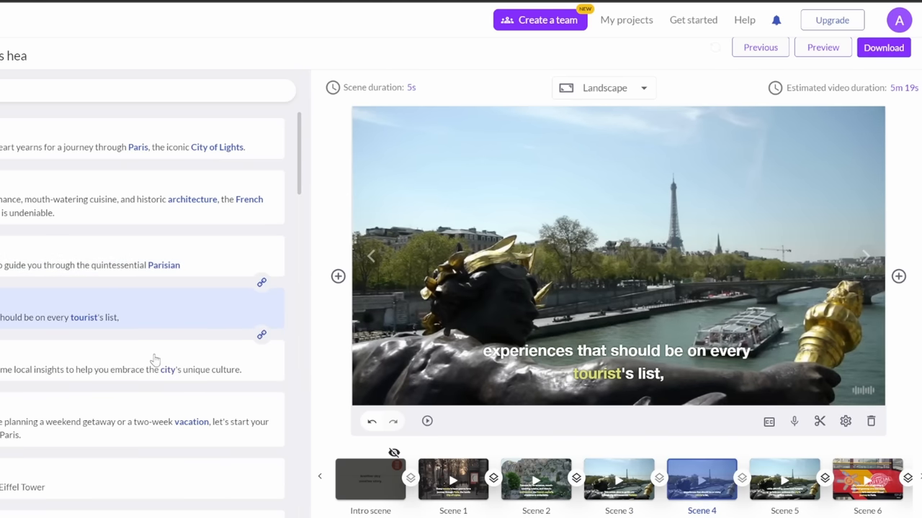
{"action": "left_click", "coordinate": [784, 481]}
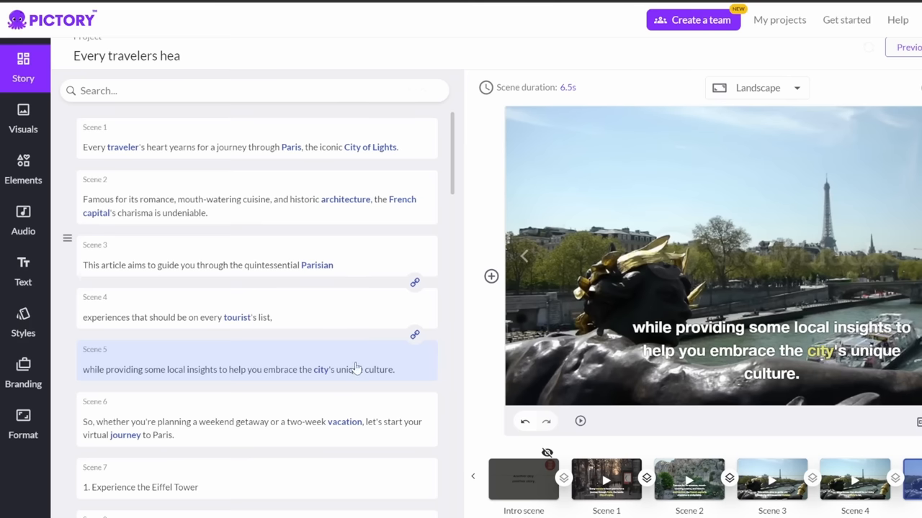
Replace Scene 5's visual with the waving French flag clip found by searching 'france'.
{"action": "left_click", "coordinate": [23, 119]}
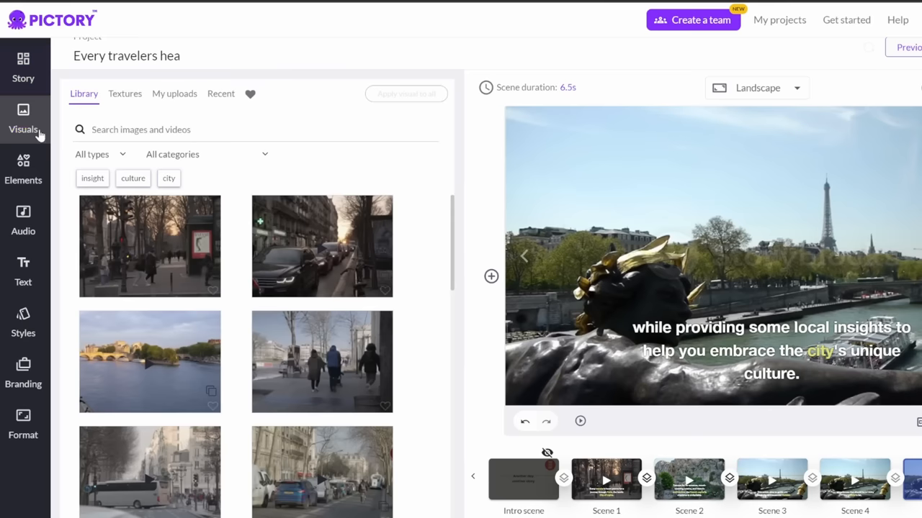
{"action": "type", "text": "france"}
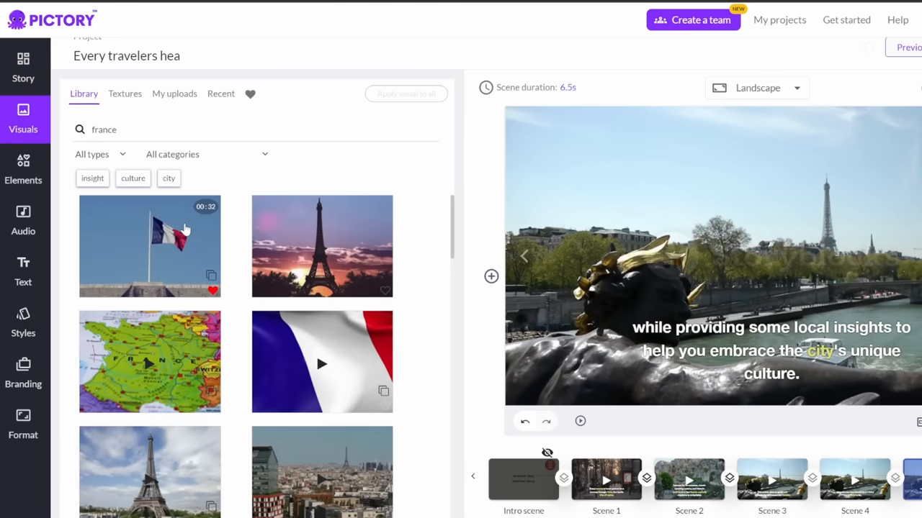
{"action": "left_click", "coordinate": [149, 246]}
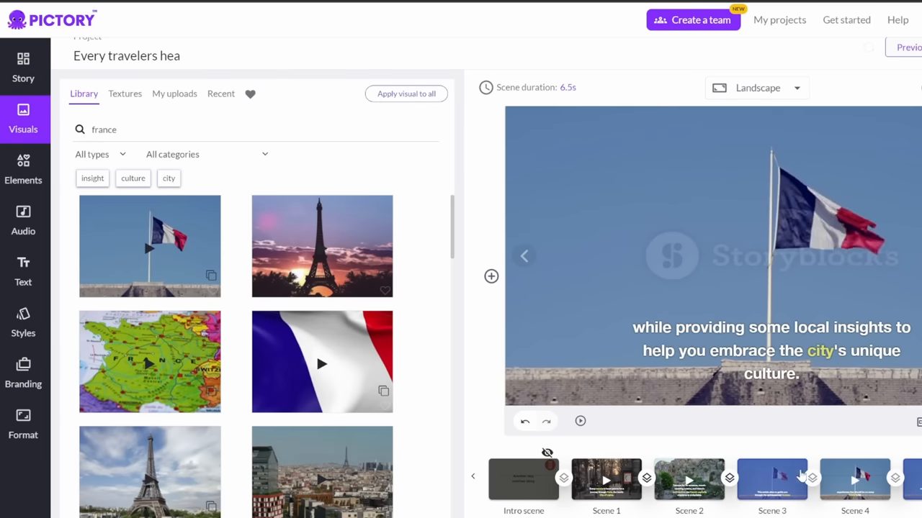
{"action": "left_click", "coordinate": [772, 479]}
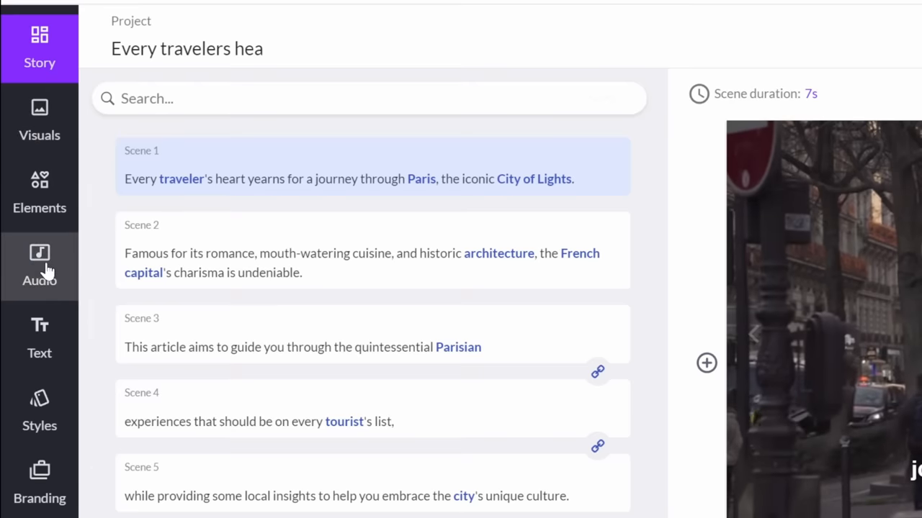
Preview the Aiden male voice-over and My uploads, then step through later storyboard scenes.
{"action": "left_click", "coordinate": [39, 267]}
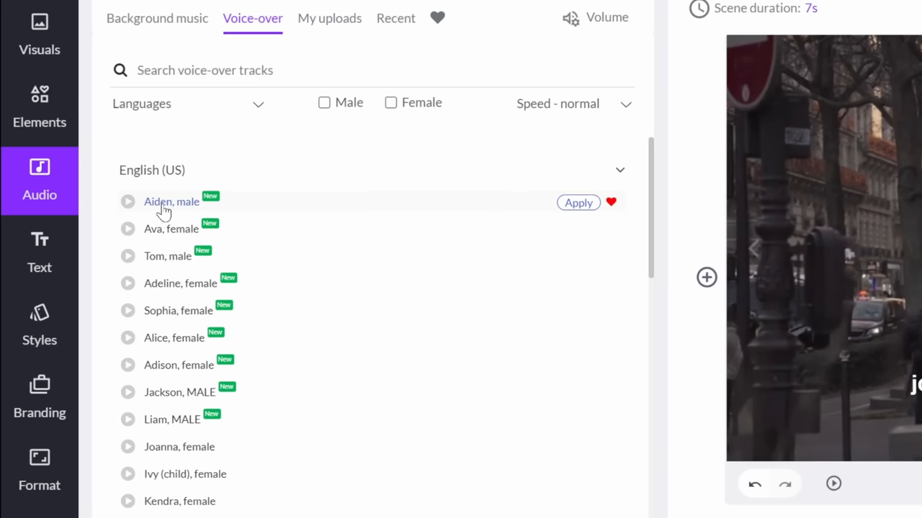
{"action": "mouse_move", "coordinate": [139, 209]}
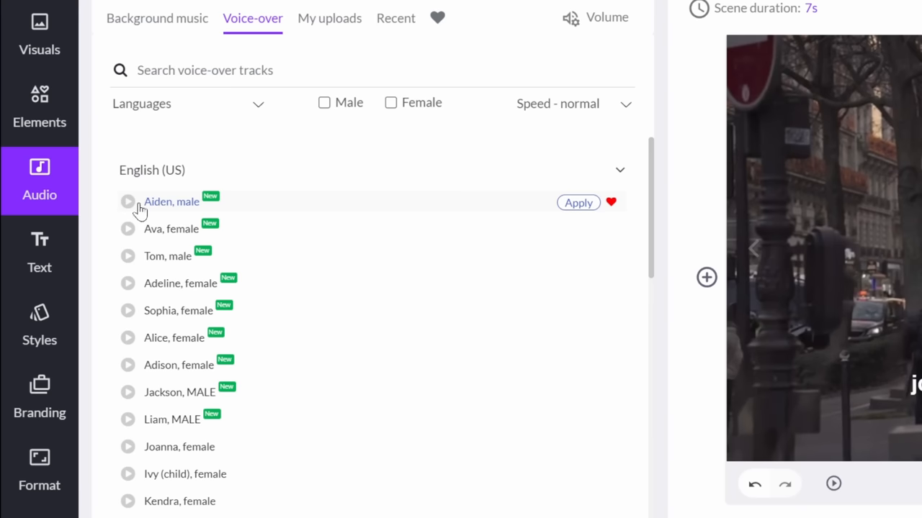
{"action": "left_click", "coordinate": [127, 202]}
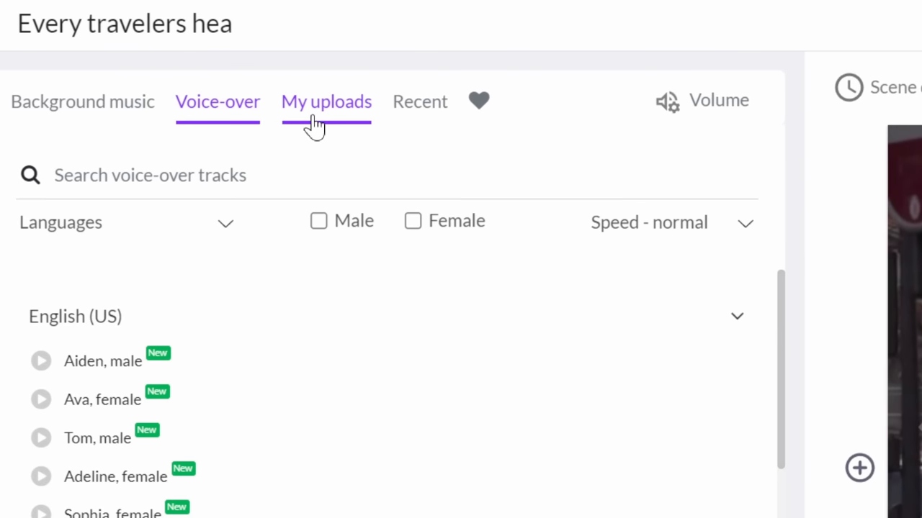
{"action": "left_click", "coordinate": [325, 102]}
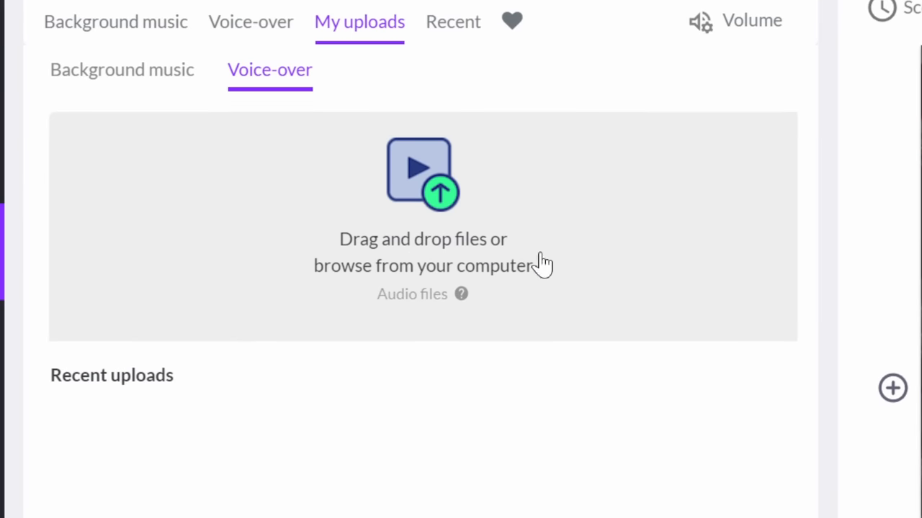
{"action": "mouse_move", "coordinate": [496, 97]}
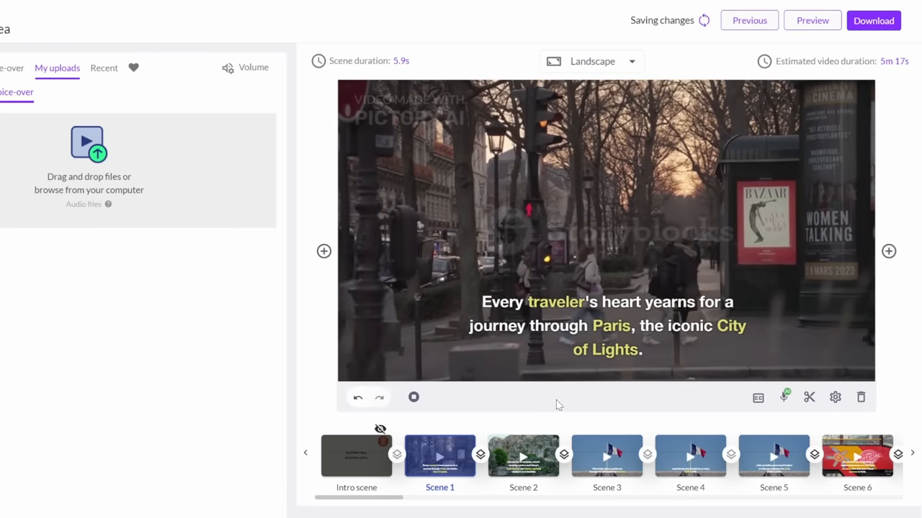
{"action": "left_click", "coordinate": [414, 396]}
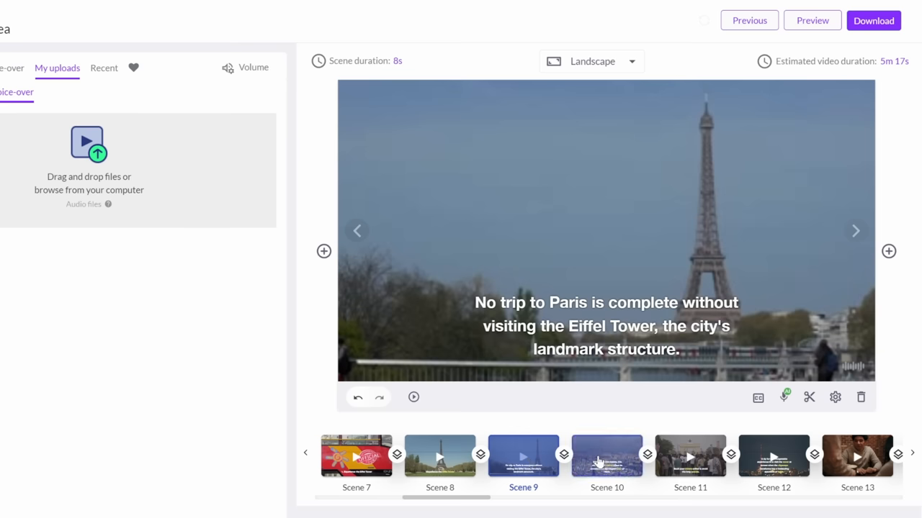
{"action": "left_click", "coordinate": [690, 455]}
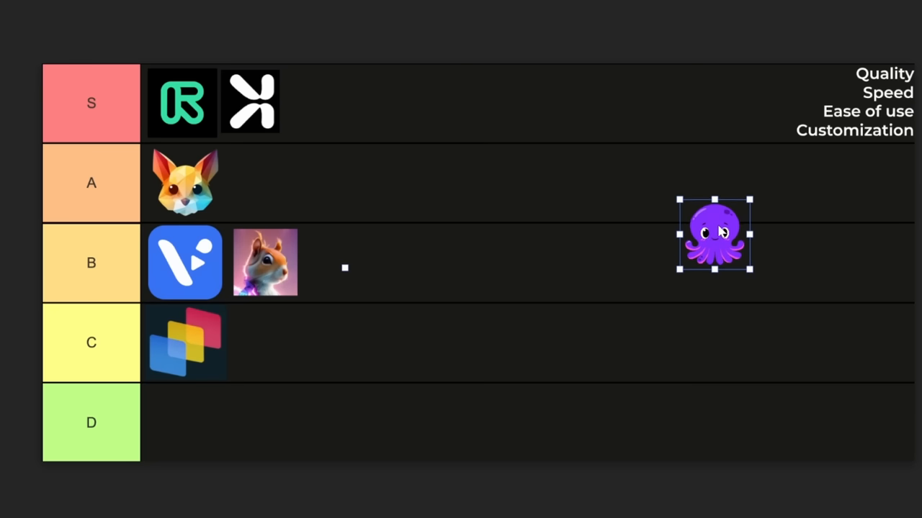
Drag the purple Pictory octopus logo into tier A beside the fox logo.
{"action": "left_click_drag", "start_coordinate": [714, 232], "coordinate": [686, 229]}
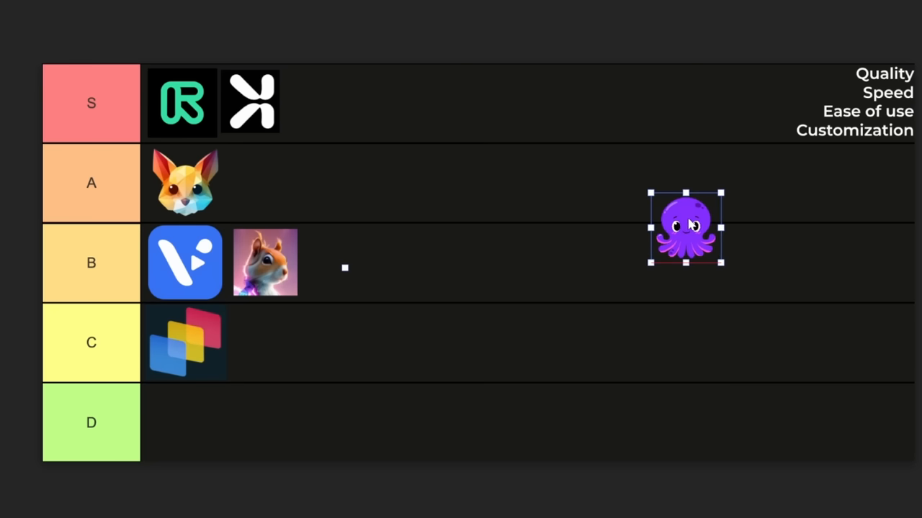
{"action": "left_click_drag", "start_coordinate": [686, 230], "coordinate": [605, 224]}
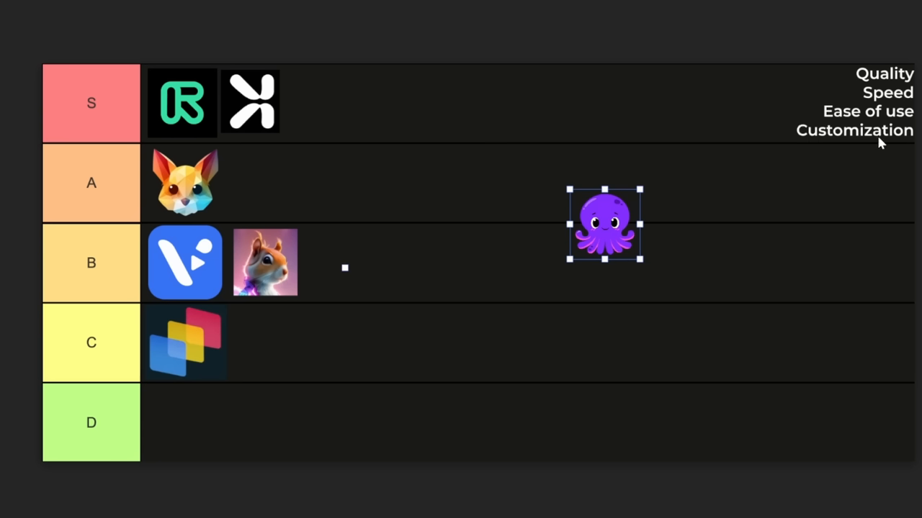
{"action": "mouse_move", "coordinate": [776, 134]}
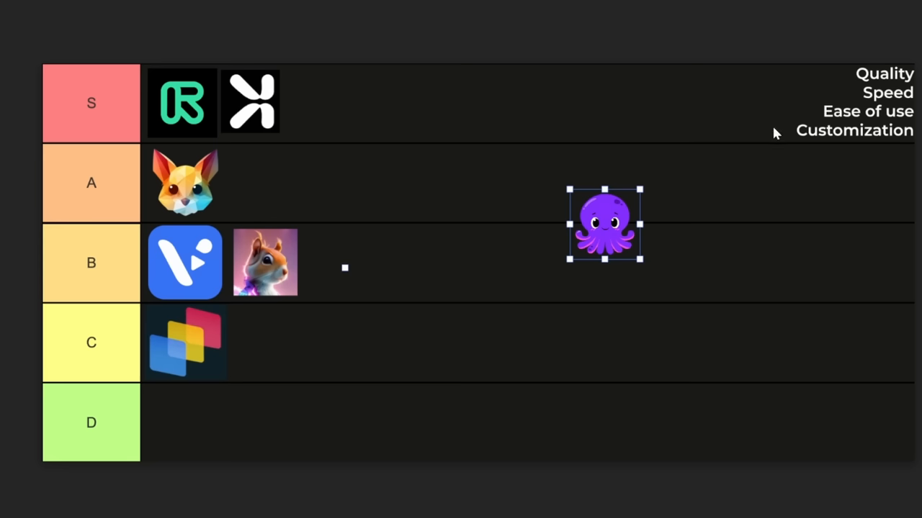
{"action": "mouse_move", "coordinate": [603, 224]}
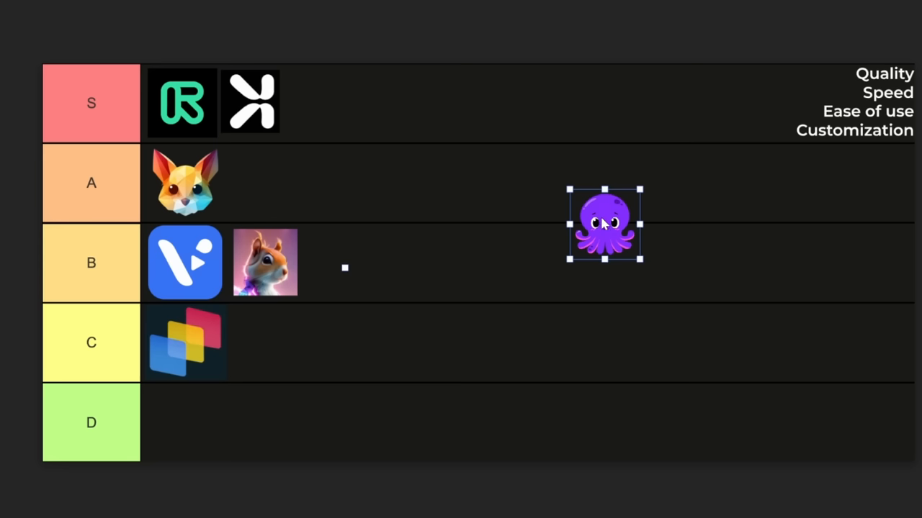
{"action": "mouse_move", "coordinate": [607, 231]}
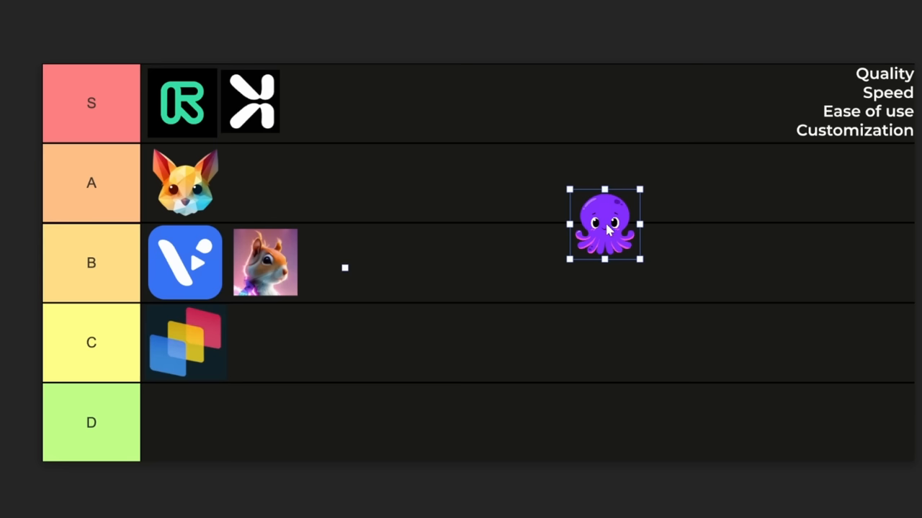
{"action": "left_click_drag", "start_coordinate": [607, 225], "coordinate": [264, 182]}
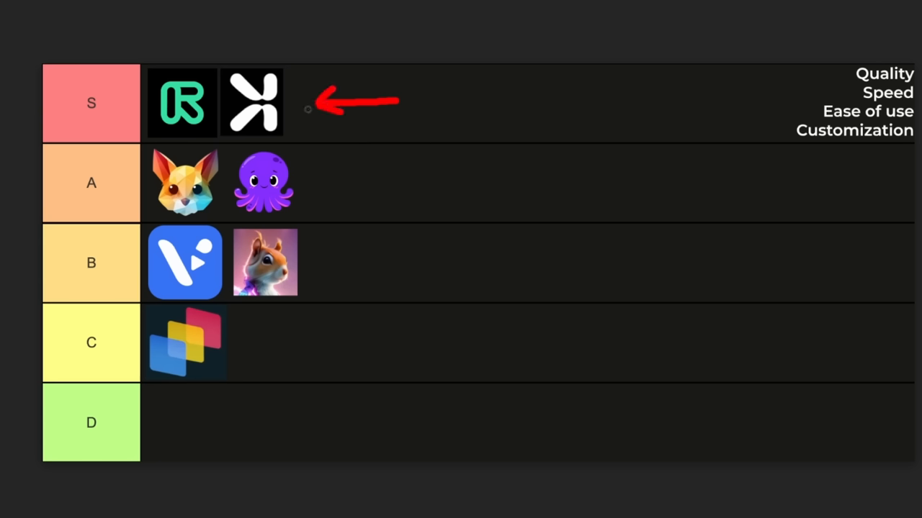
{"action": "mouse_move", "coordinate": [283, 104]}
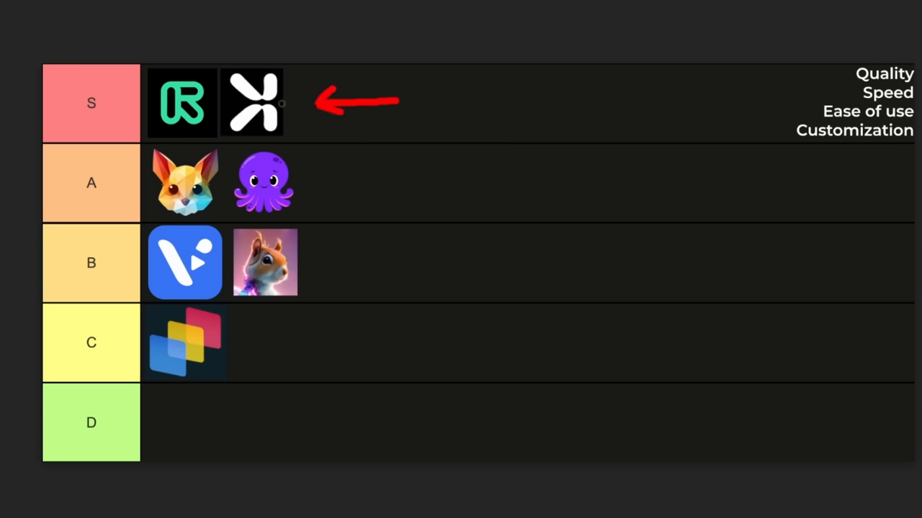